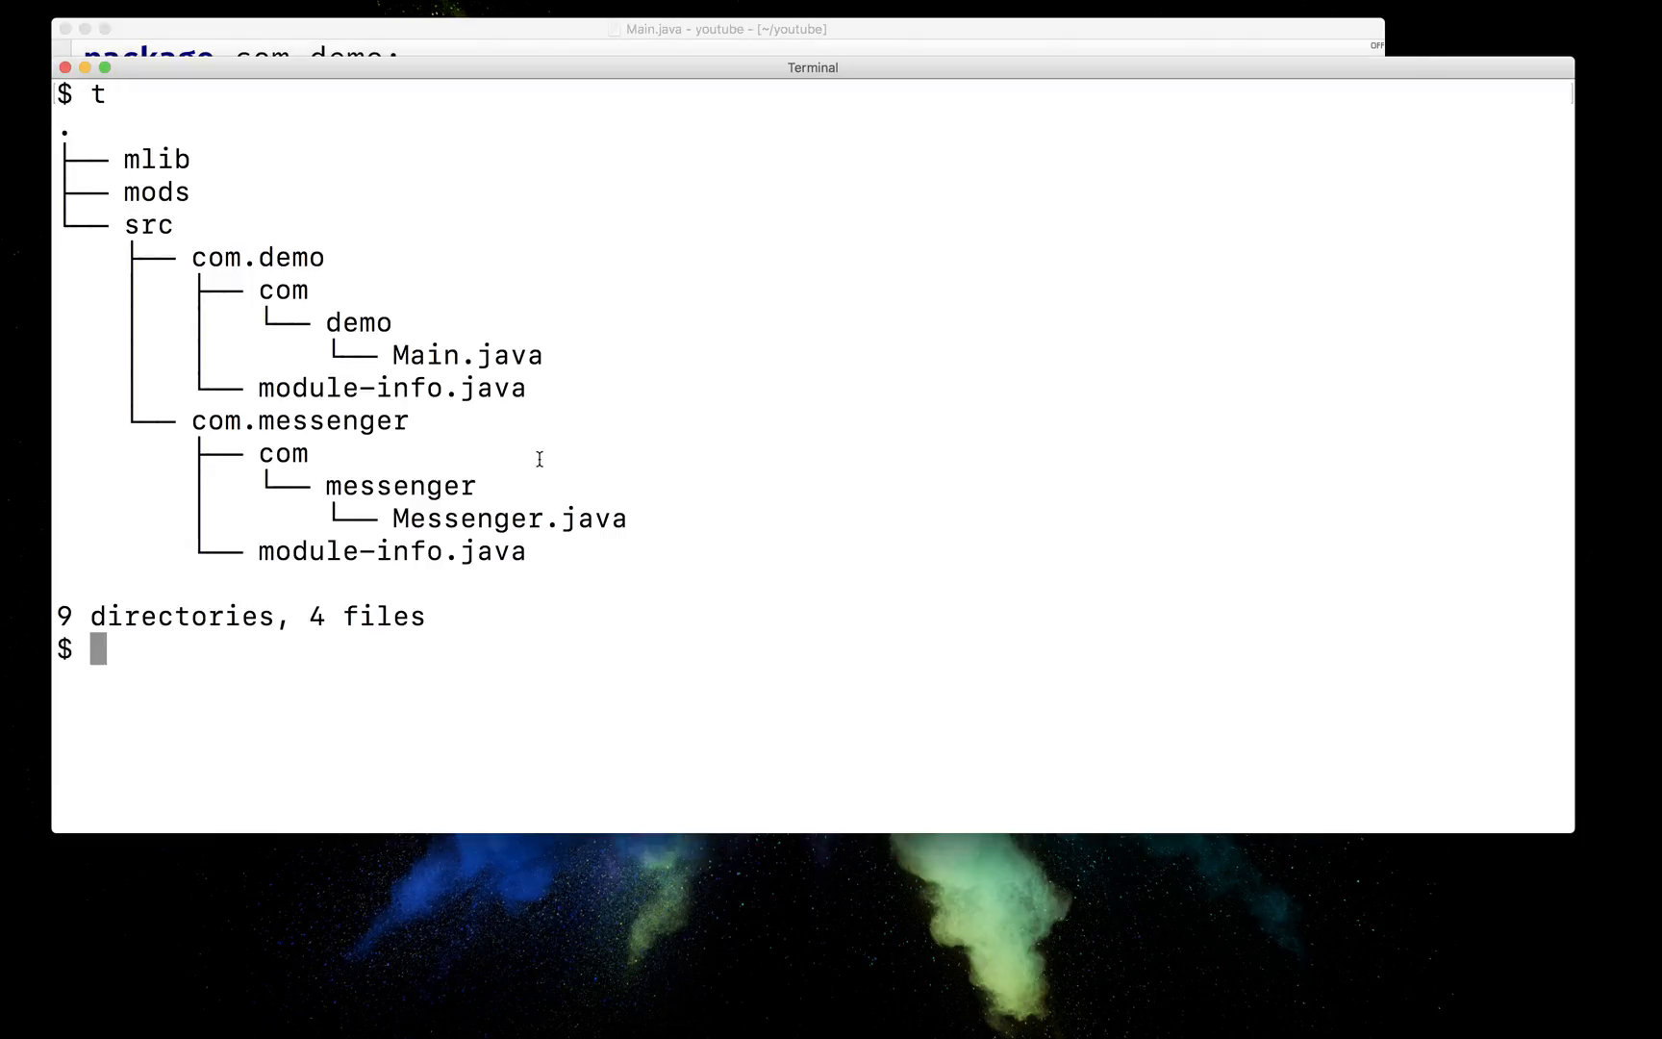
# - Jump from Main.java's getMessage call to its declaration in Messenger.java
pyautogui.doubleClick(258, 257)
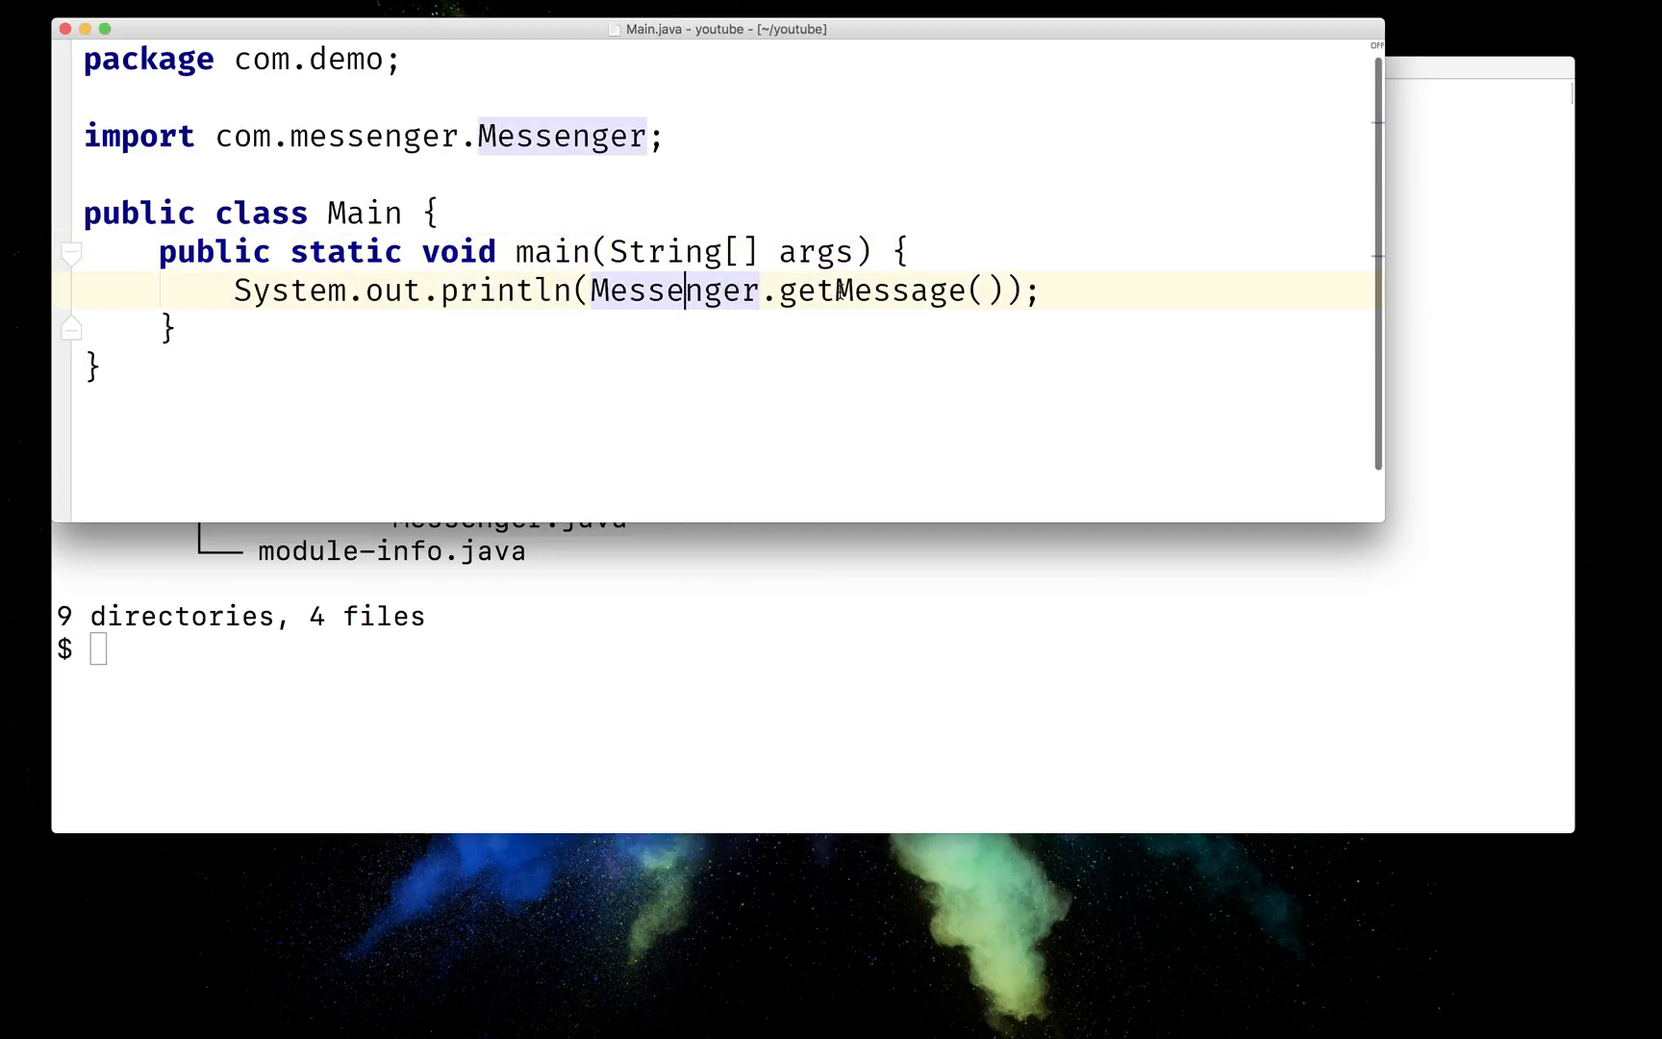
pyautogui.click(838, 291)
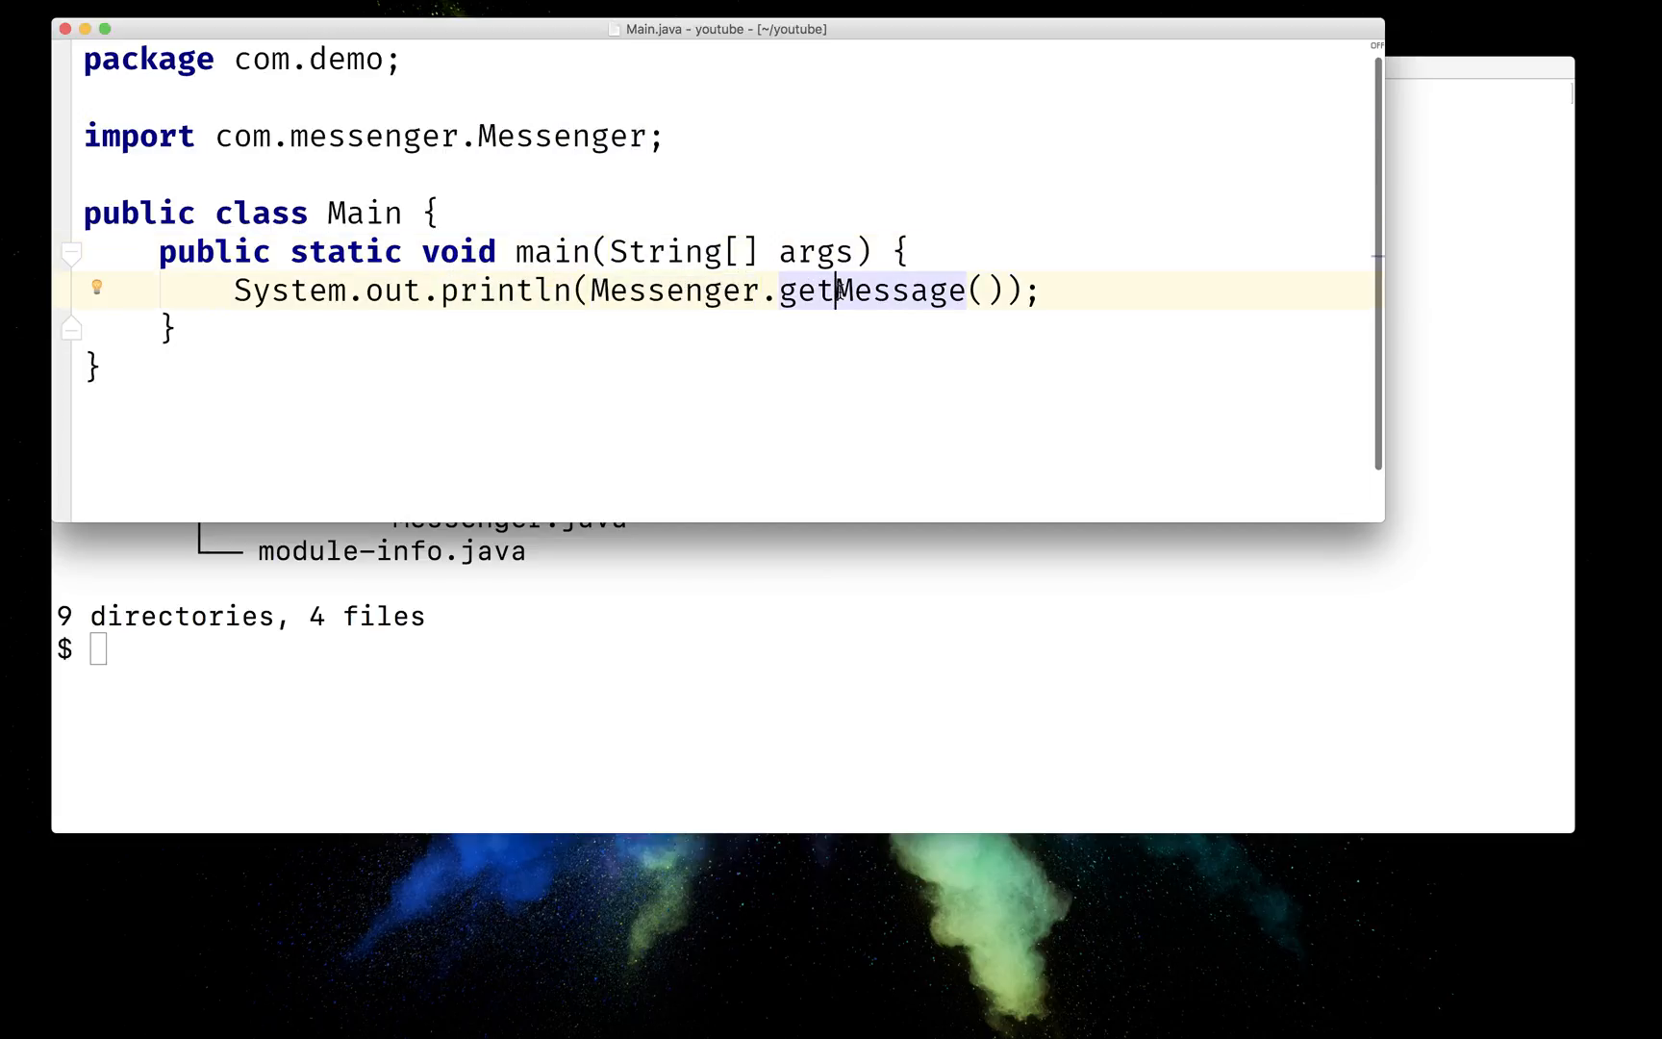
pyautogui.click(864, 291)
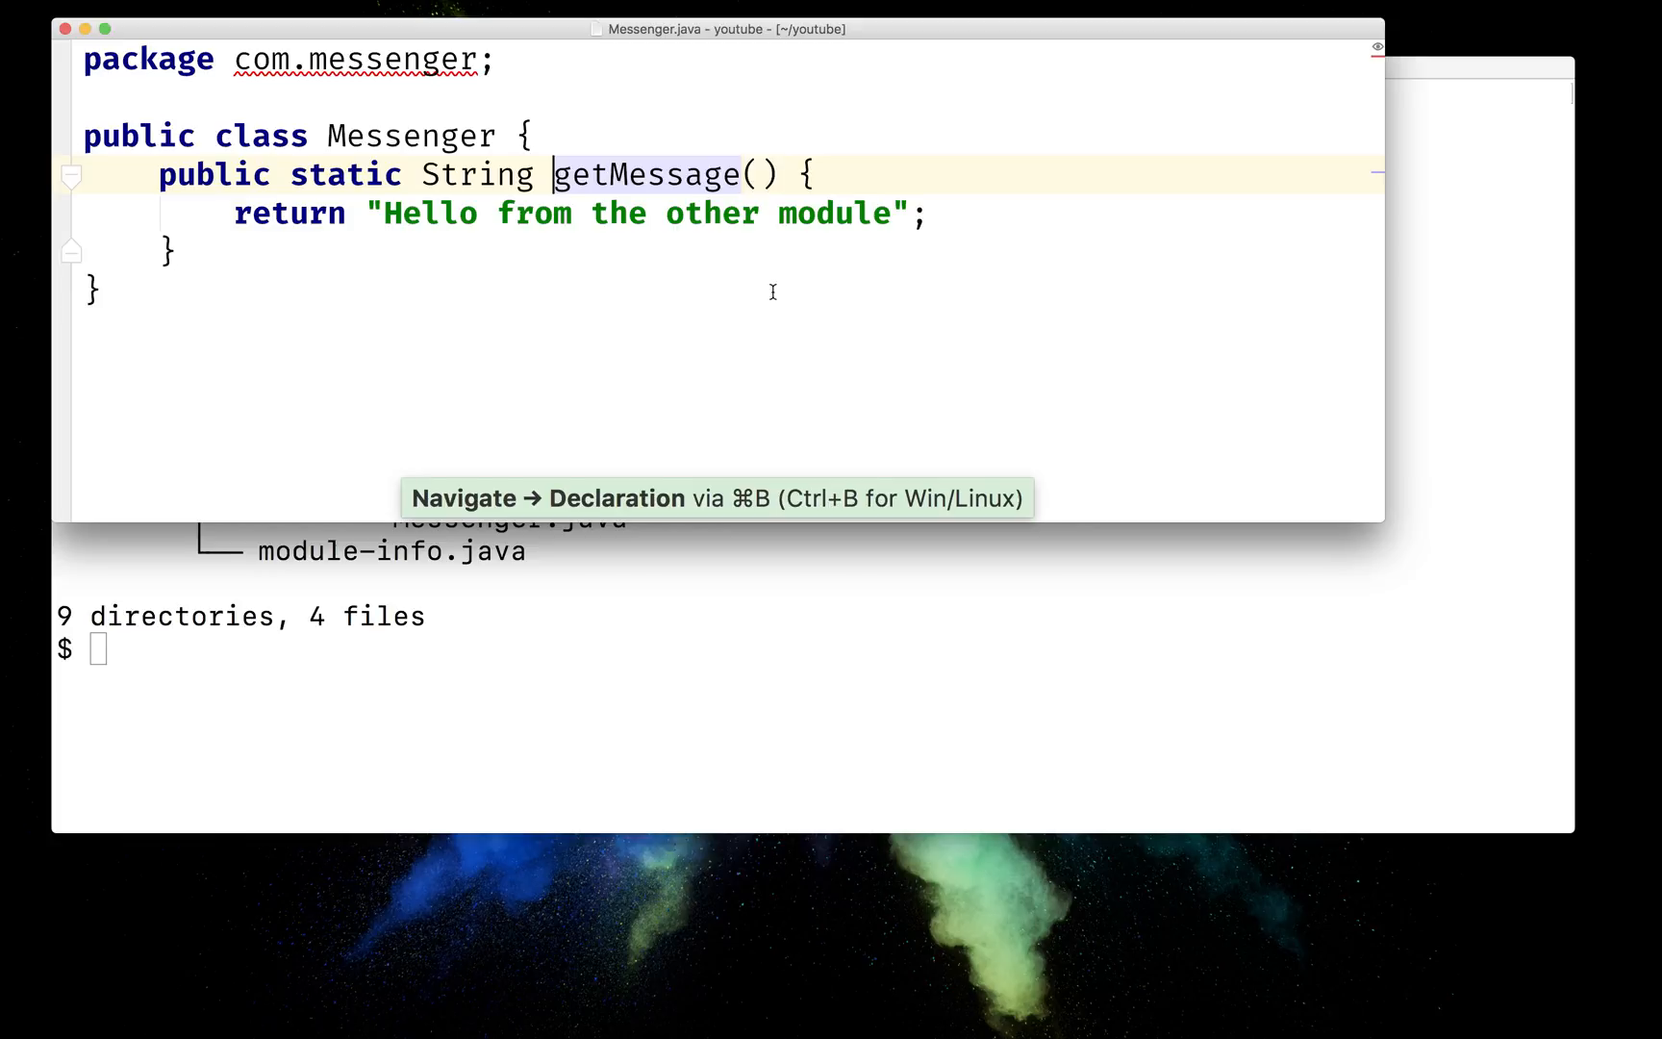
# - Write 'public static Timestamp getTime()' returning new Timestamp(0), importing java.sql.Timestamp
pyautogui.click(169, 251)
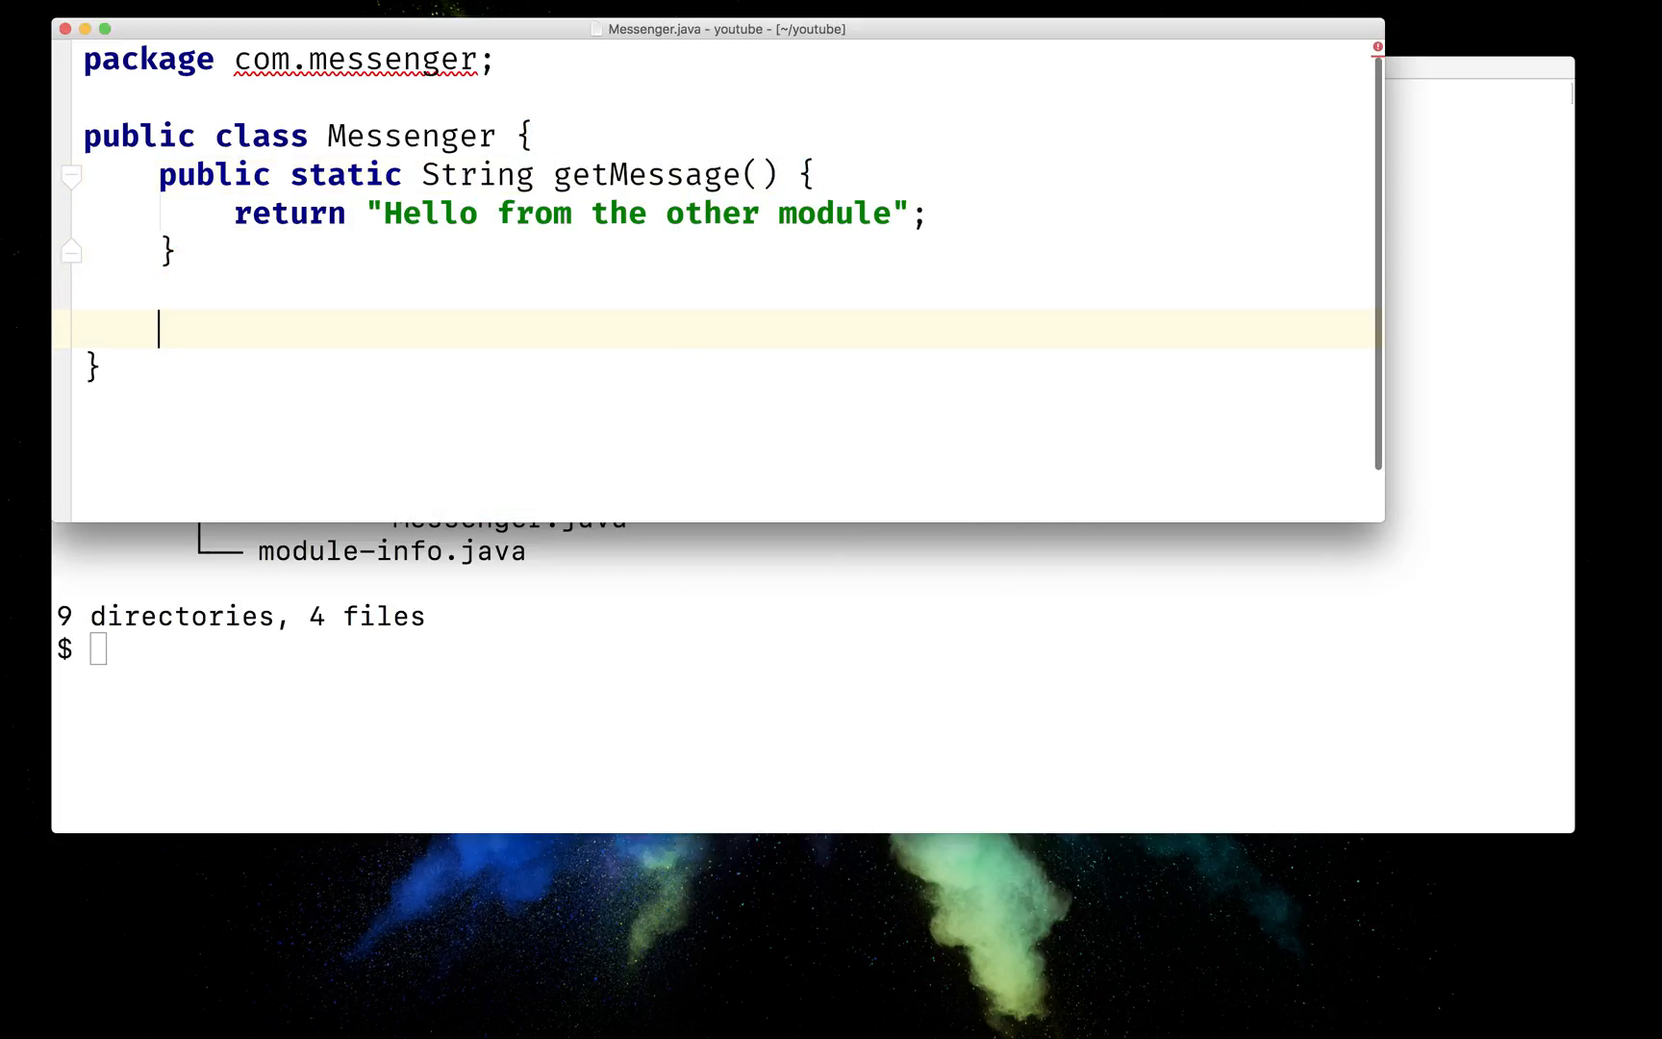
pyautogui.write('public static Tim')
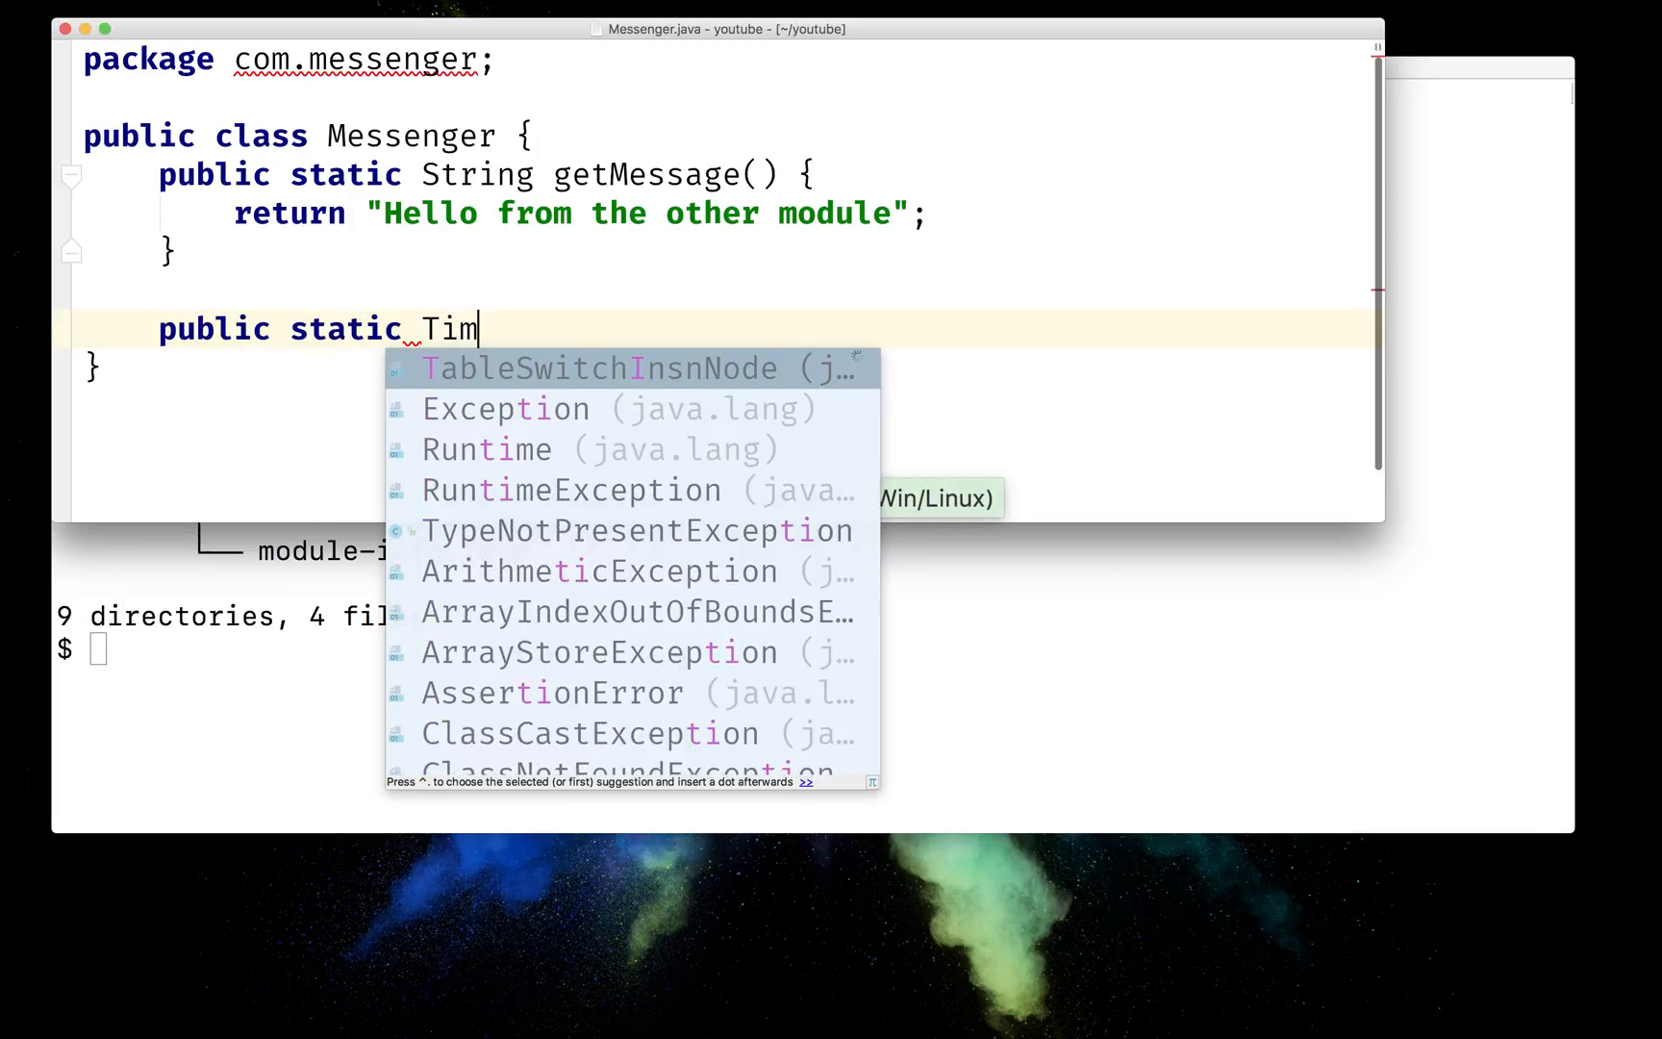
pyautogui.write('estamp')
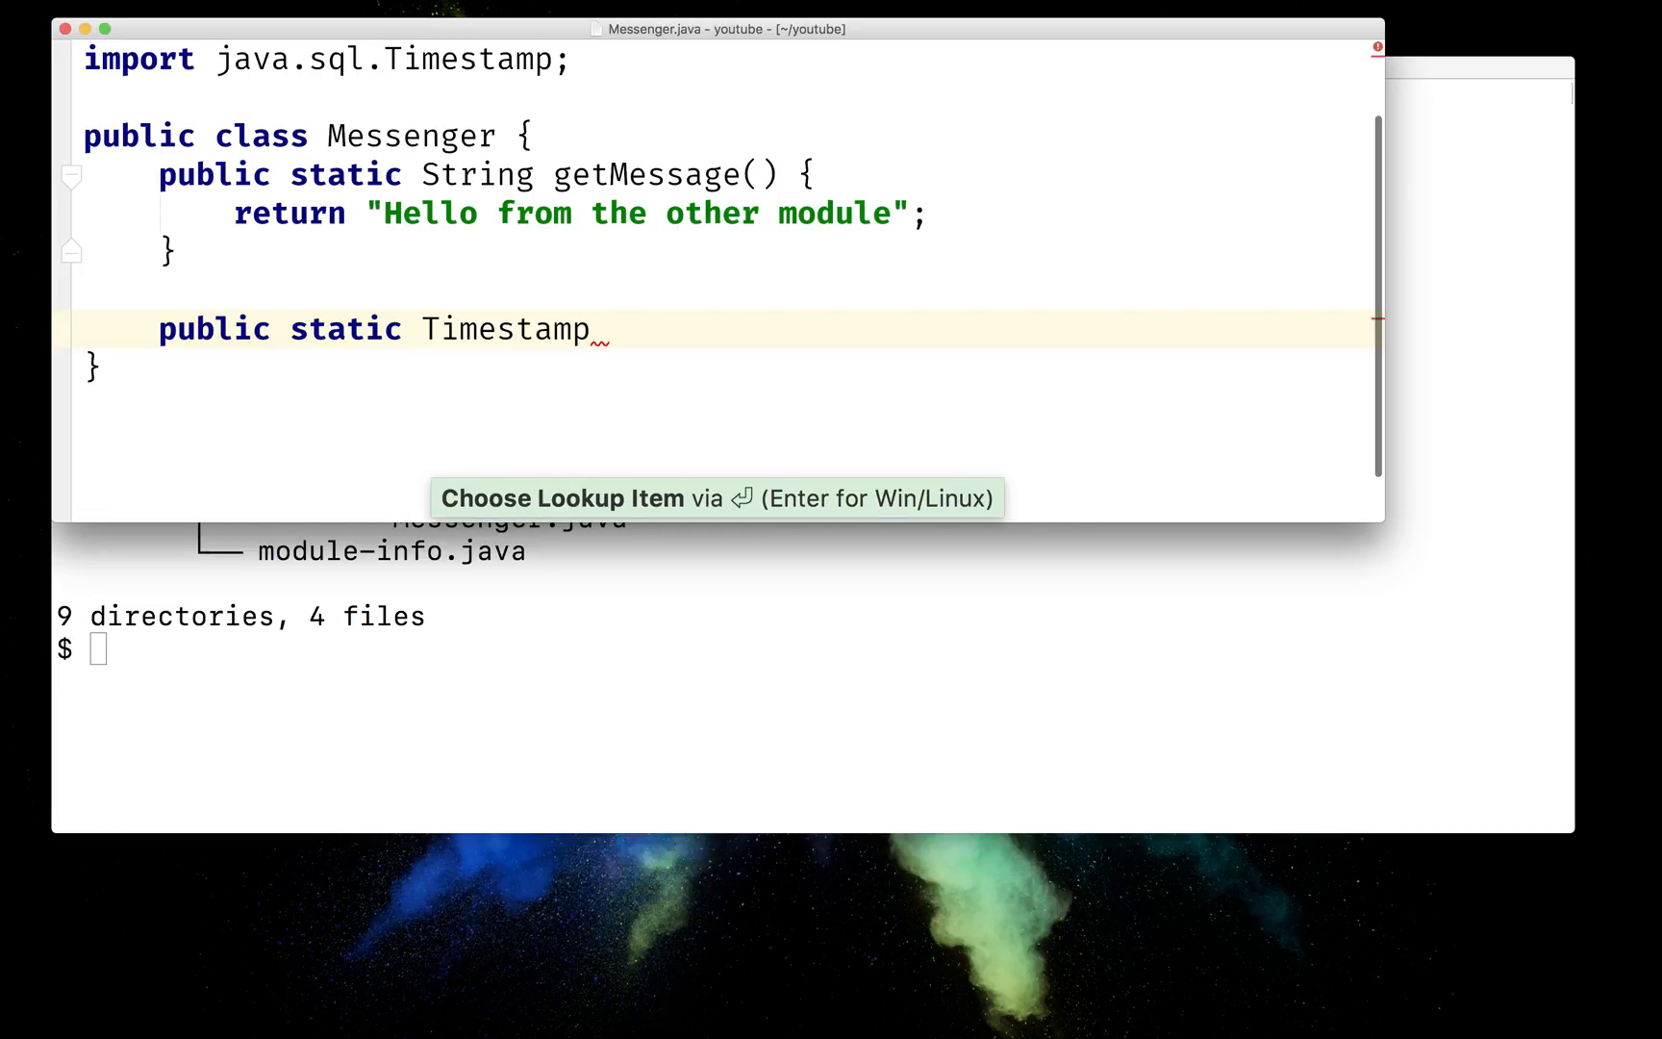
pyautogui.write('getTime() {')
pyautogui.write('return new Timestamp();')
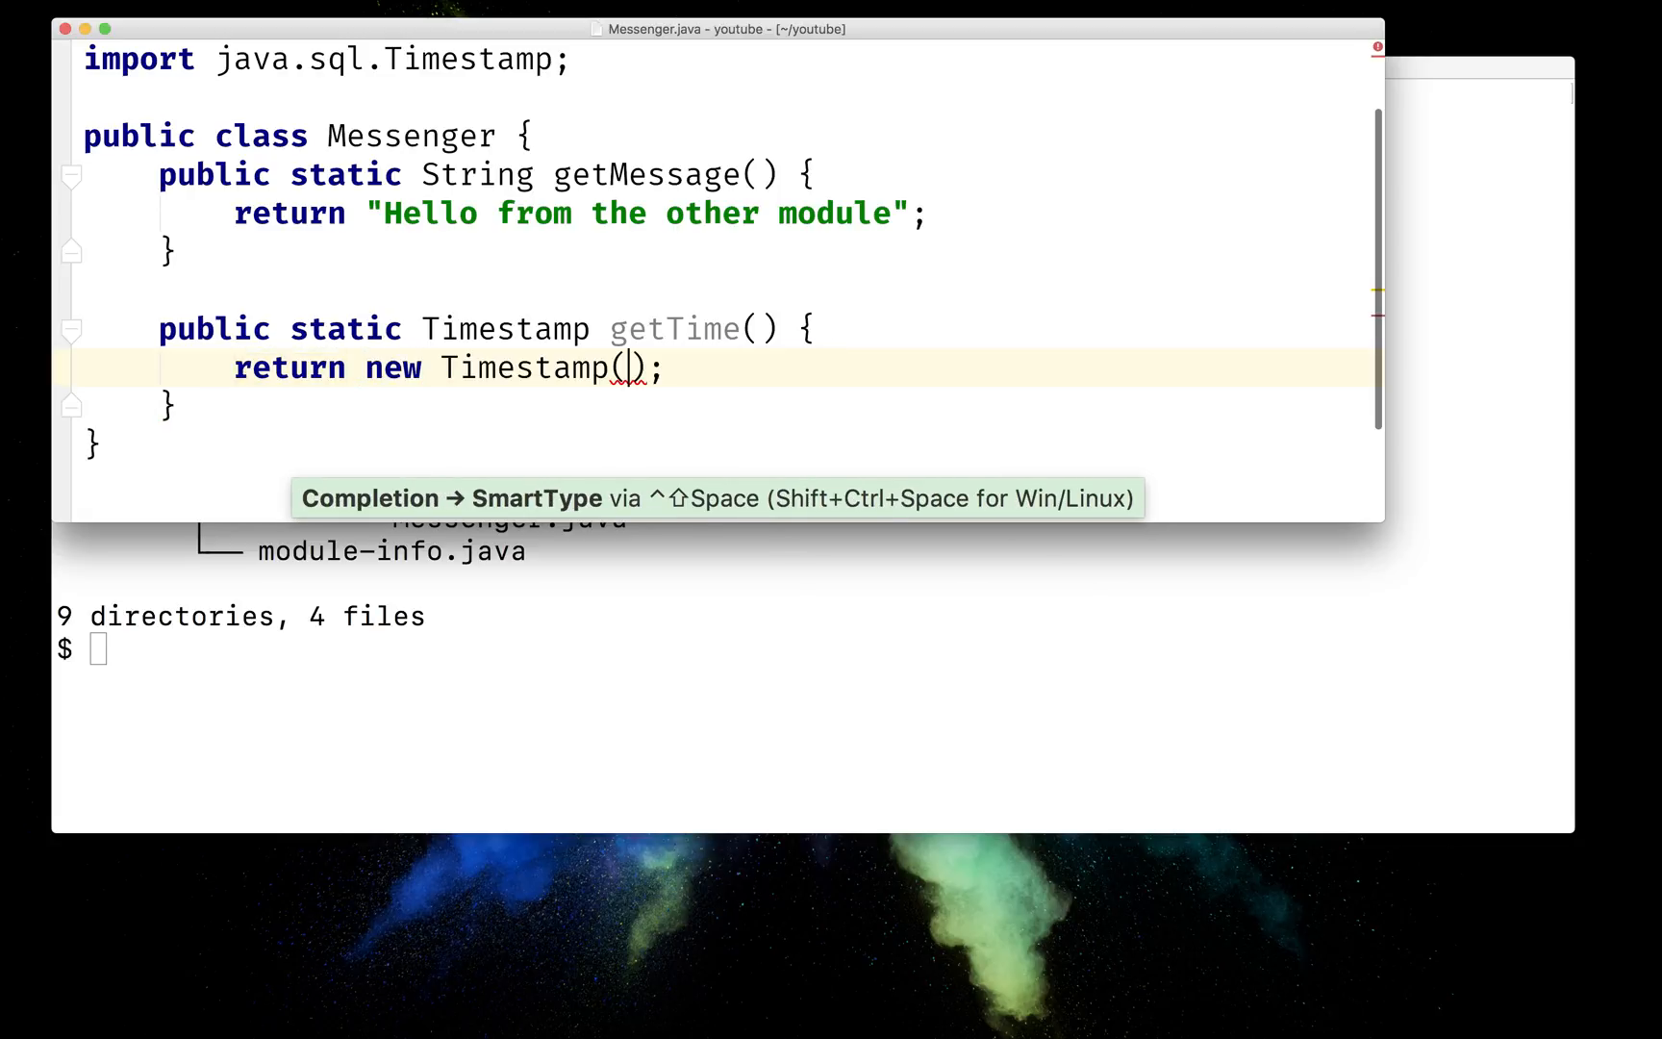
pyautogui.write('0')
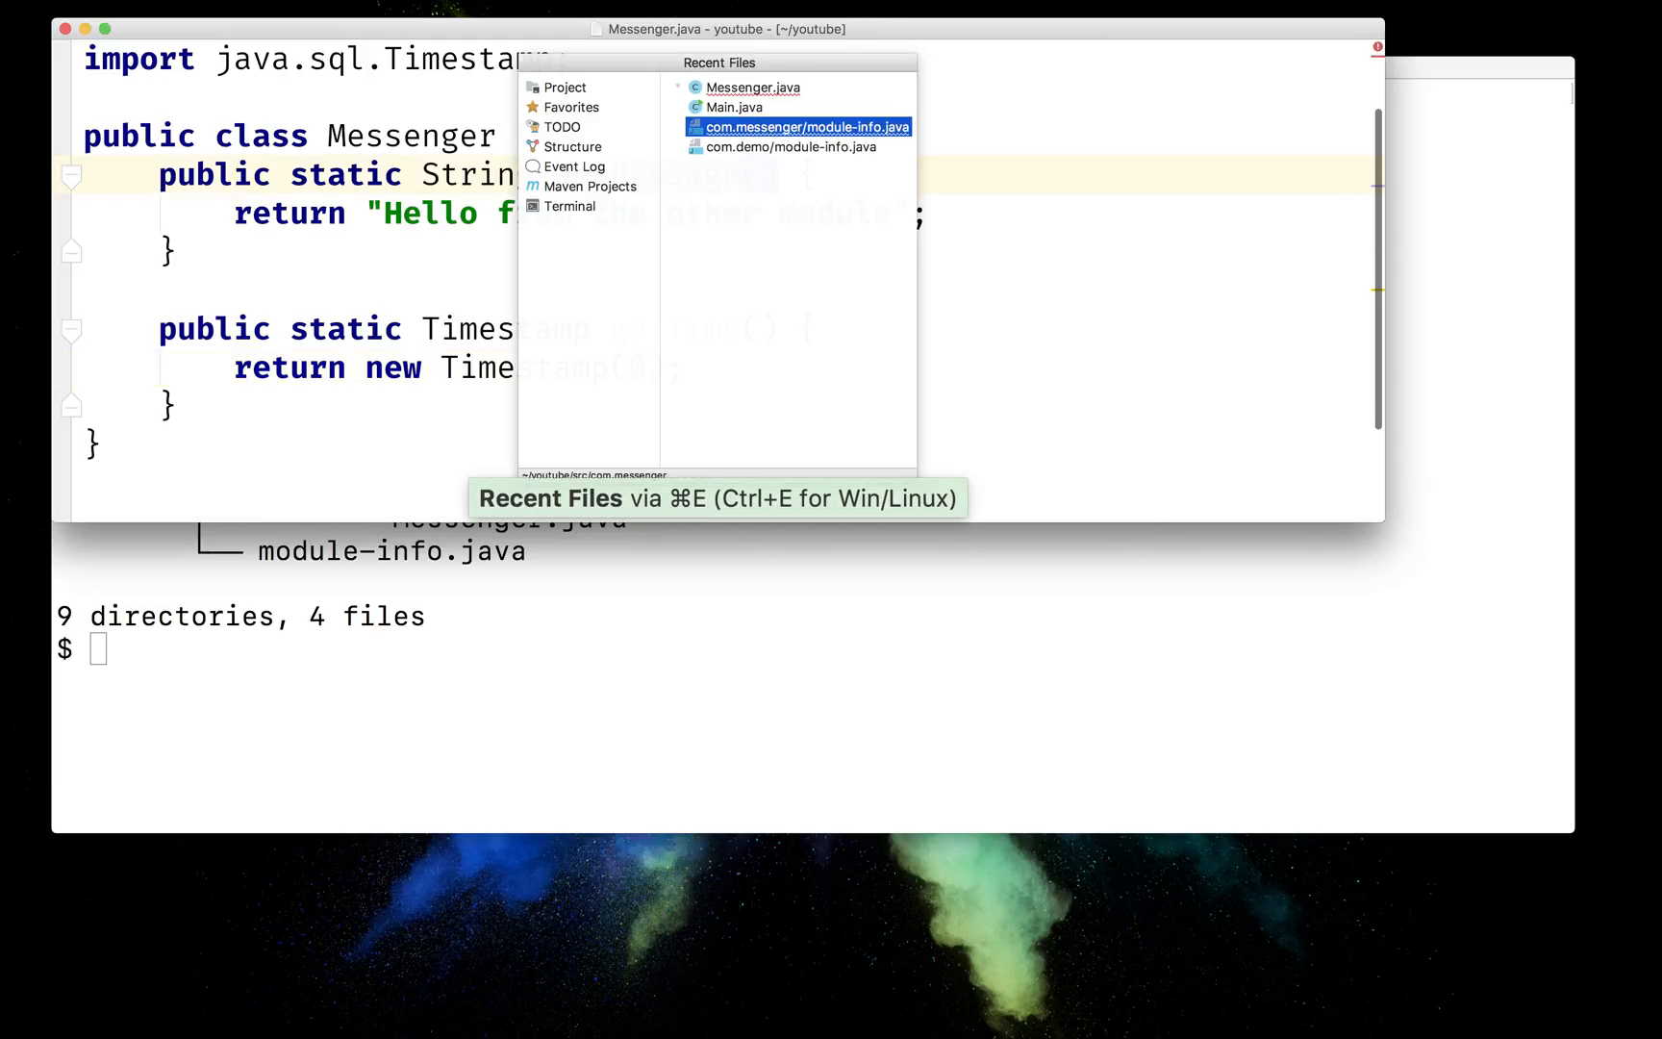
# - Make Main store Messenger.getTime() in Timestamp 'time' and print "The time is: " + time
pyautogui.click(736, 105)
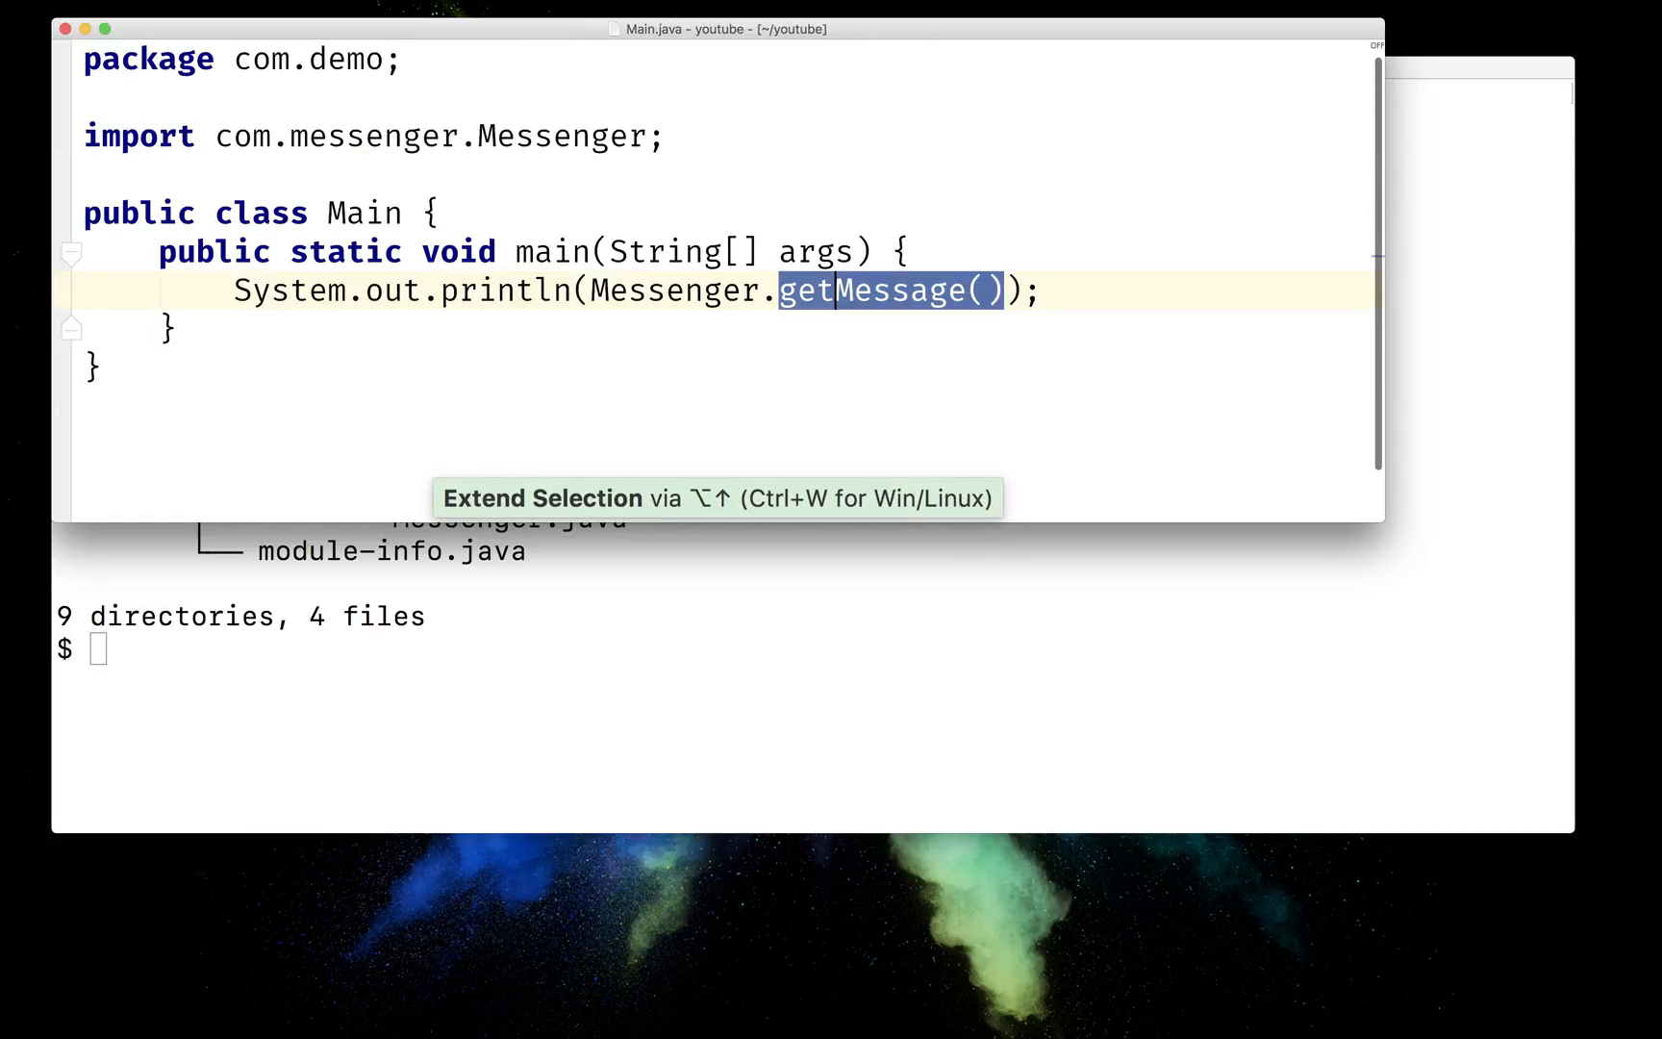
pyautogui.write('getTime();')
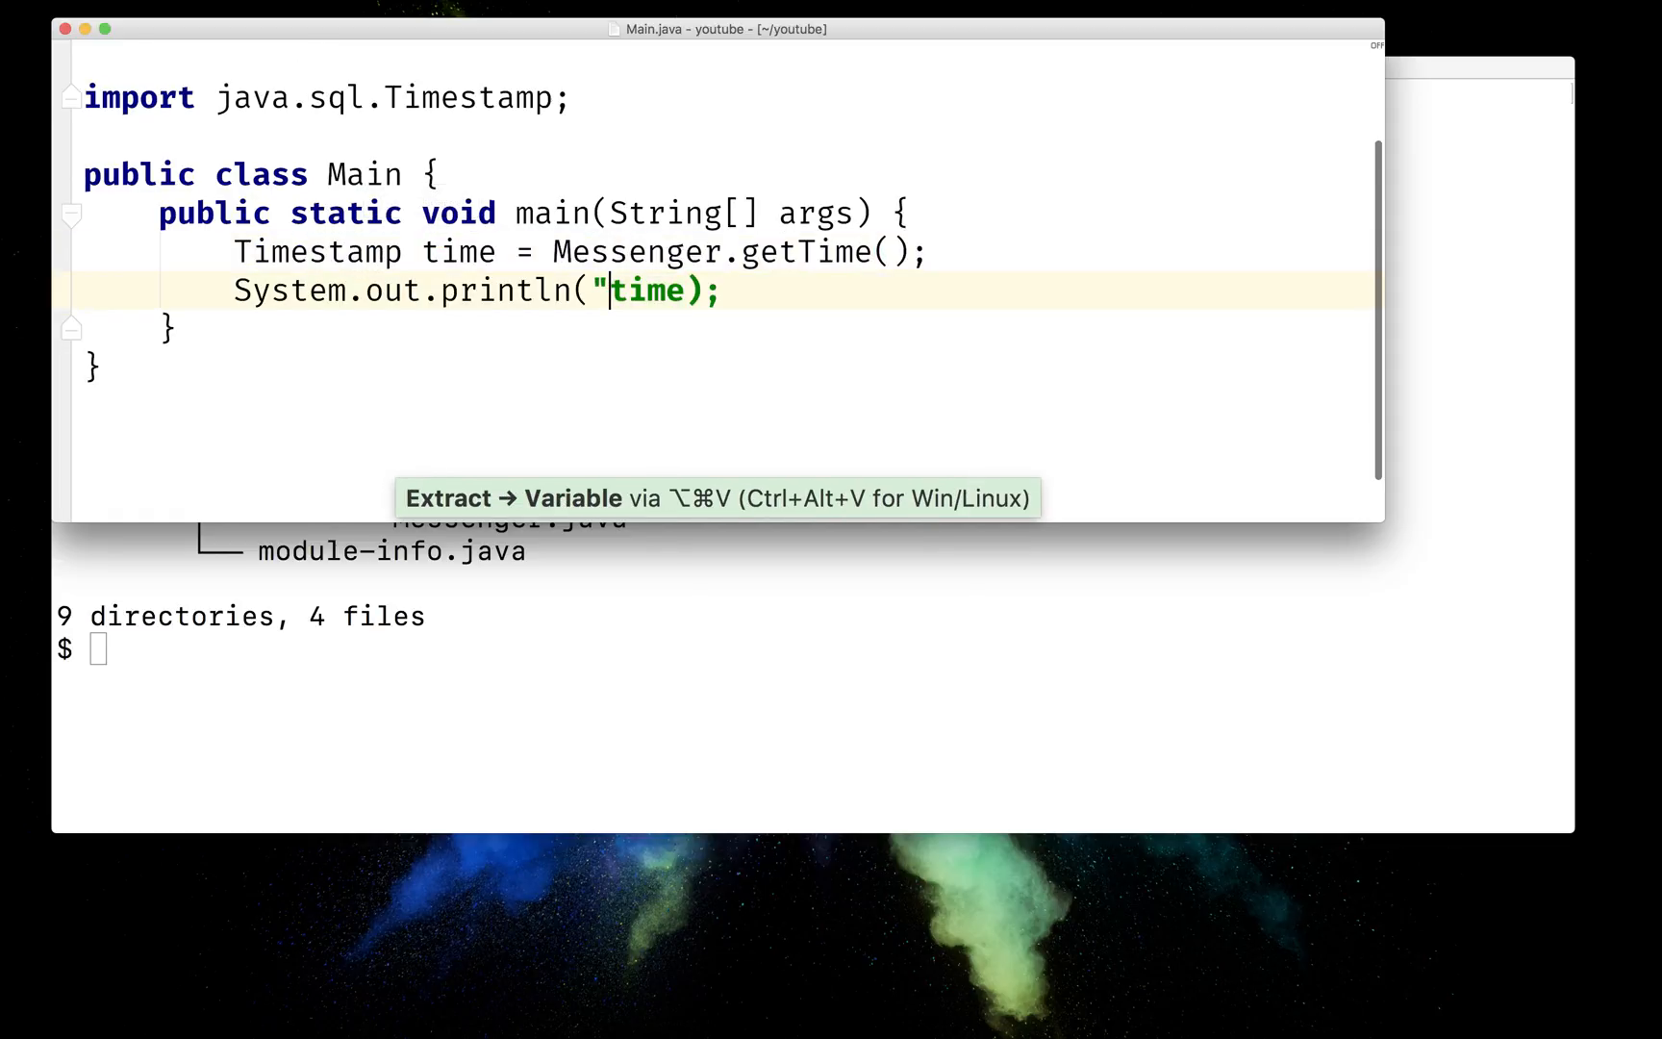
pyautogui.write('The tim')
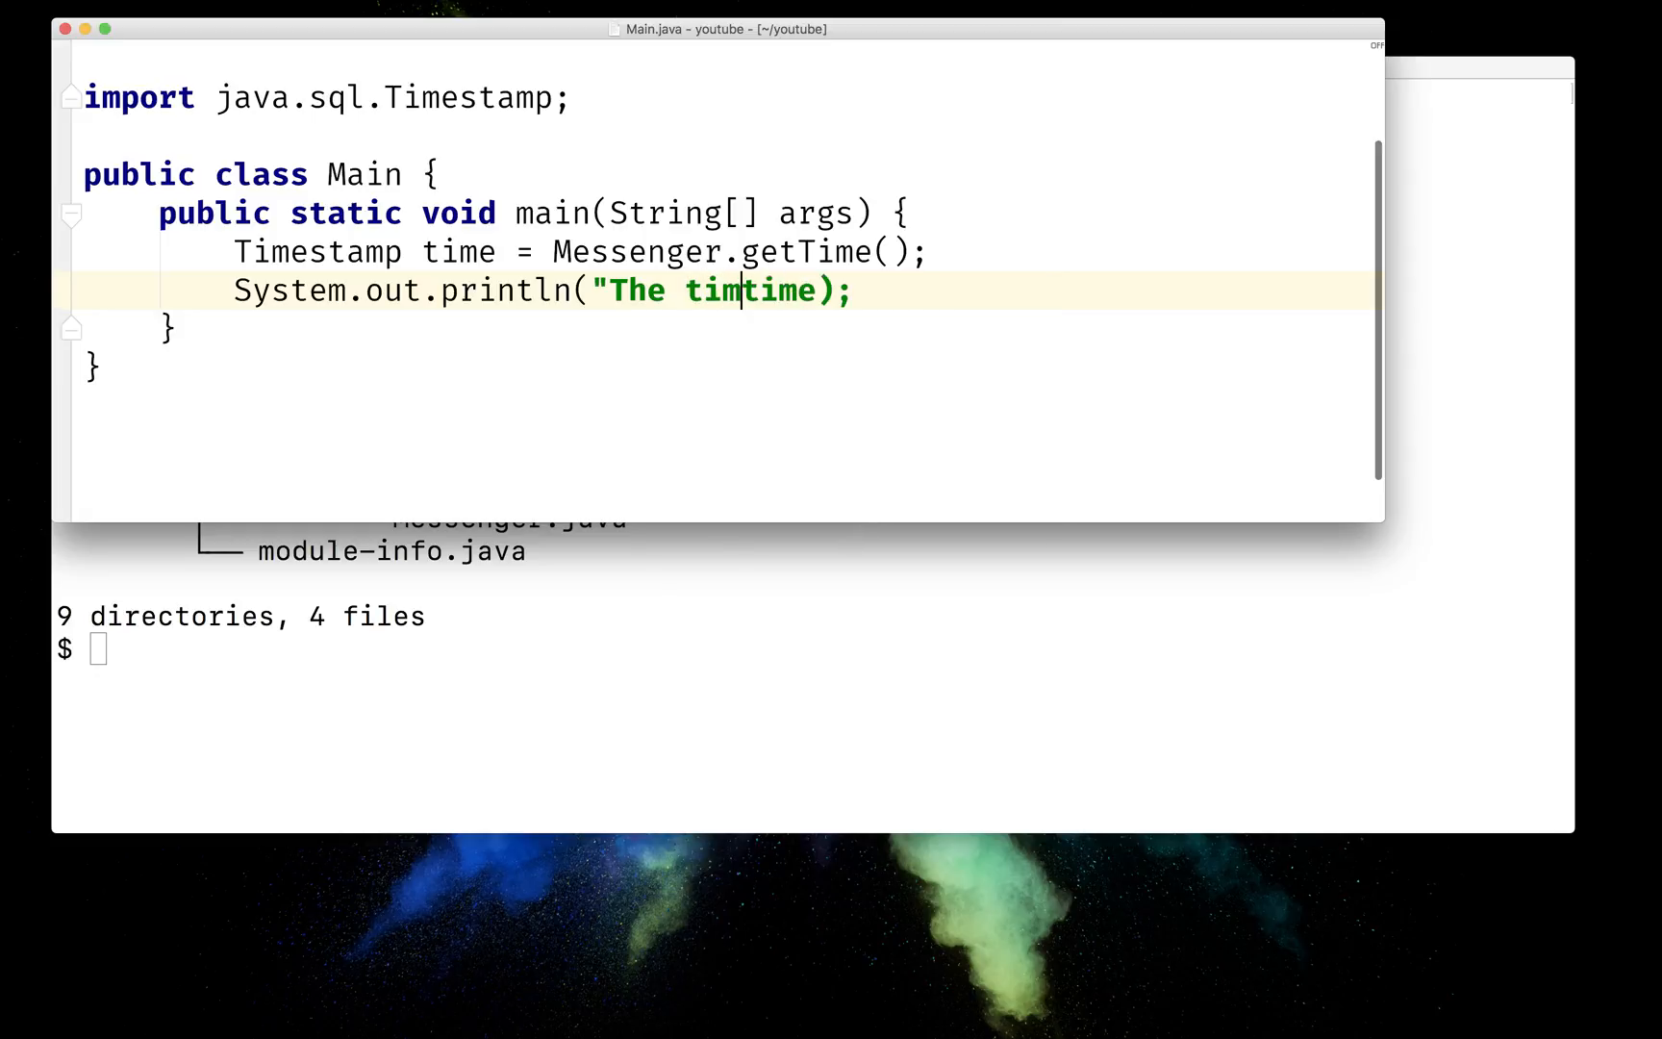
pyautogui.write('e is: " _')
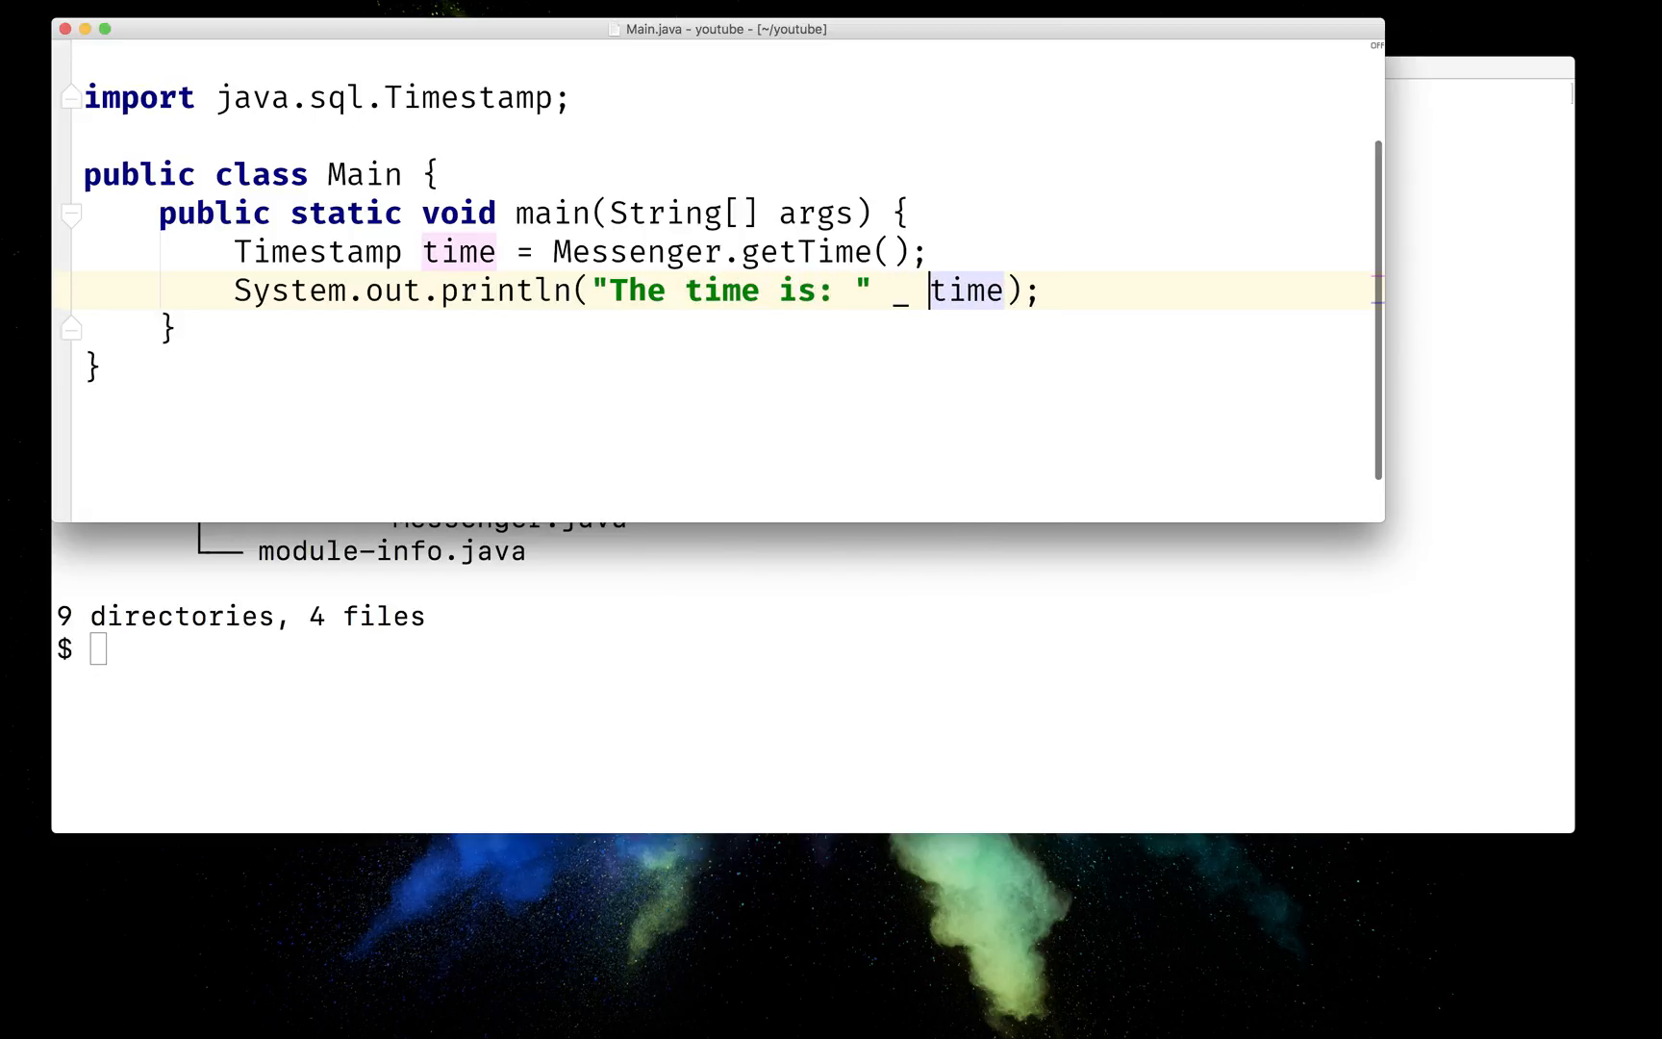
pyautogui.write('+')
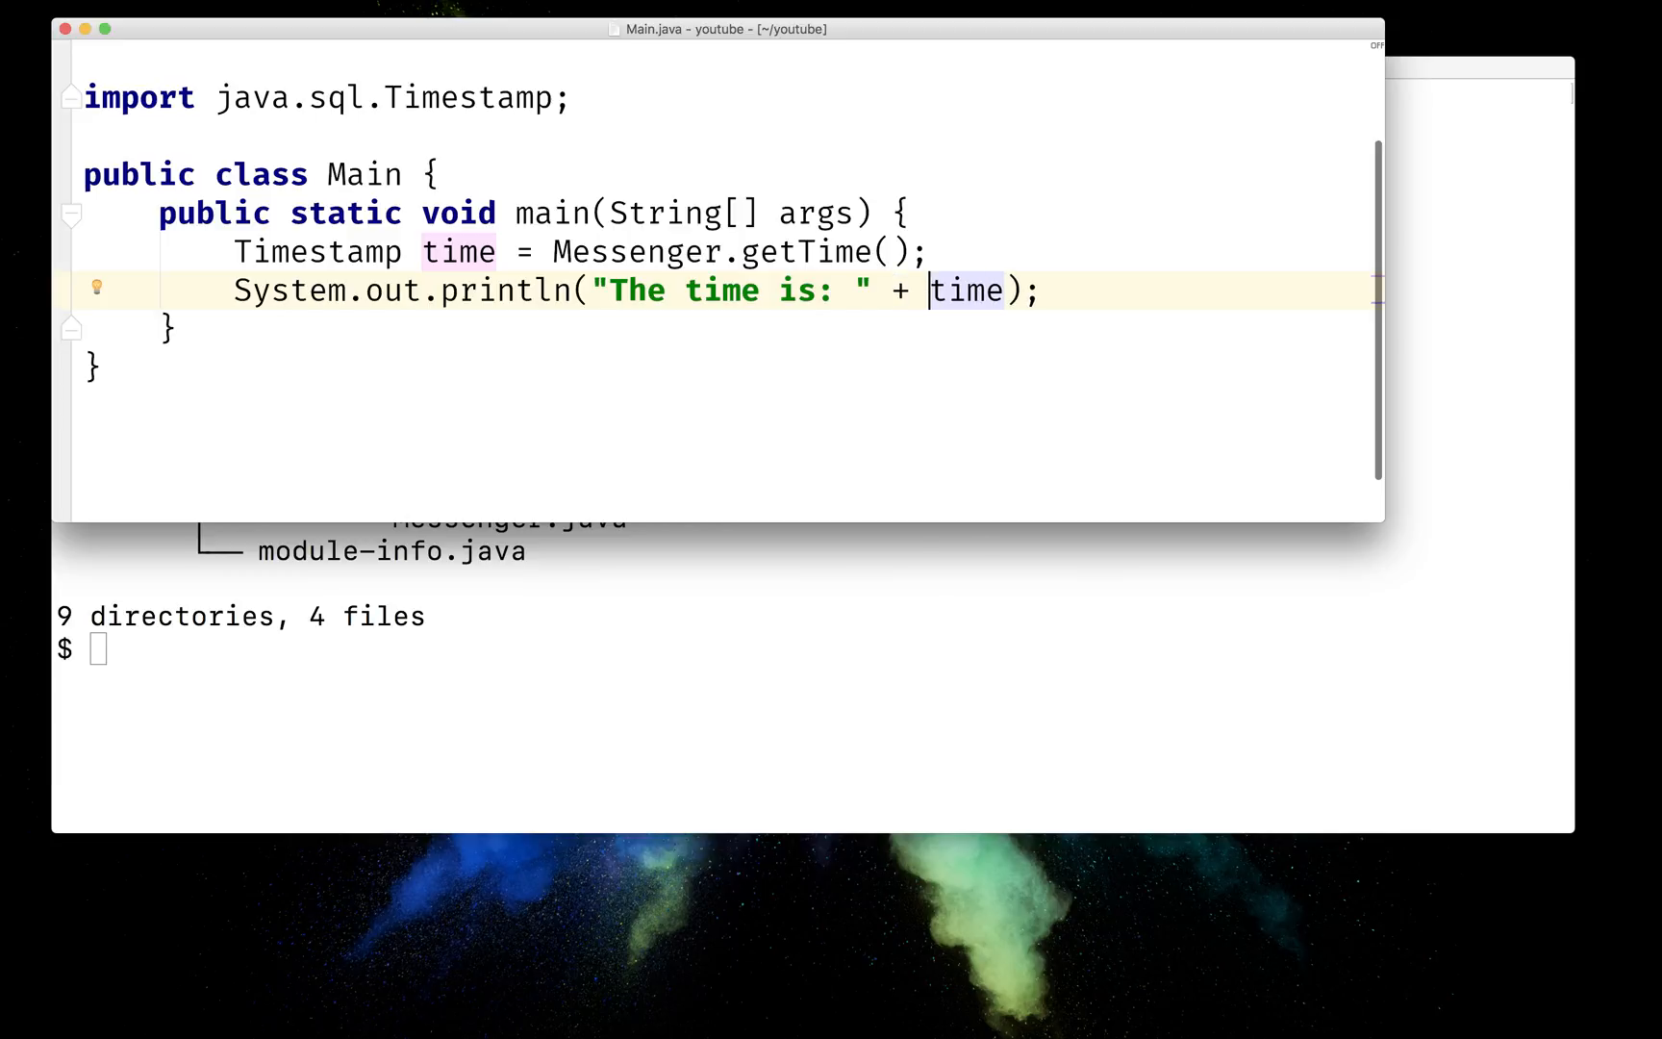
pyautogui.press('cmd+e')
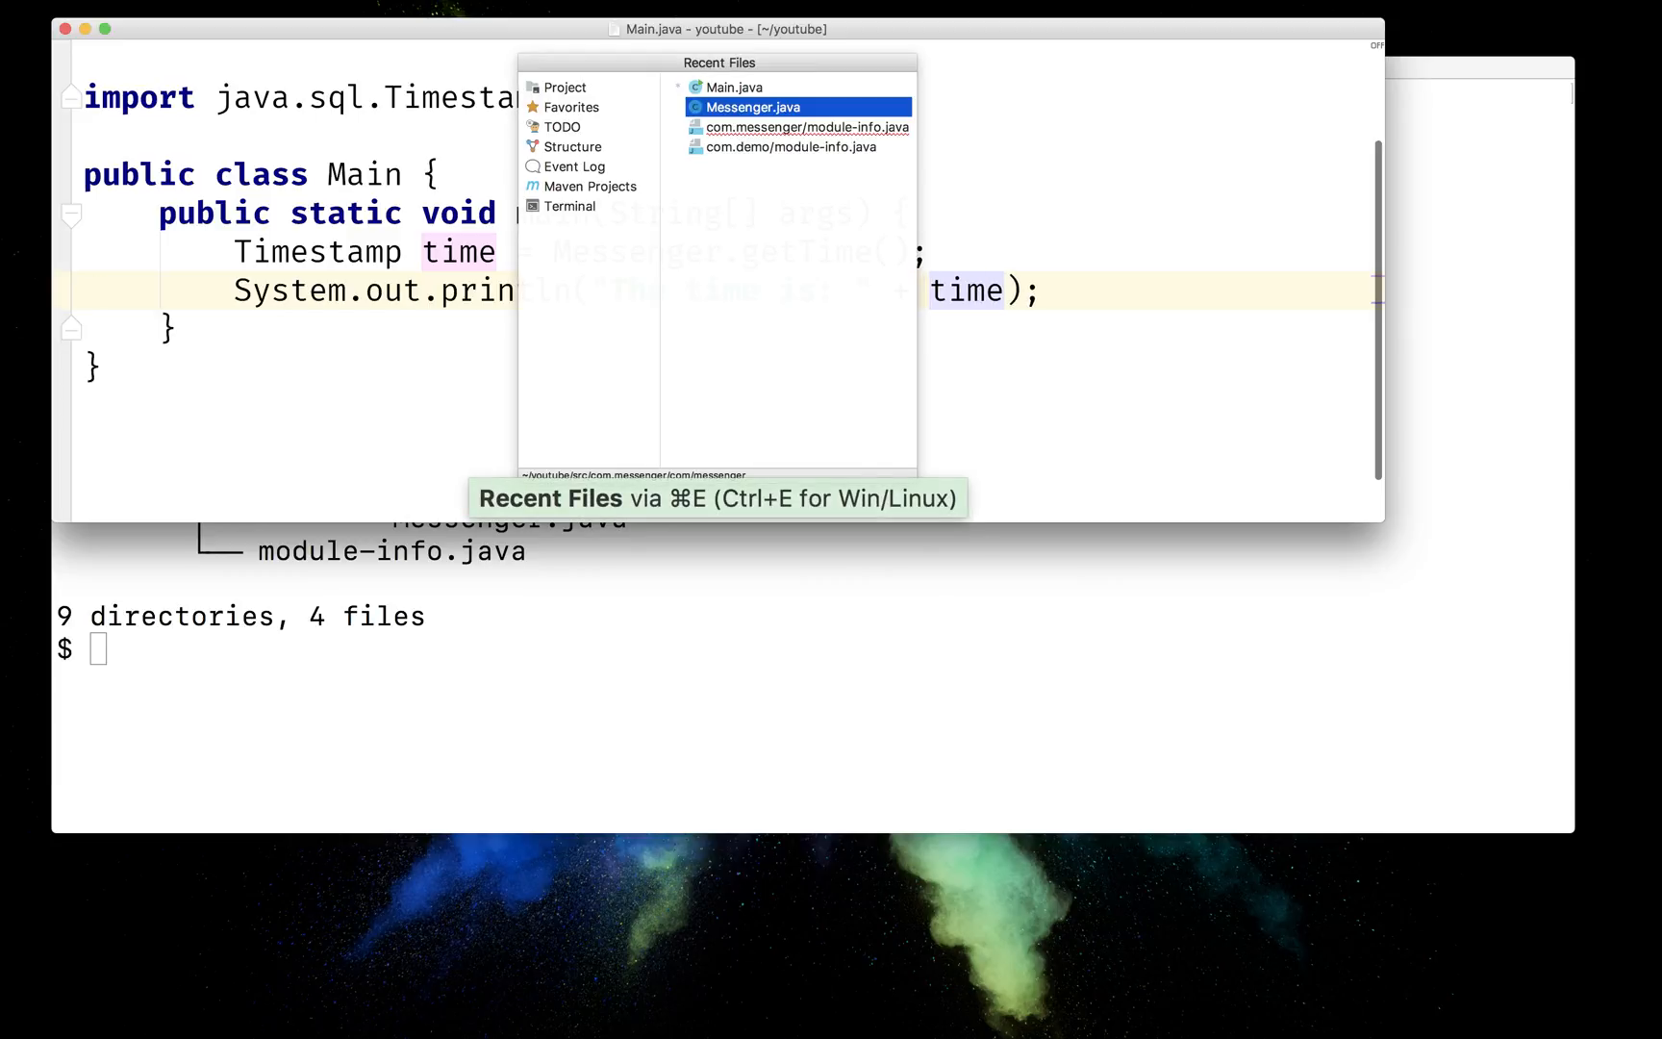
# - Open com.messenger's module-info.java and add 'requires java.sql' above the exports line
pyautogui.click(750, 105)
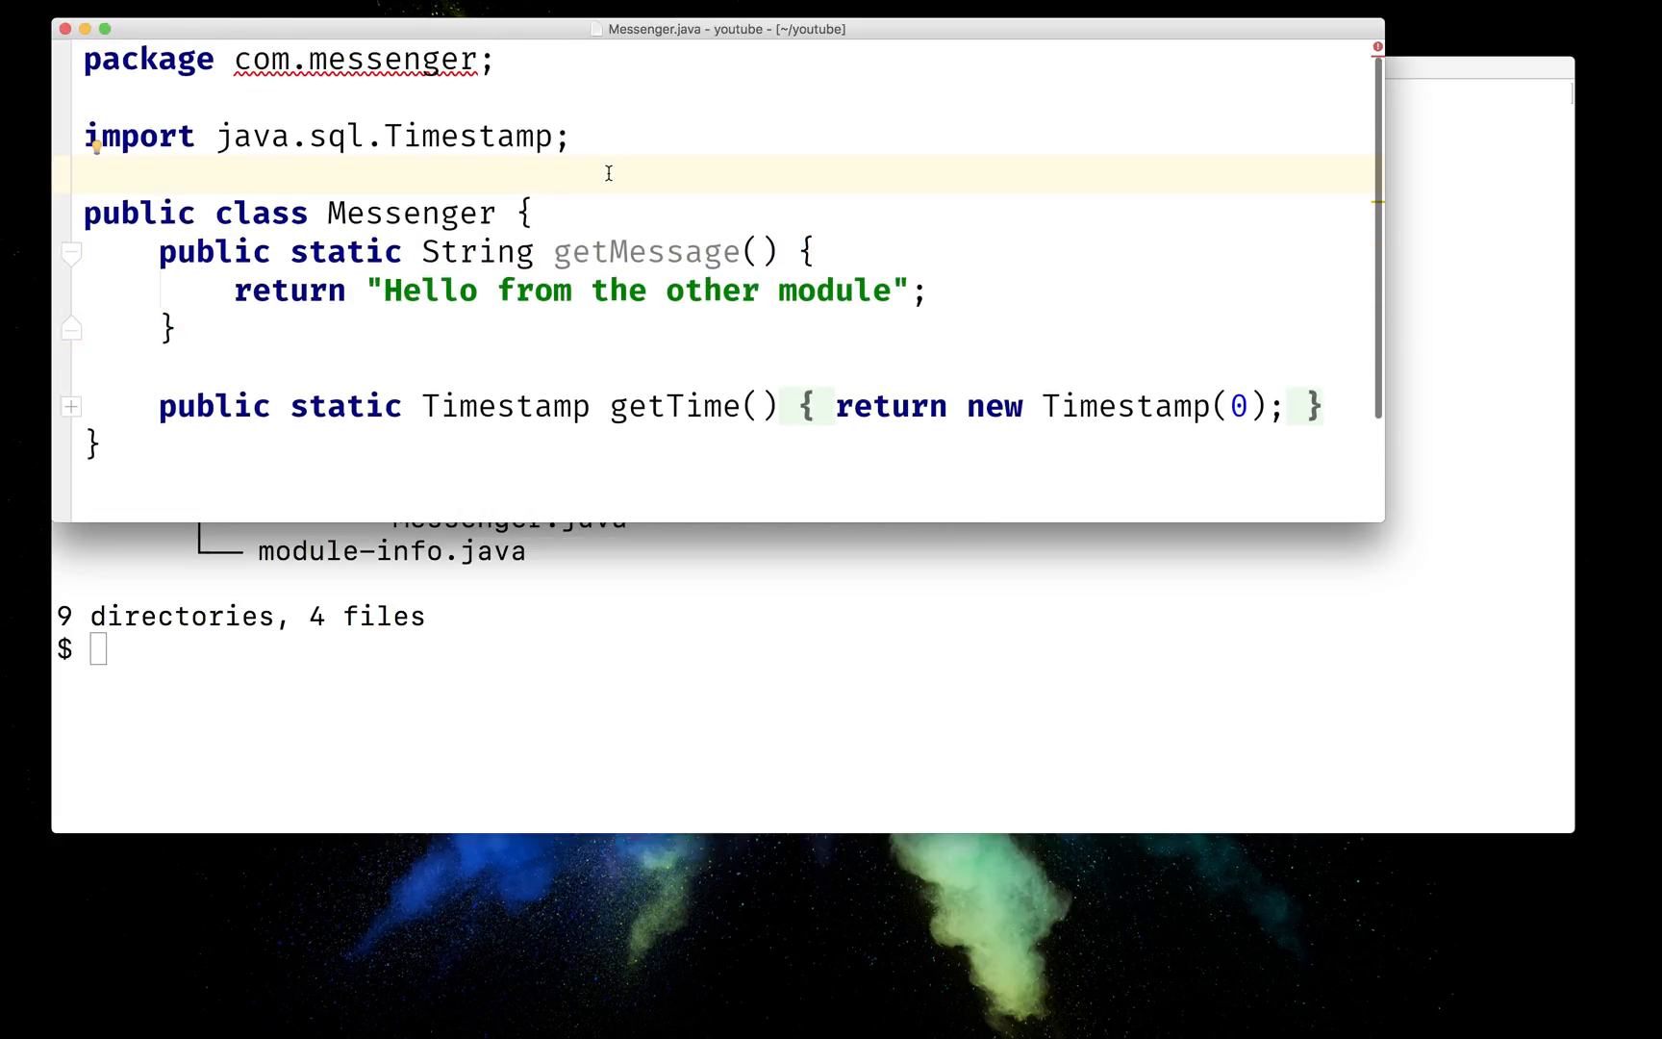
pyautogui.press('cmd+e')
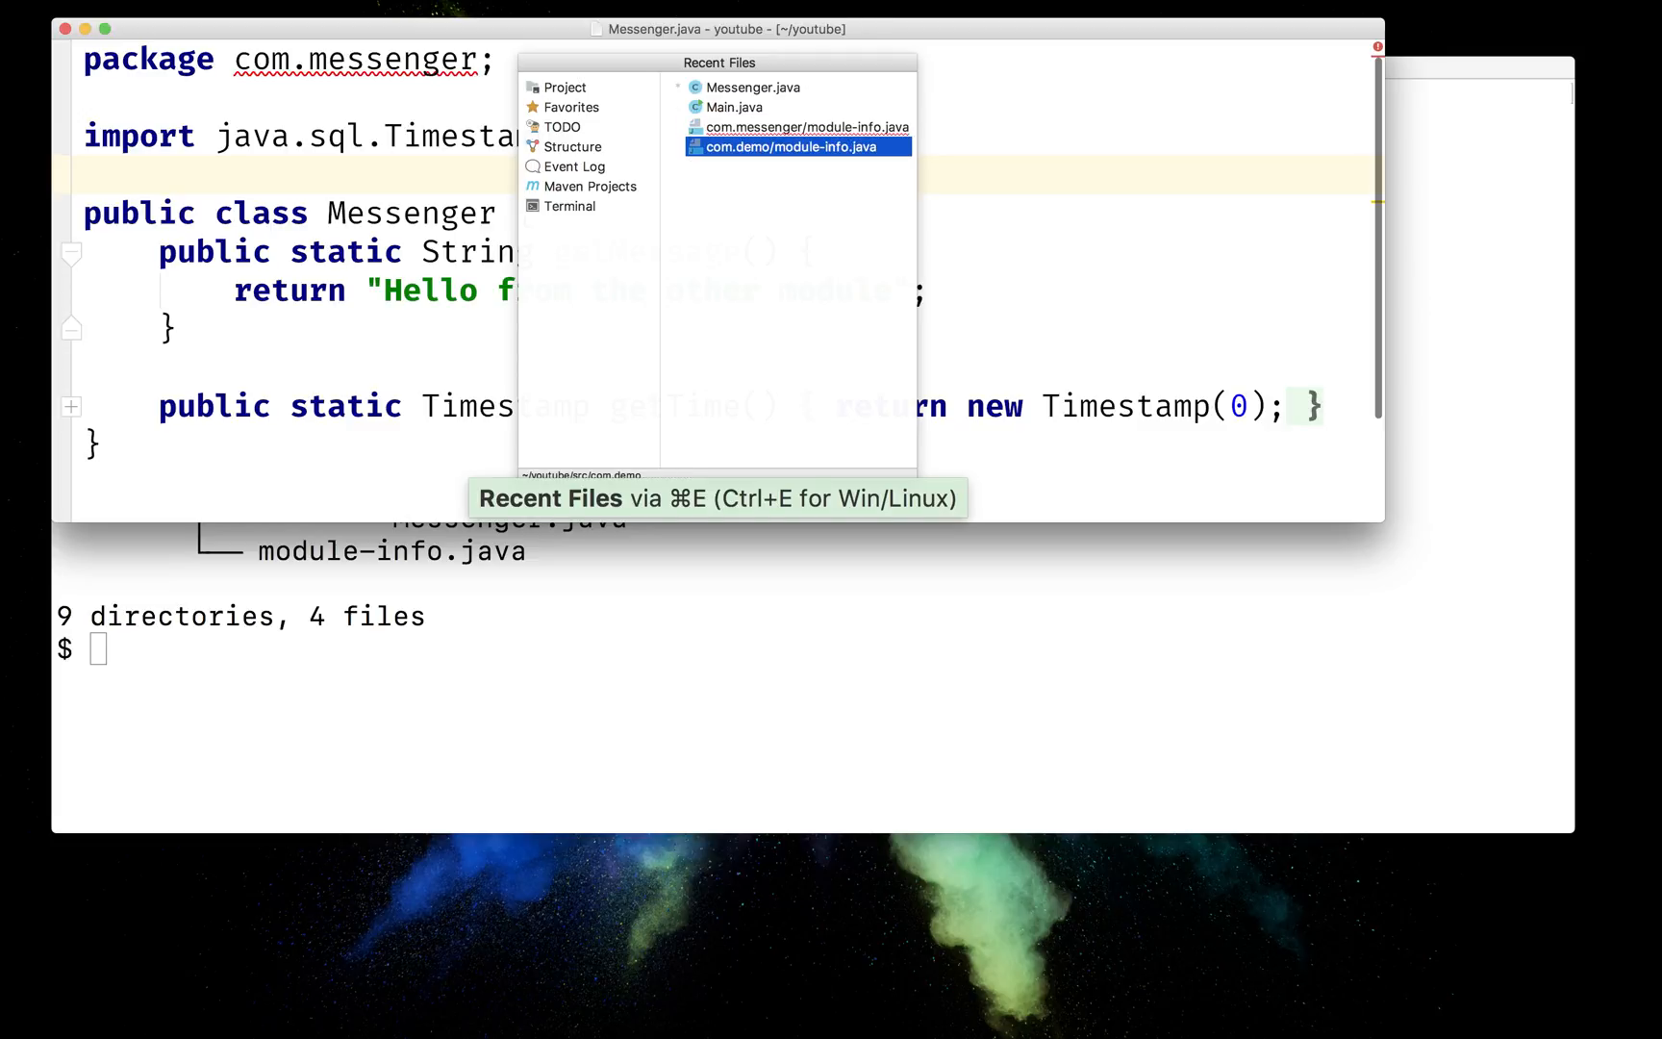
pyautogui.click(804, 127)
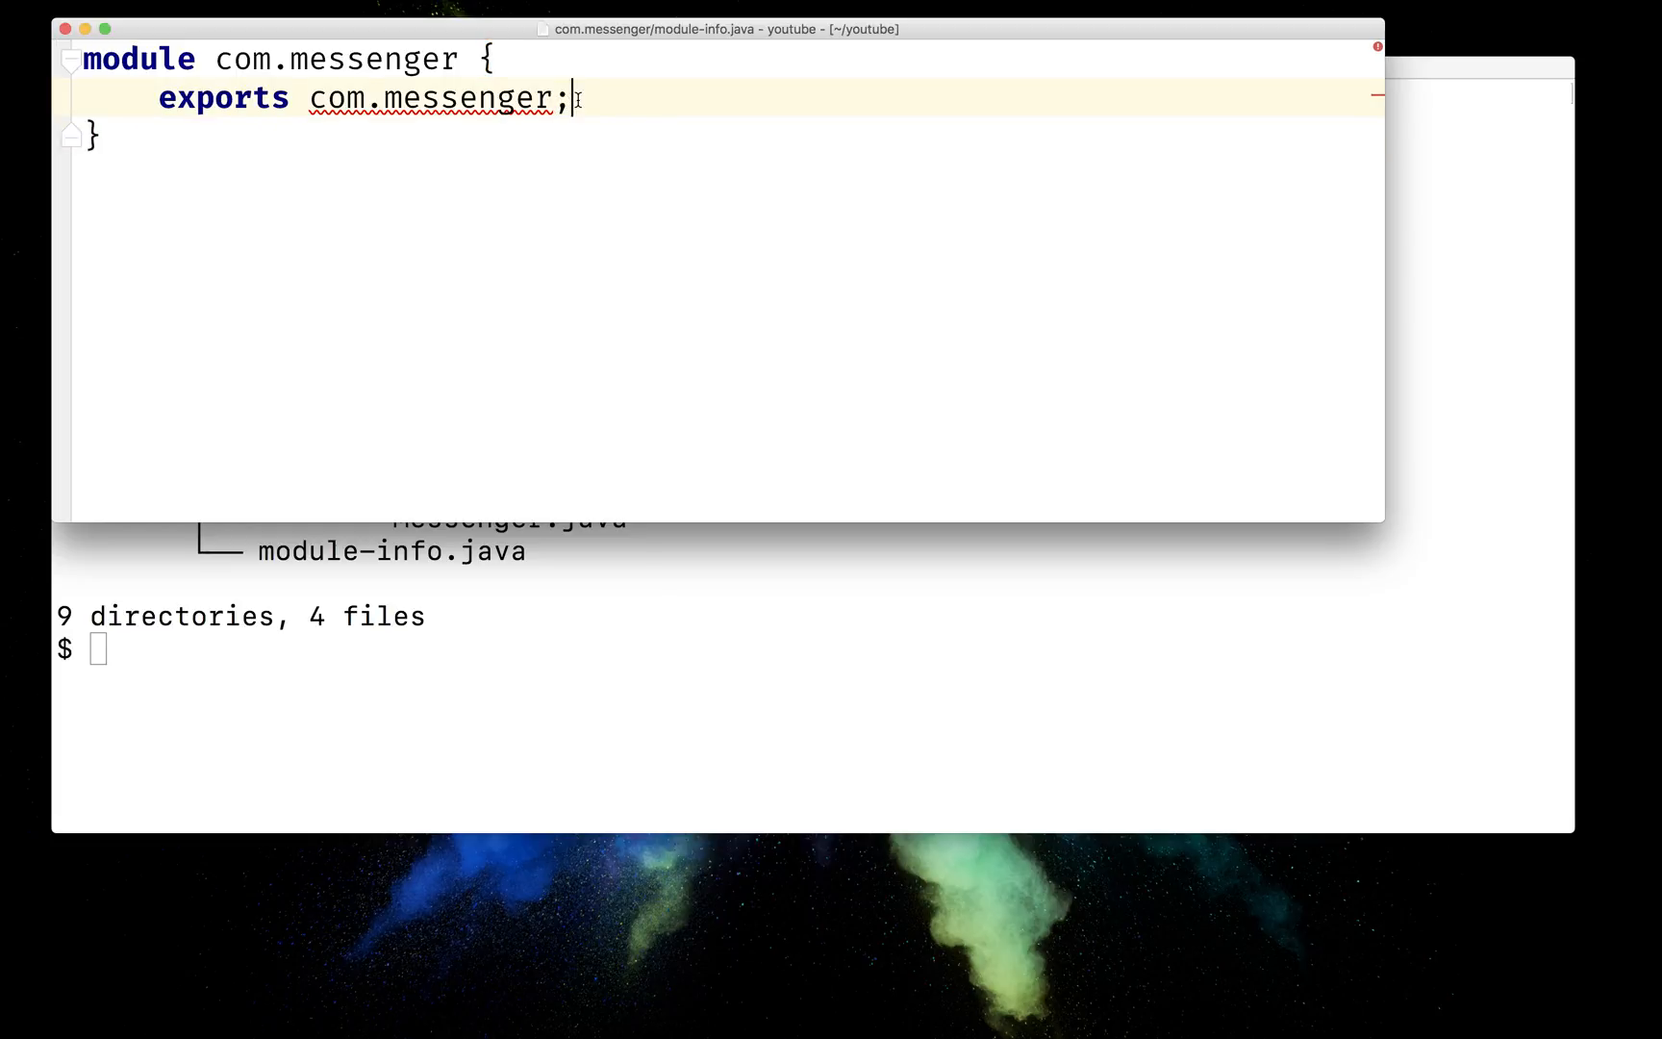
pyautogui.write('r')
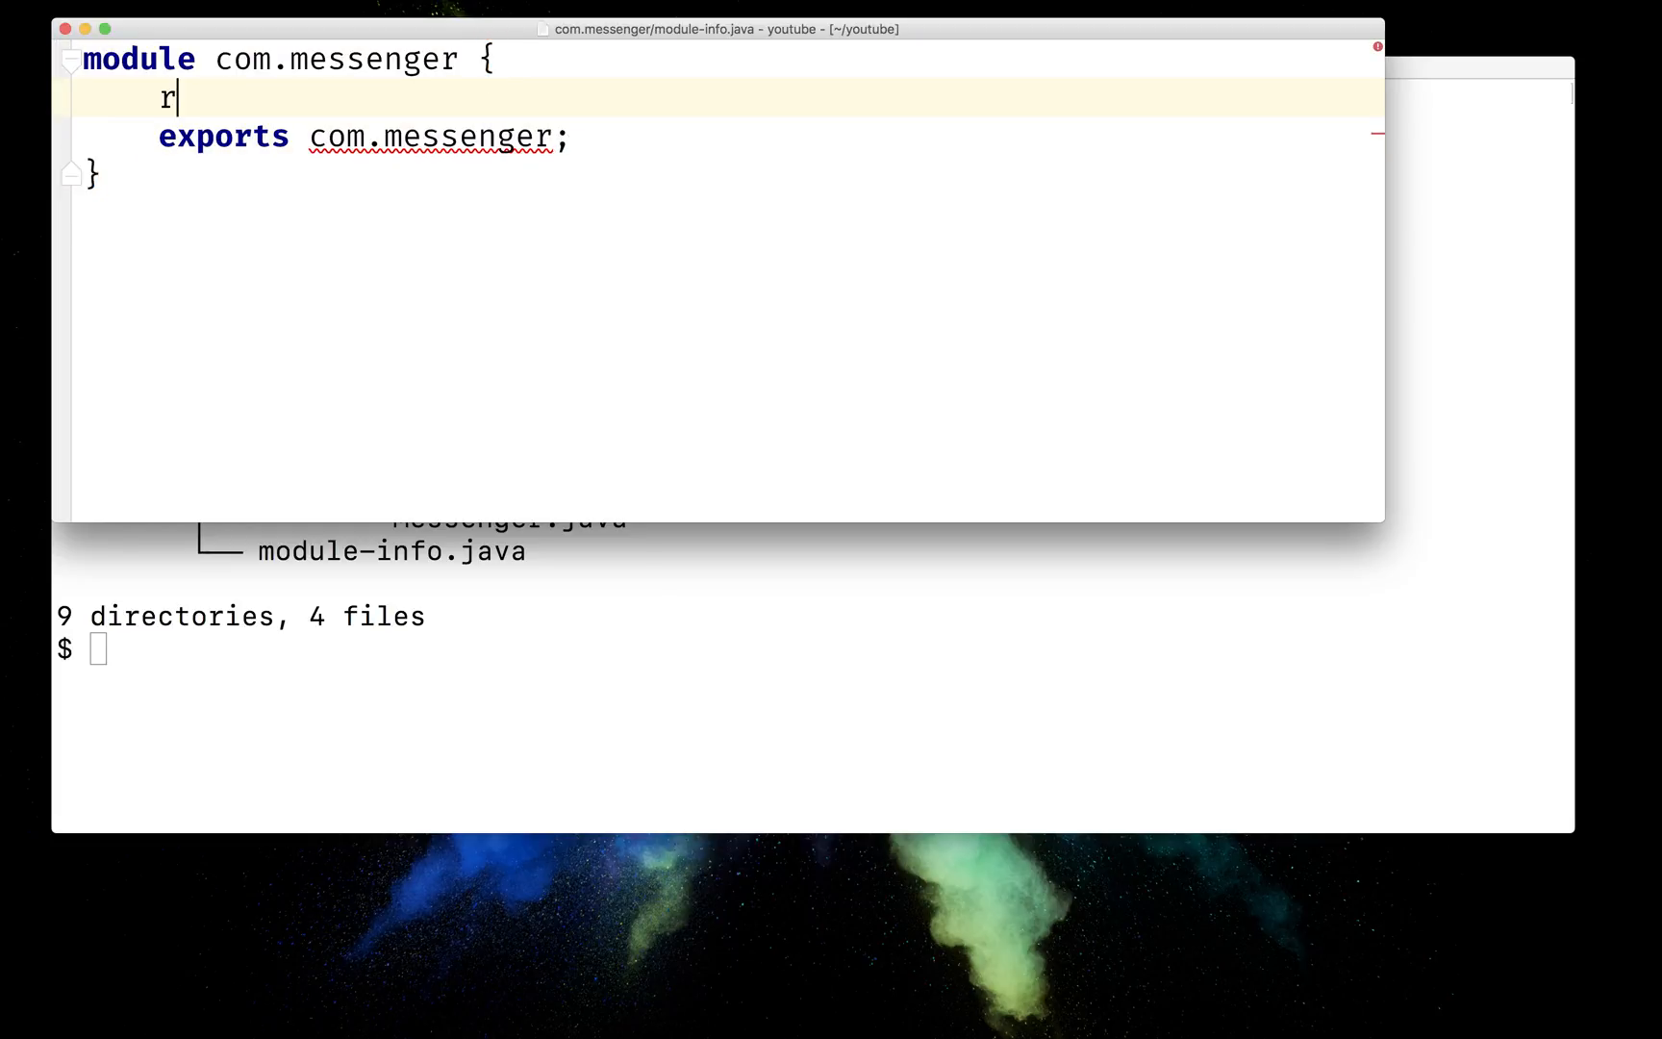
pyautogui.write('equires java')
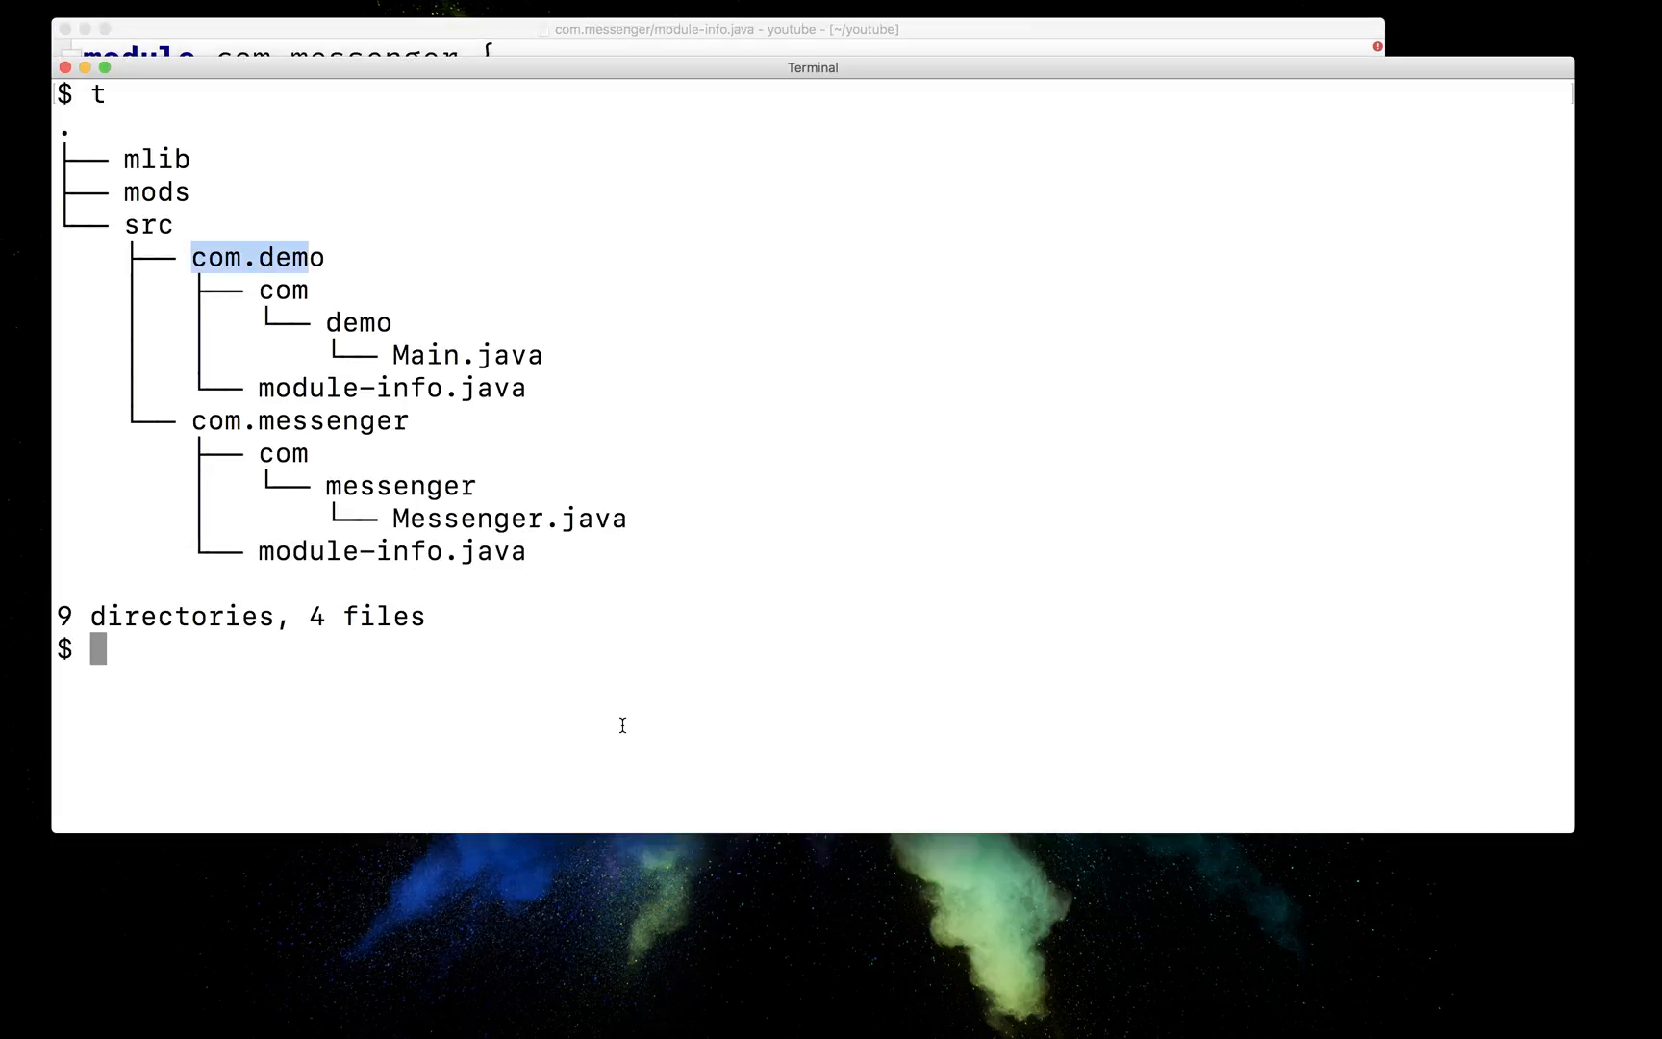
# - Run 'javac -d mods --module-source-path src/ -m com.messenger,com.demo', which fails on java.sql
pyautogui.write('javac -d mods --modu')
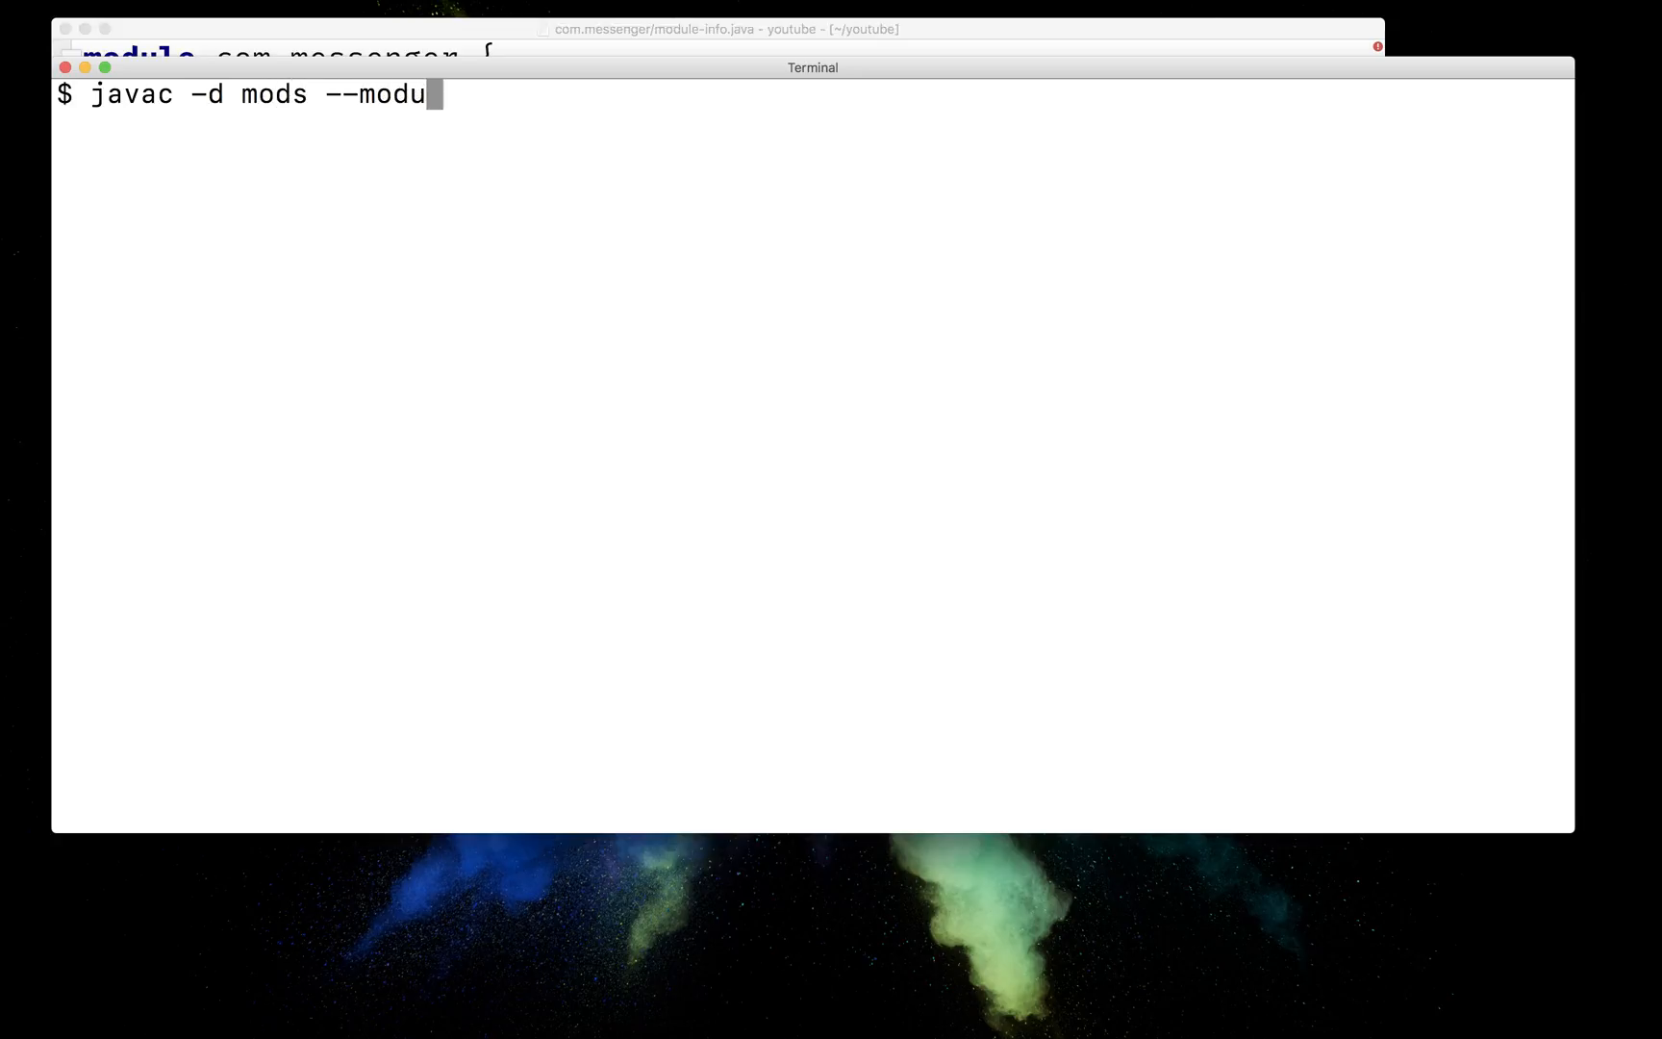
pyautogui.write('le-source-path src/')
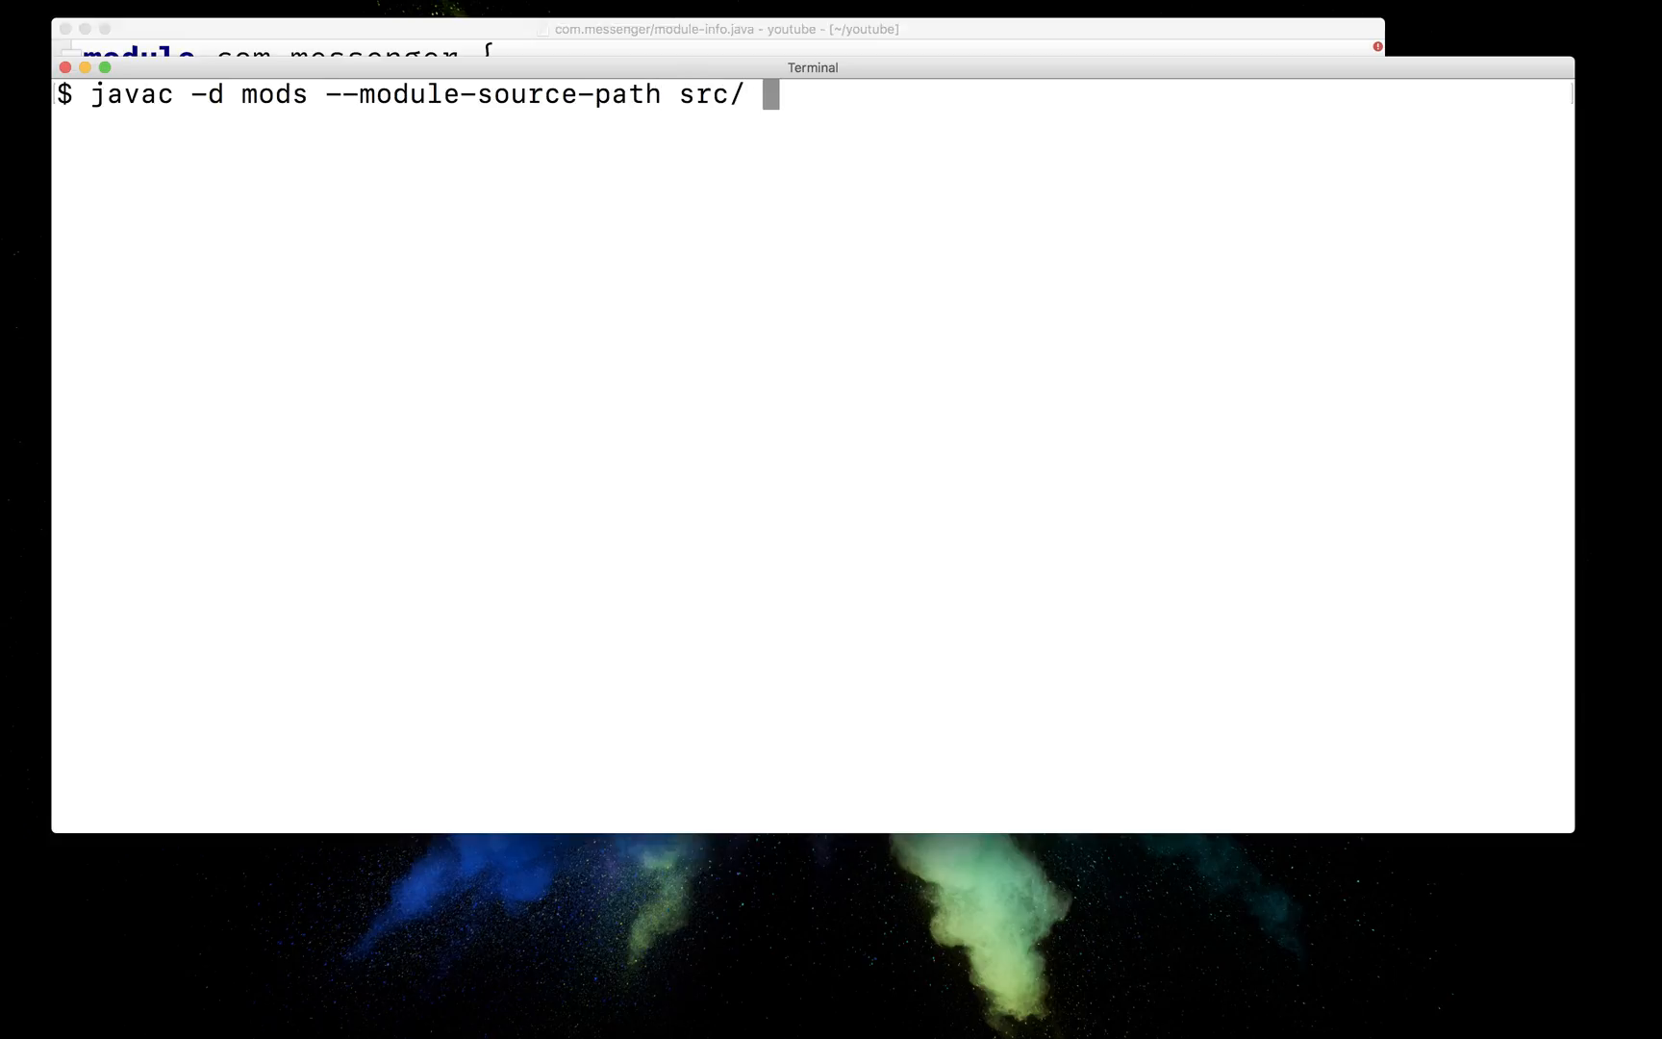
pyautogui.write('-m')
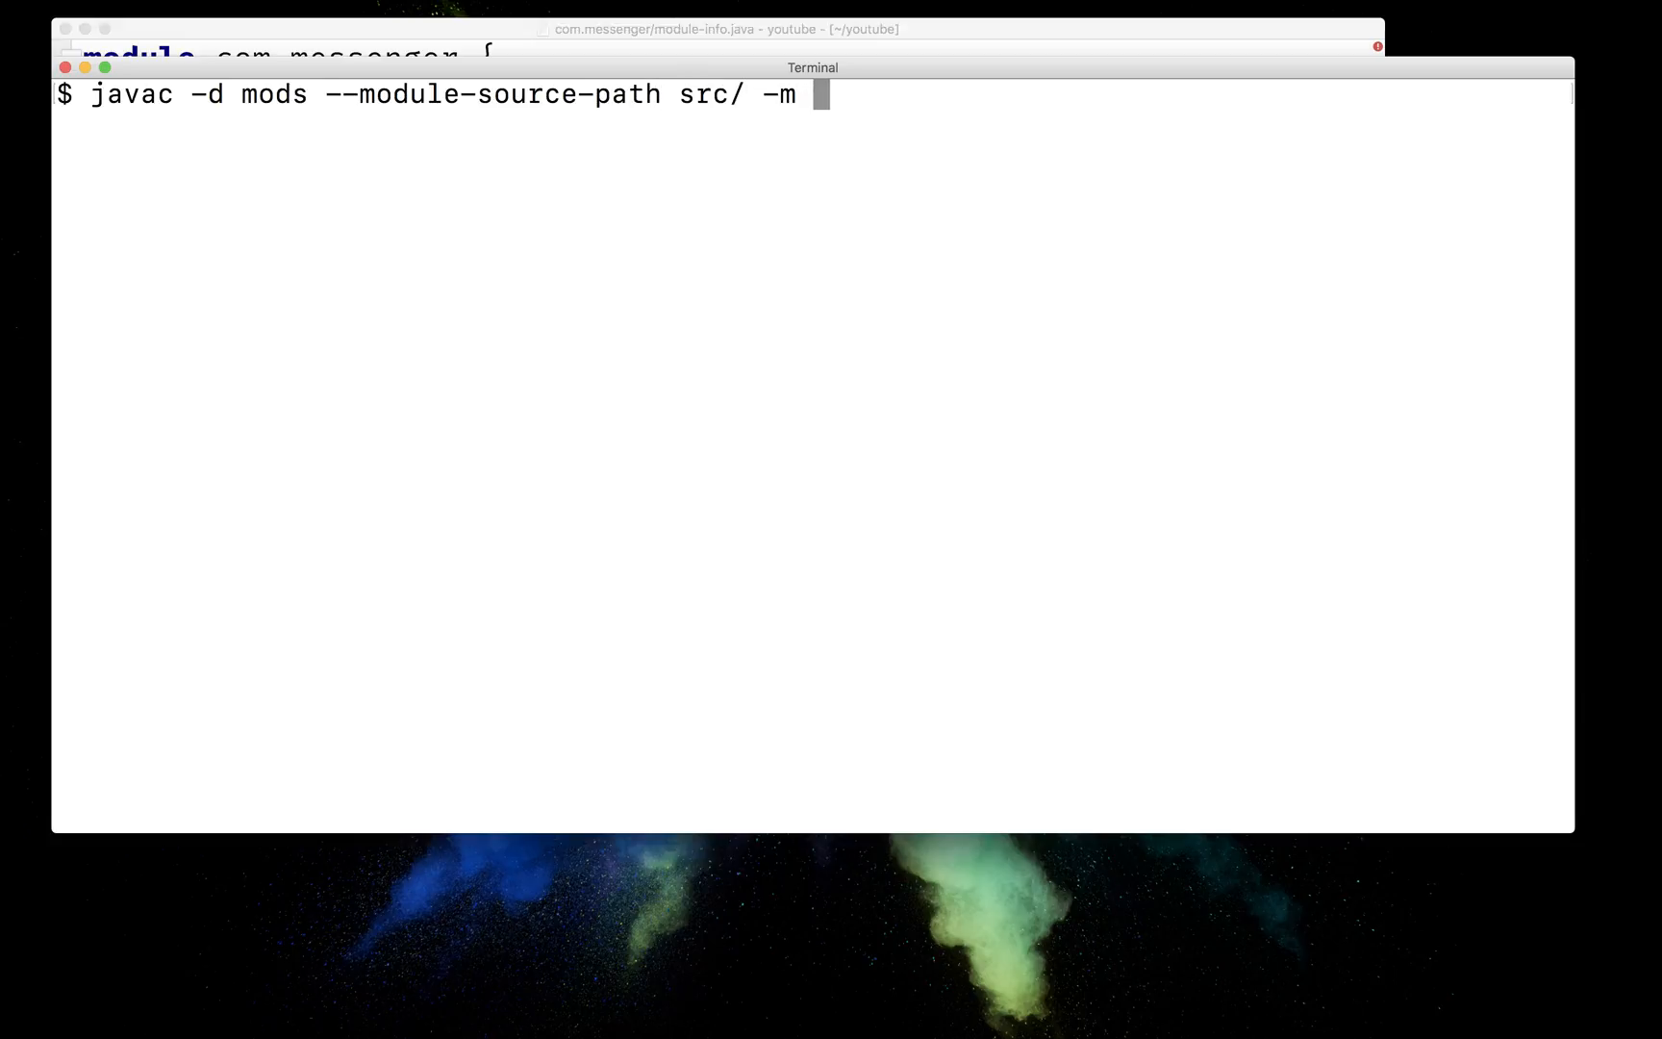
pyautogui.write('com.messenger,con')
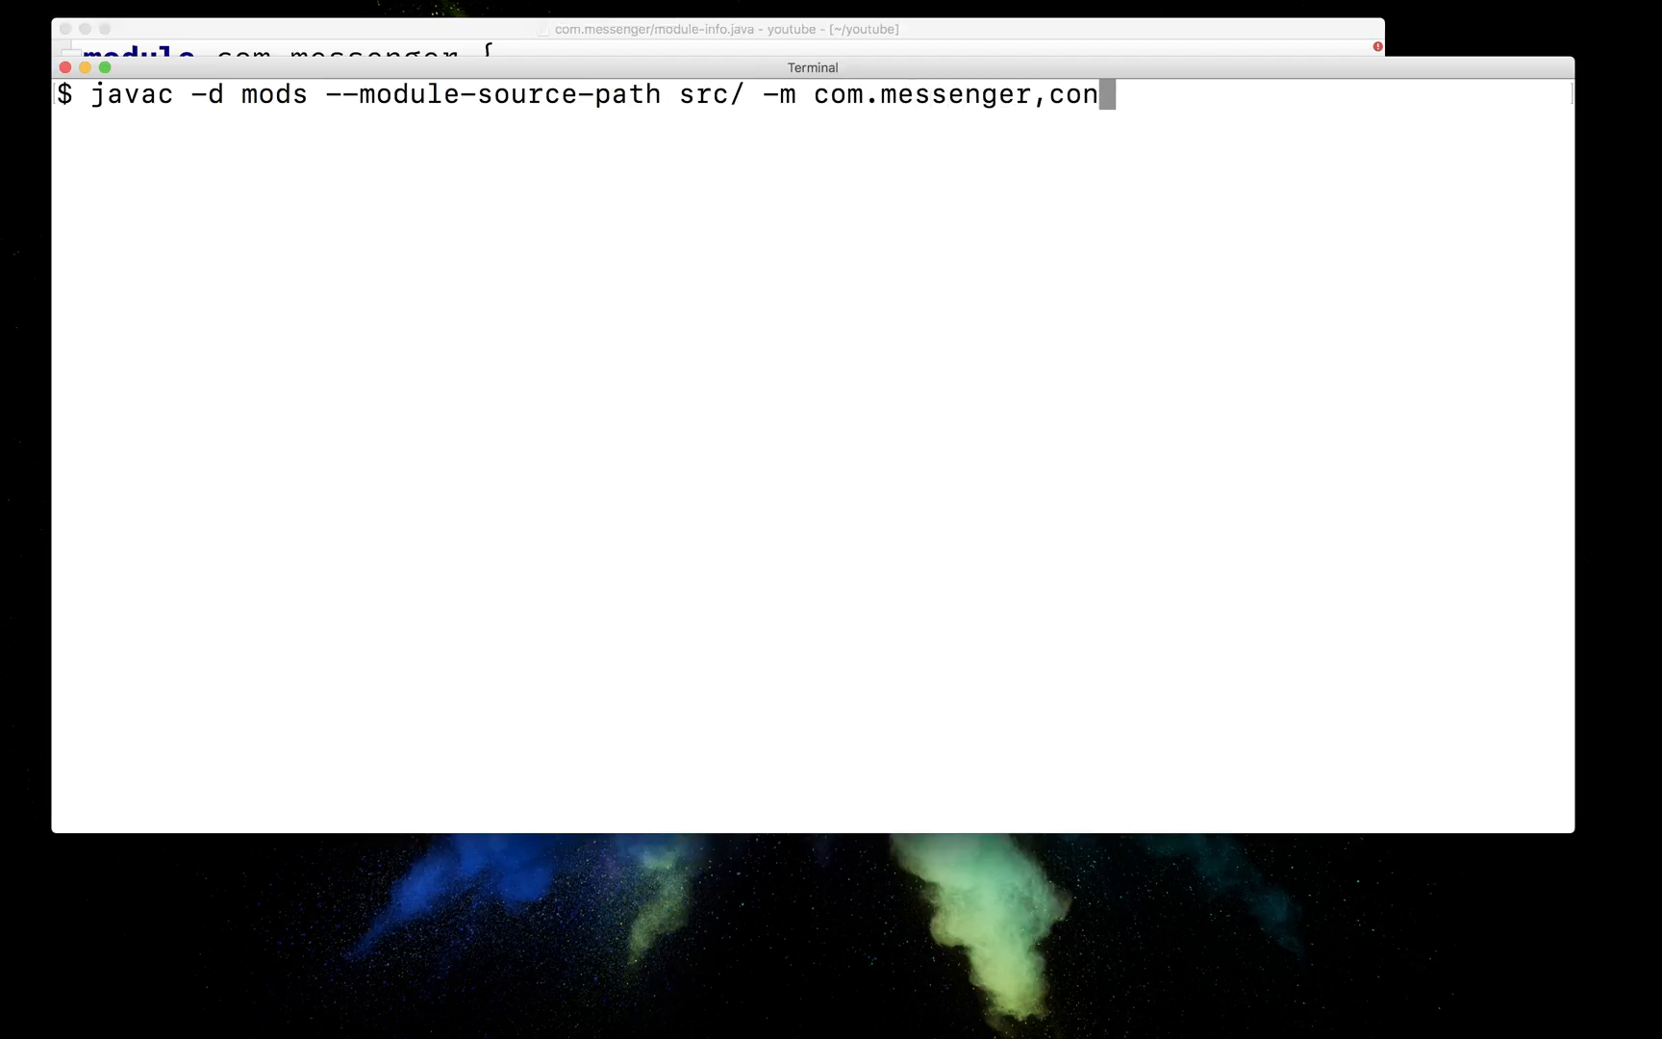
pyautogui.write('om.d')
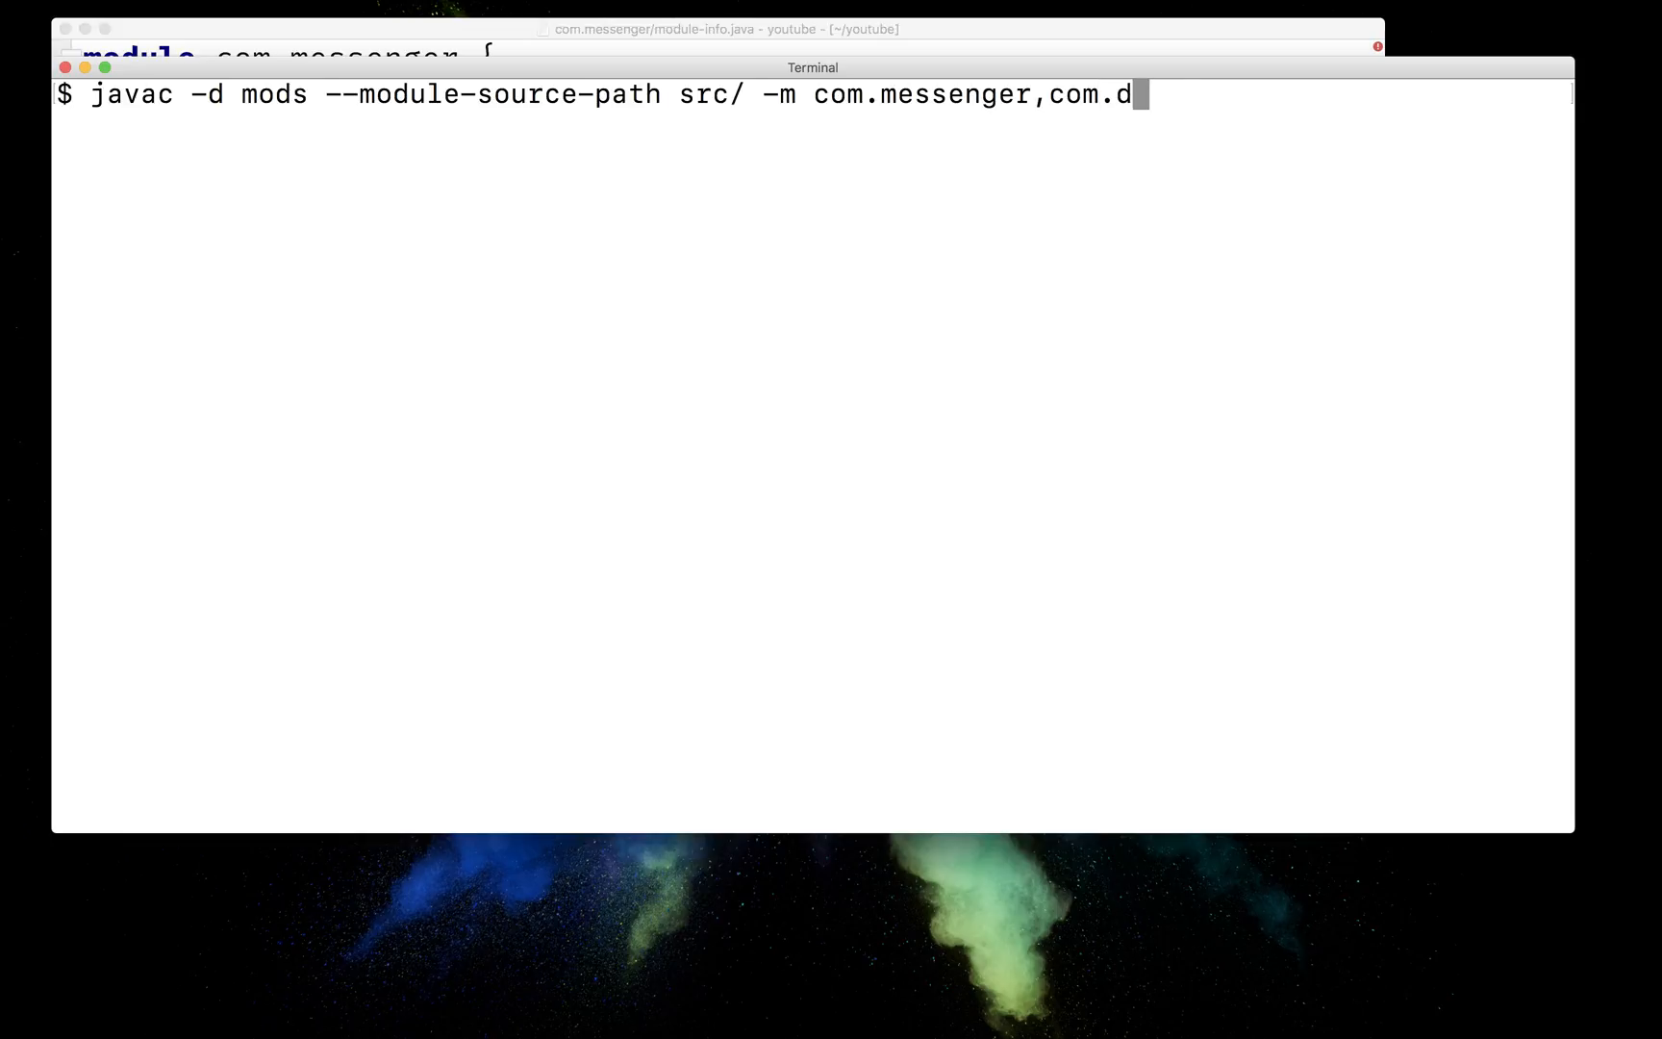
pyautogui.press('Return')
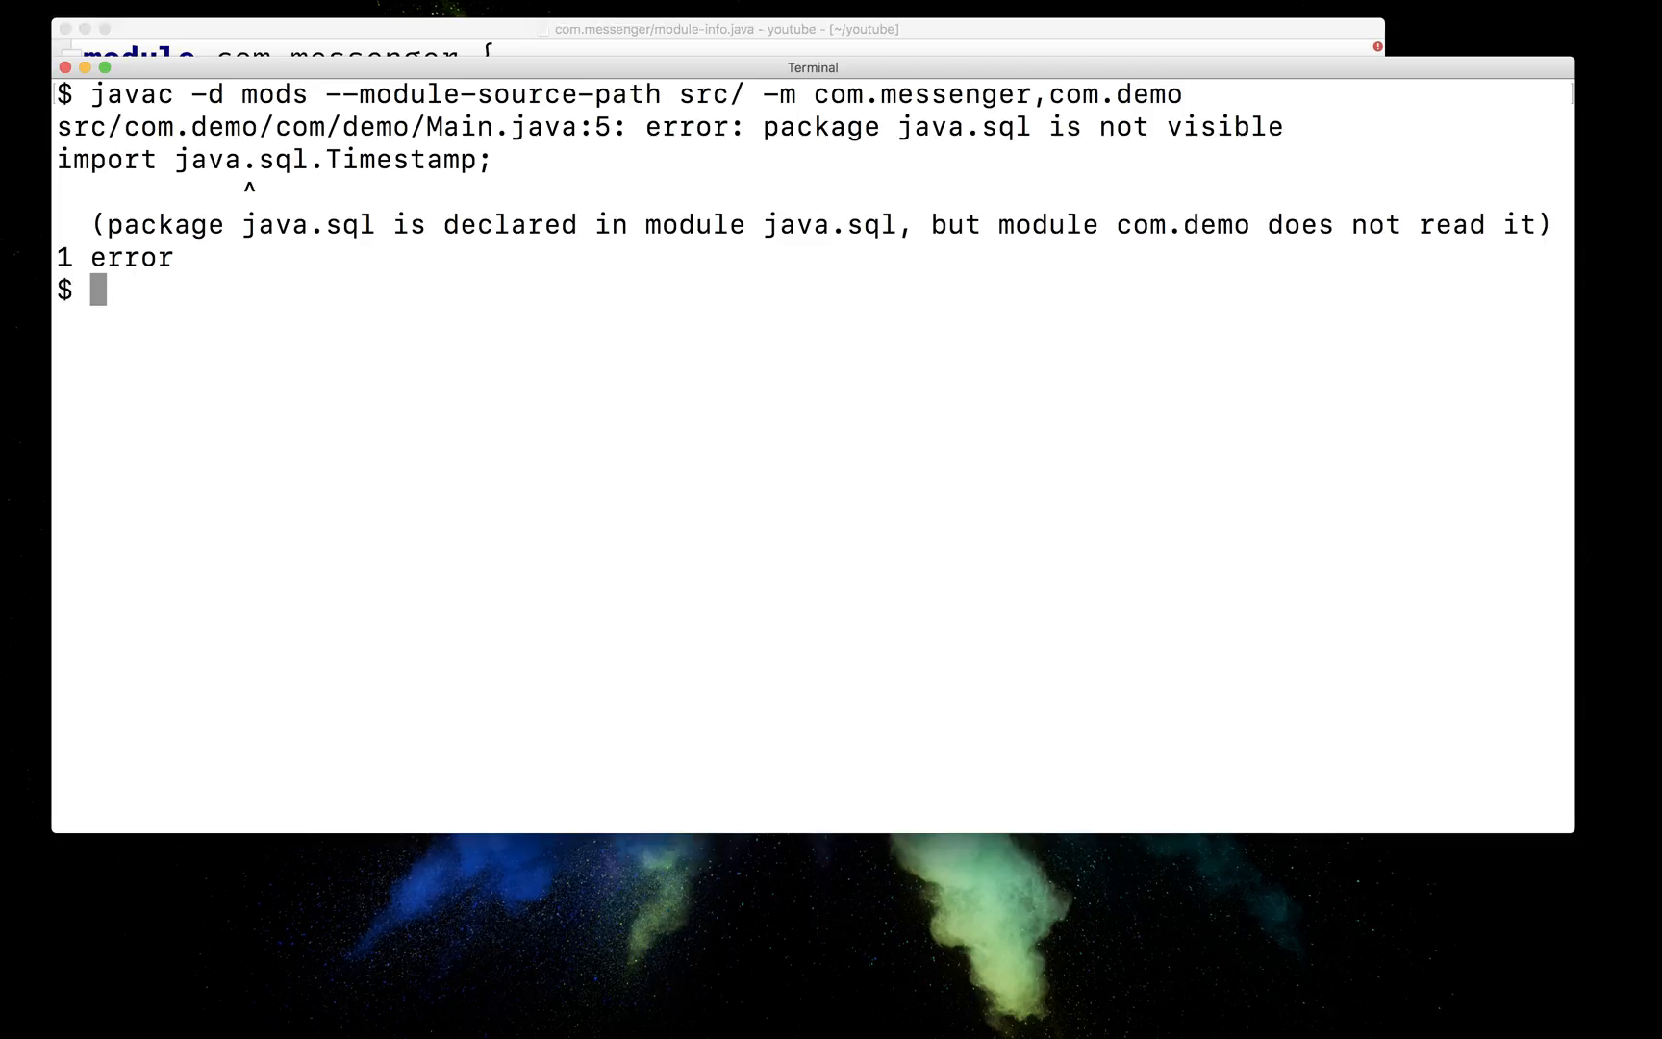
pyautogui.moveTo(766, 328)
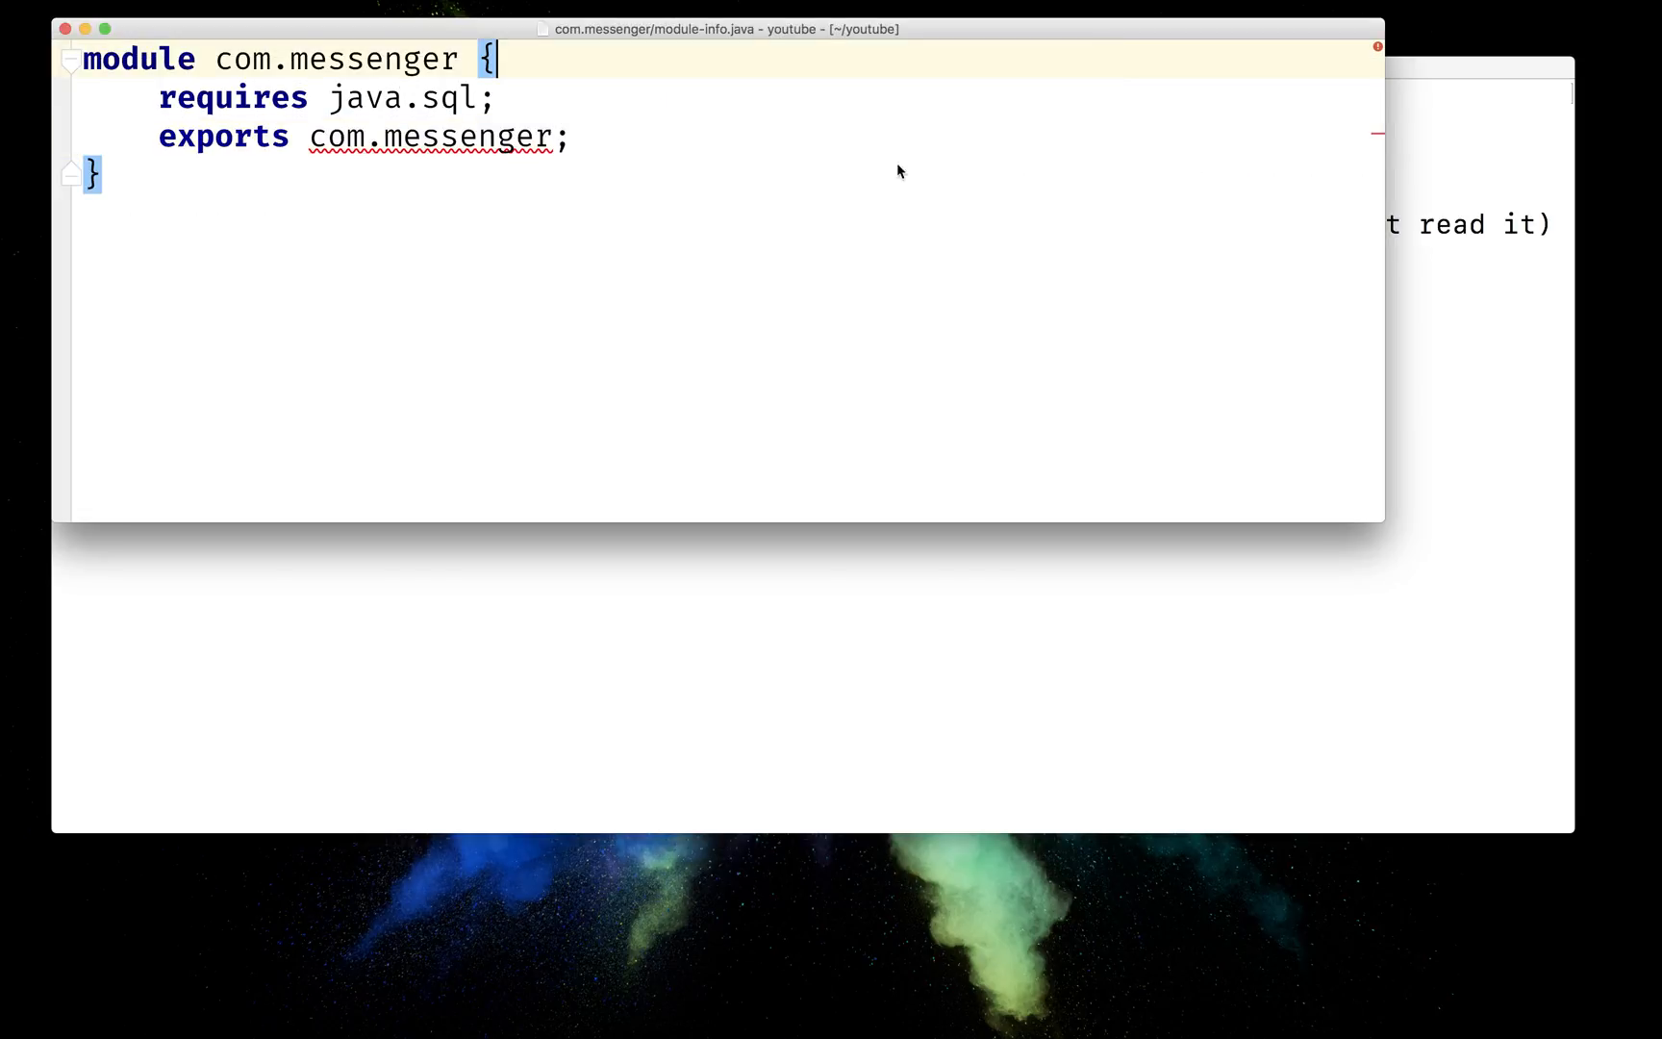
# - Add 'requires java.sql;' to com.demo's module-info.java using code completion
pyautogui.click(95, 173)
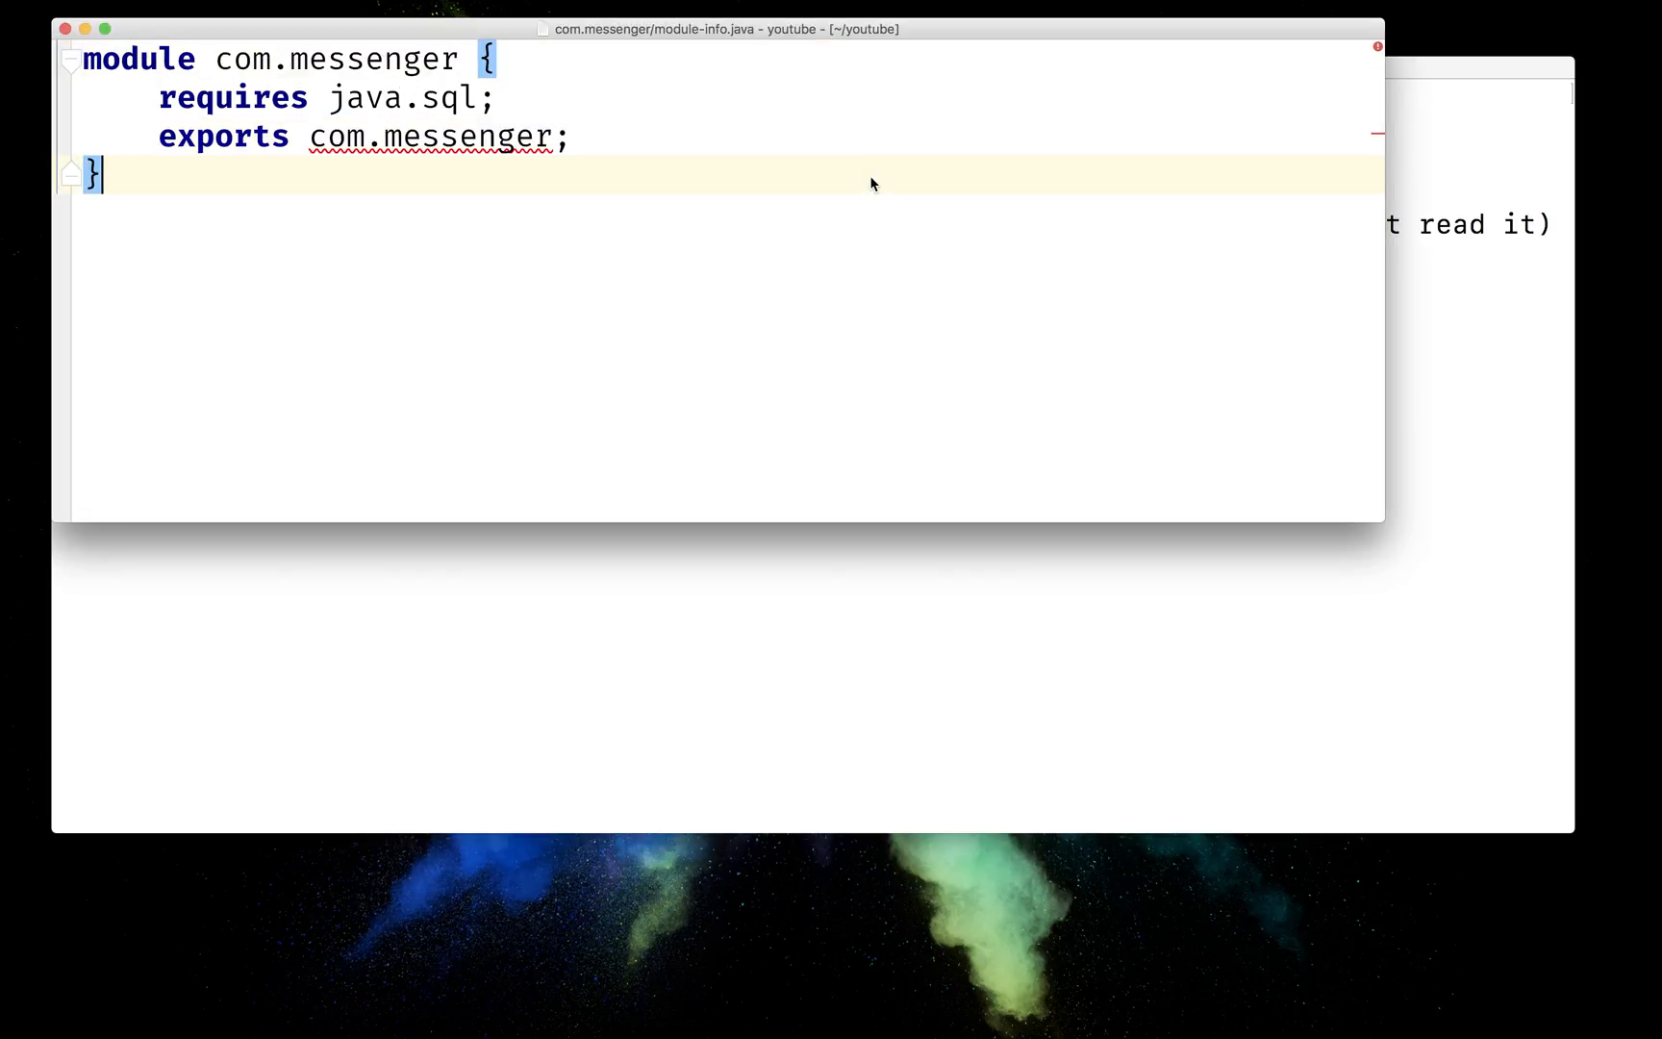
pyautogui.press('cmd+e')
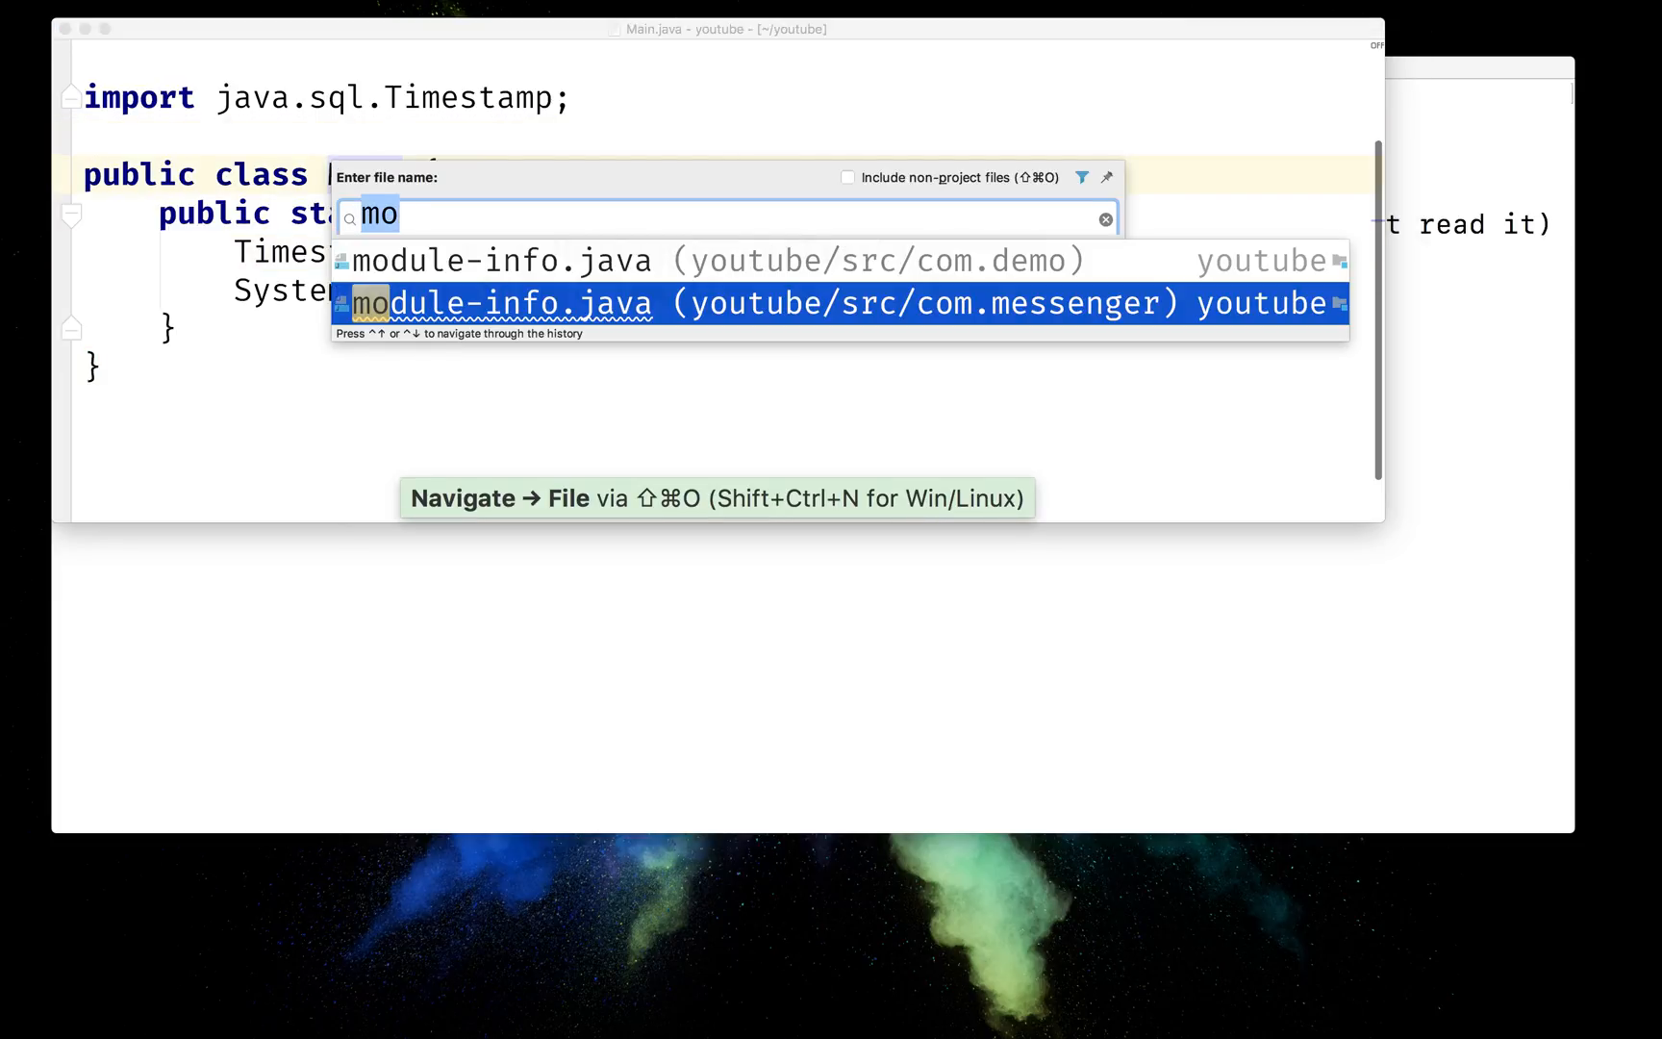
pyautogui.click(498, 260)
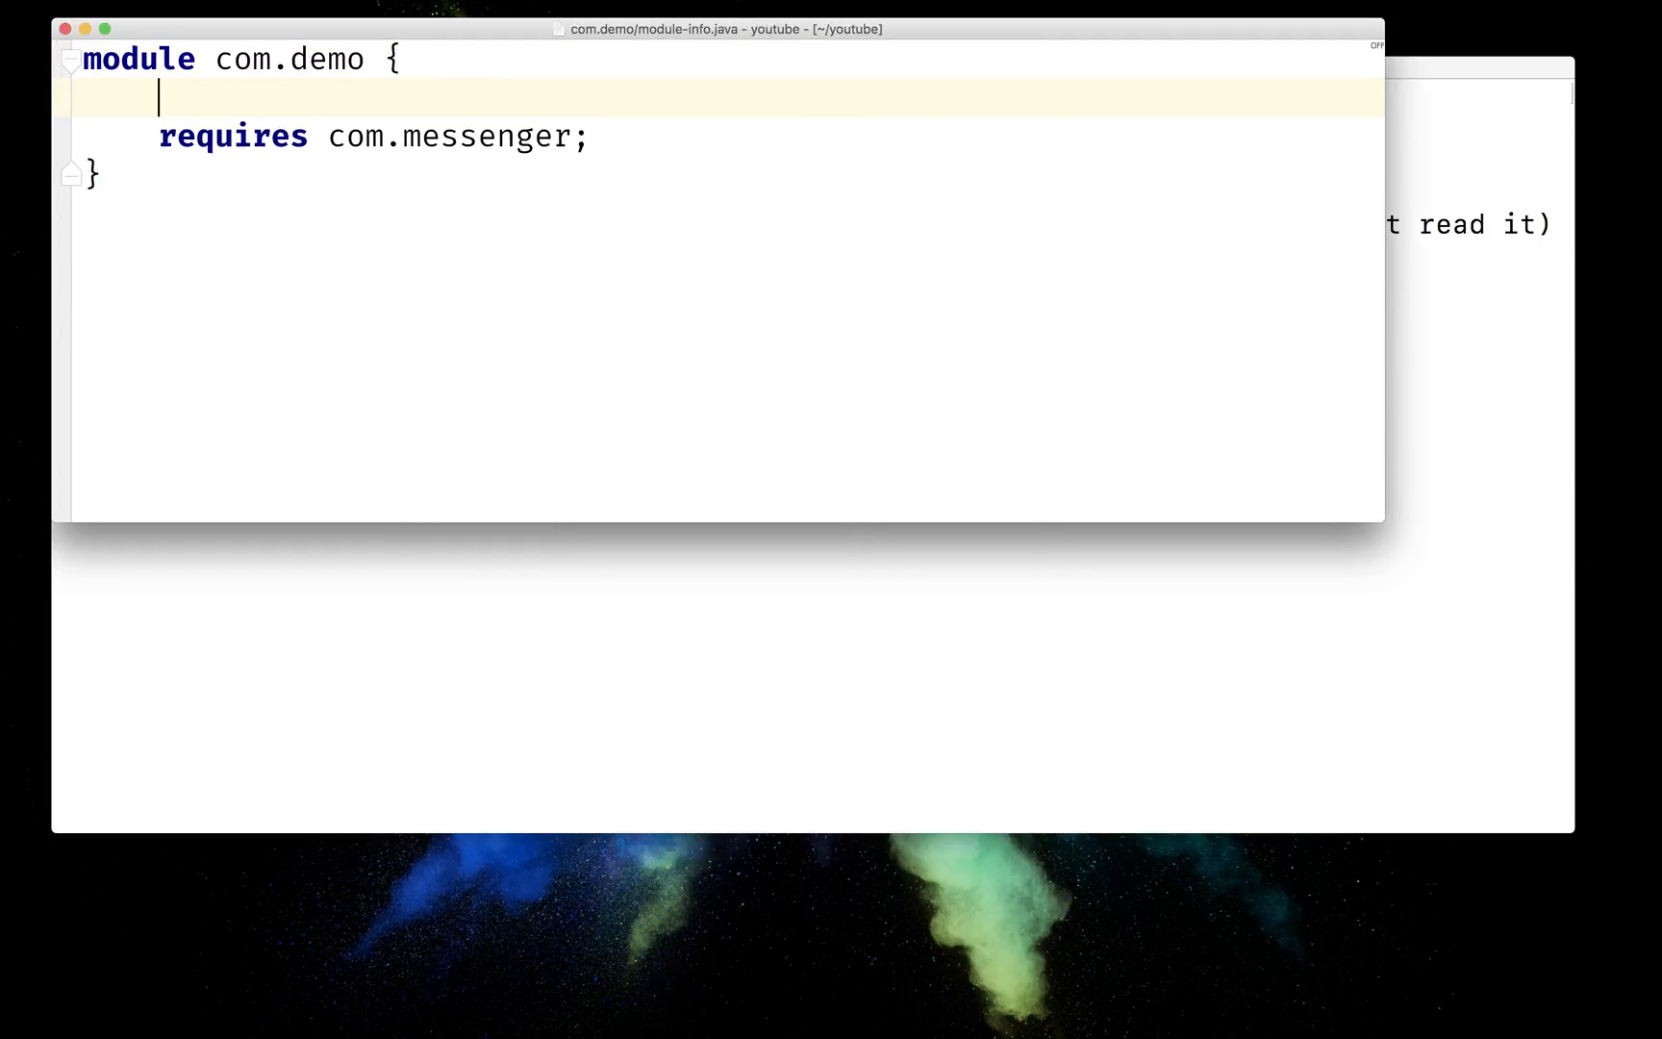
pyautogui.write('requires')
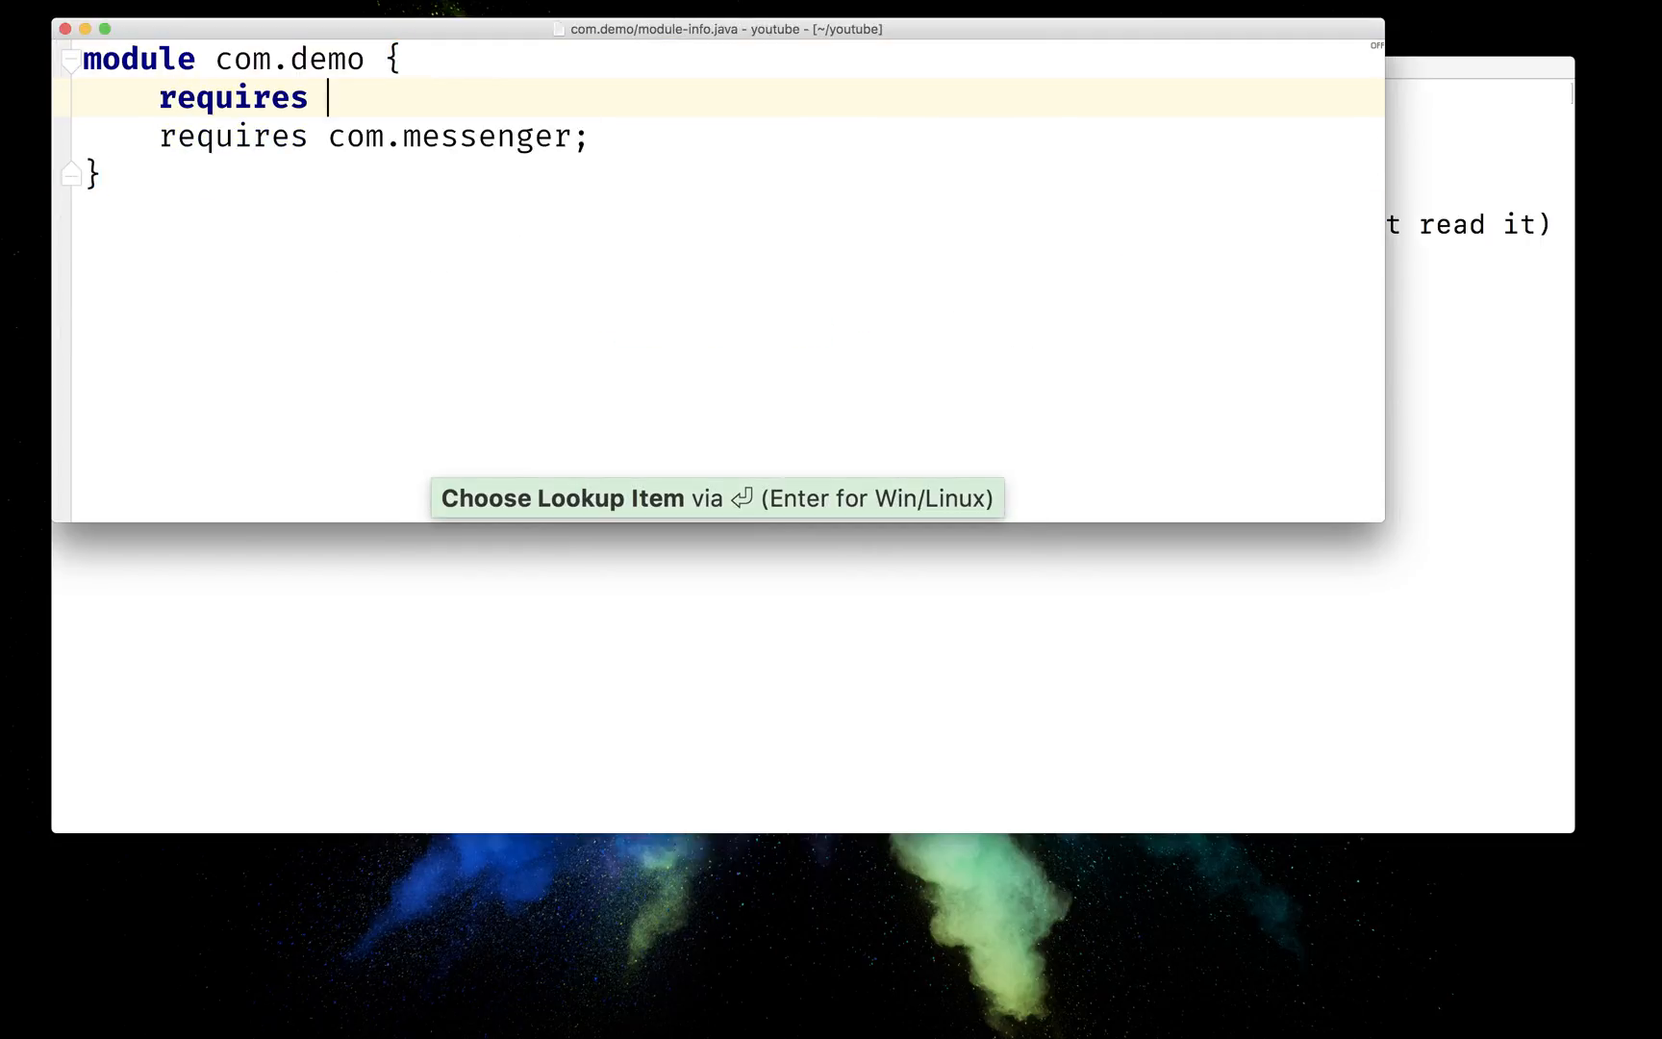
pyautogui.write('ja')
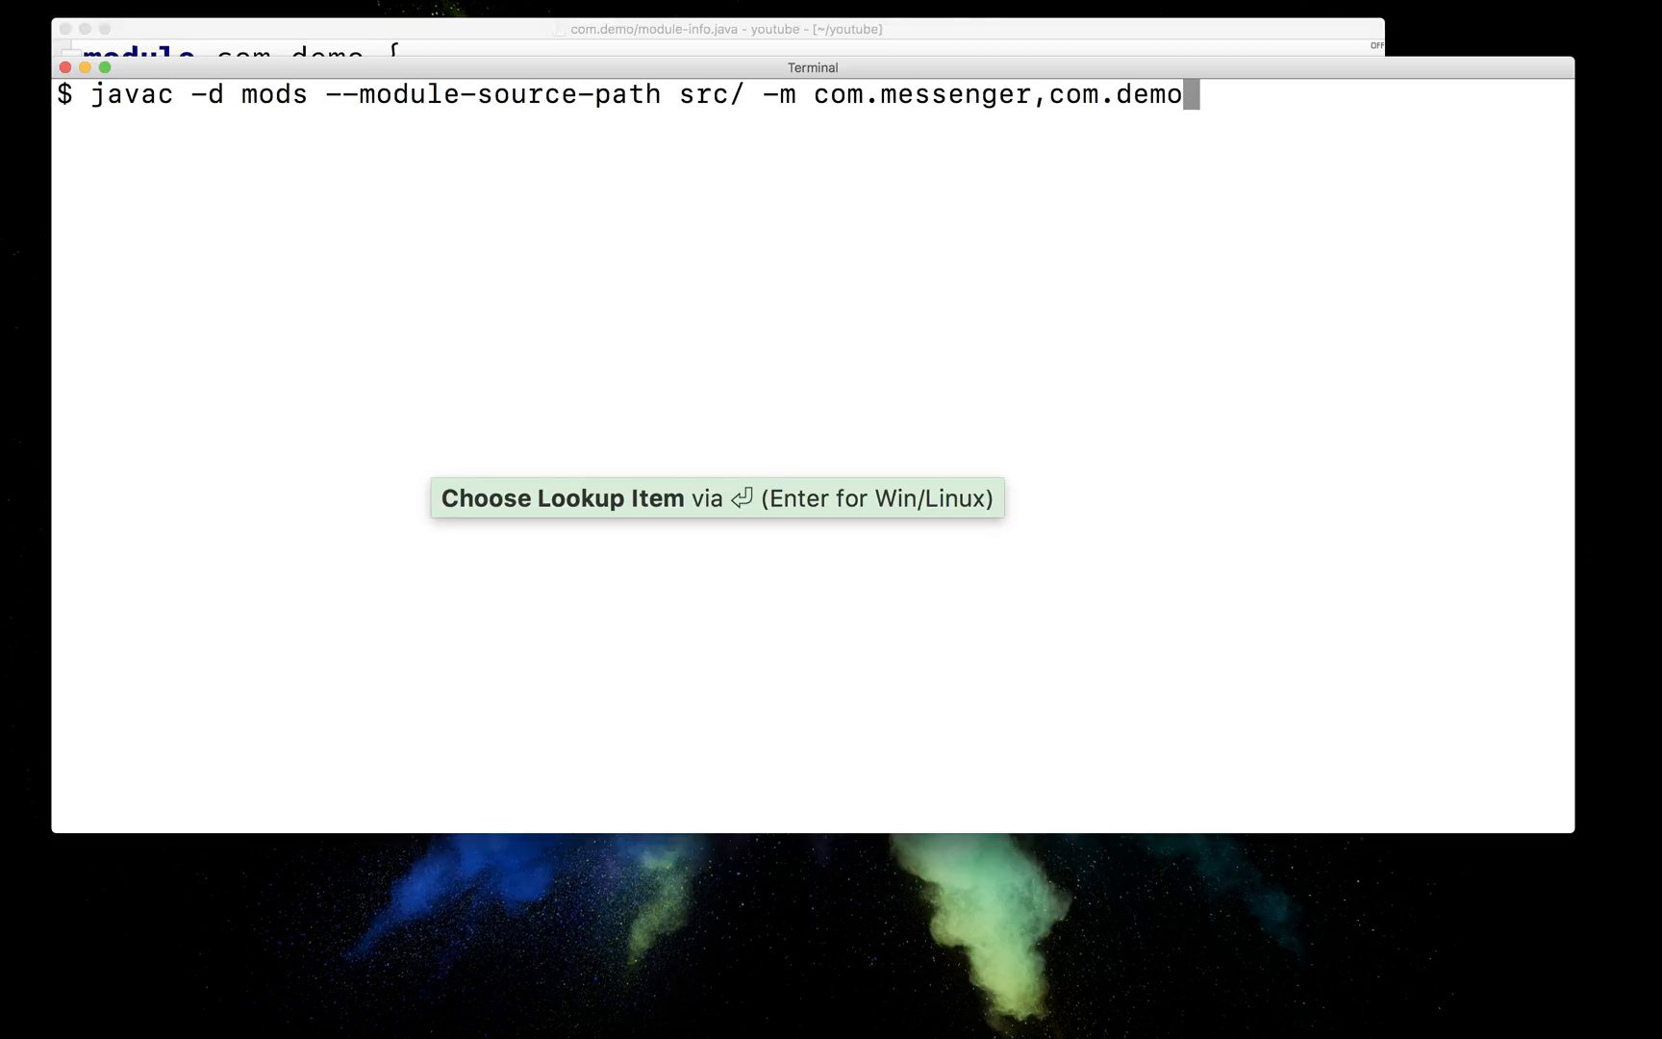
# - Recompile both modules into mods cleanly, then delete it with 'rm -rf mods/'
pyautogui.press('enter')
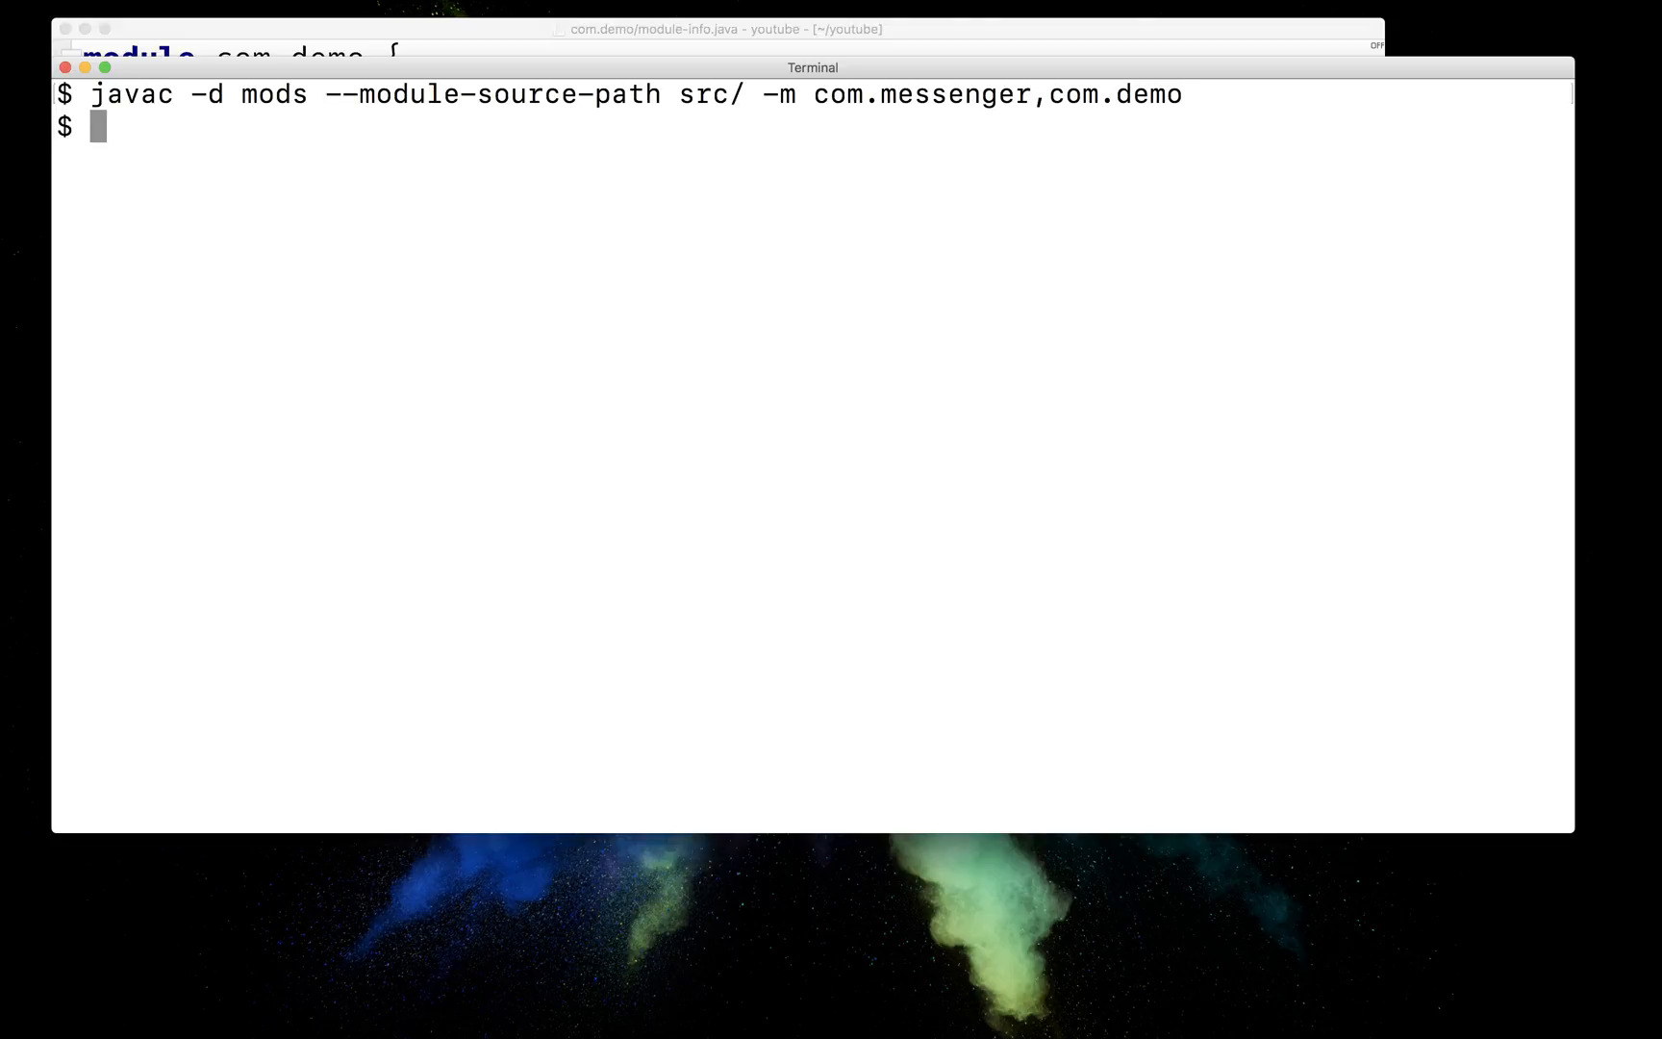
pyautogui.write('rm')
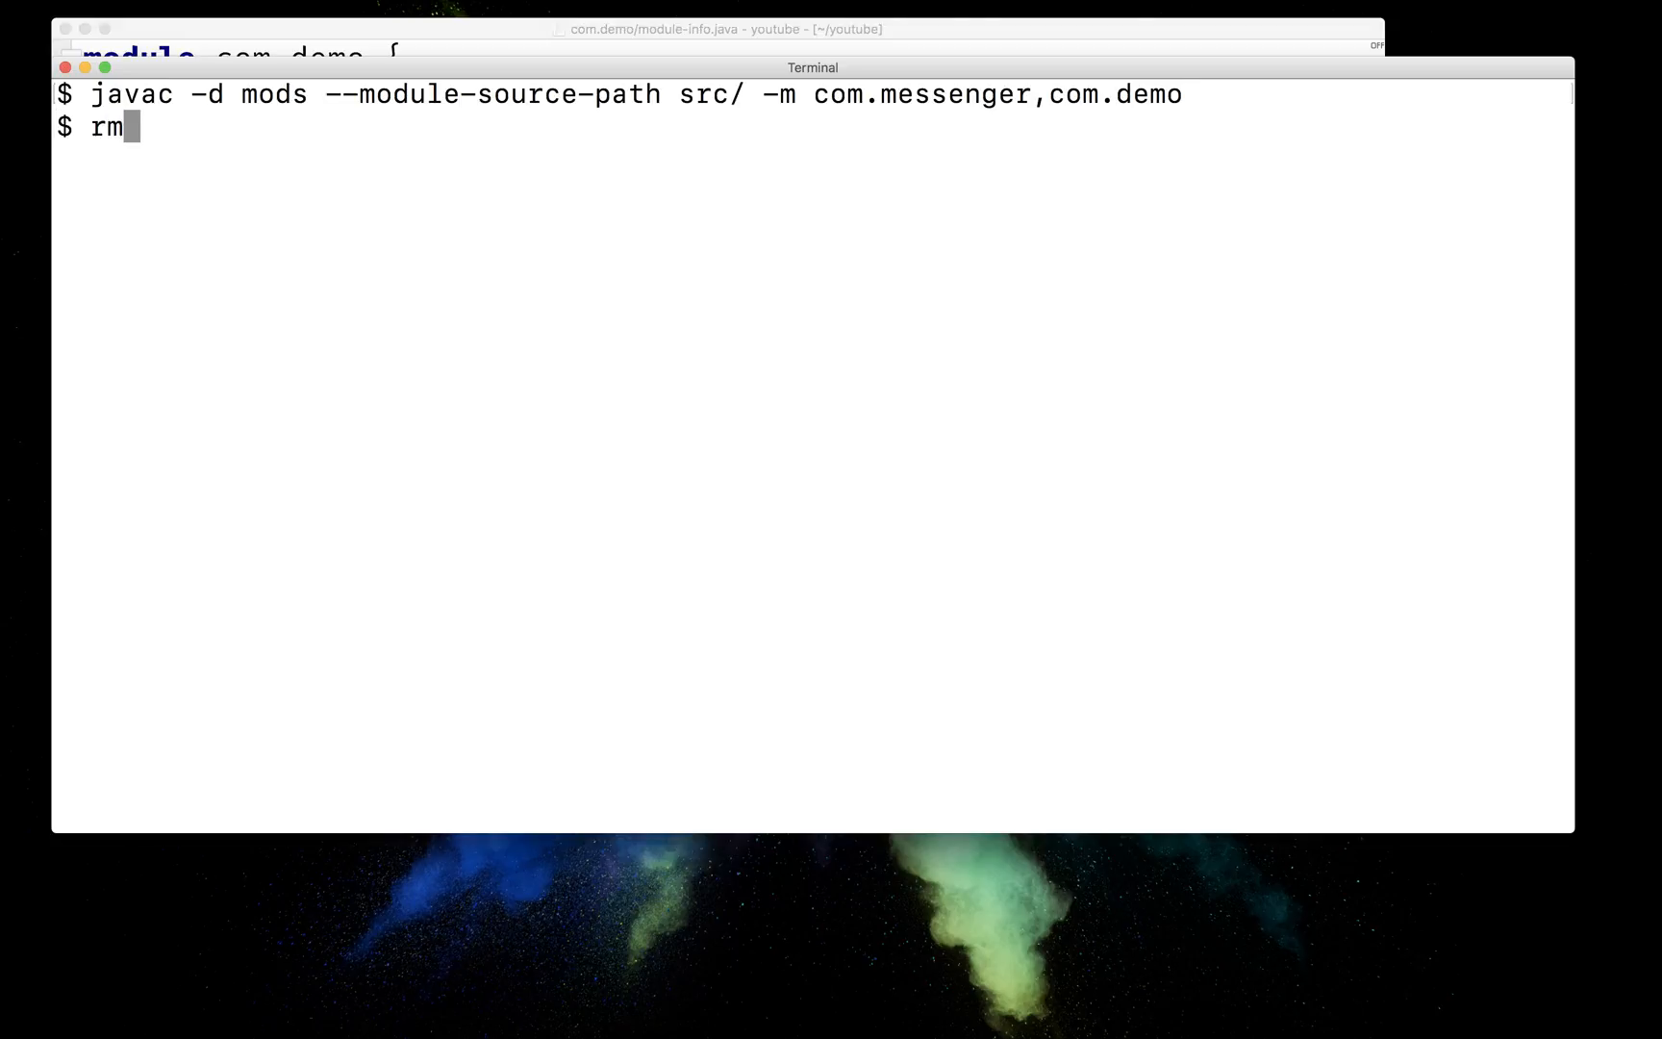
pyautogui.write('-r')
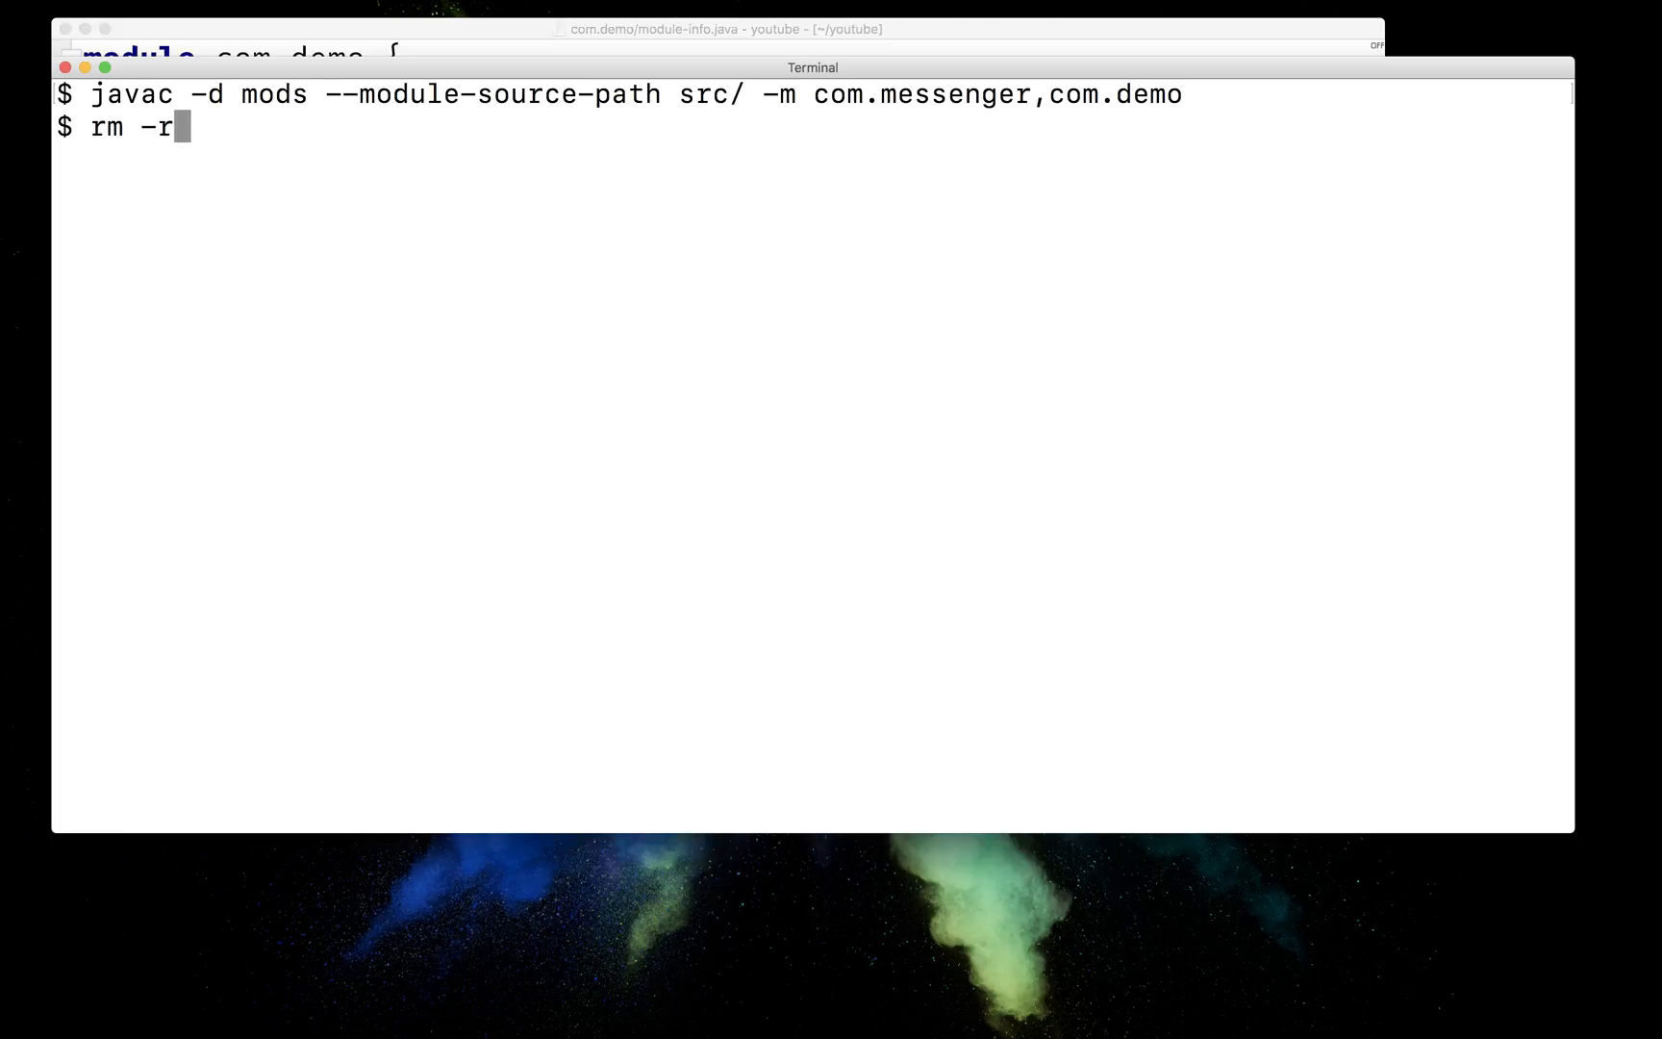
pyautogui.write('f mods/')
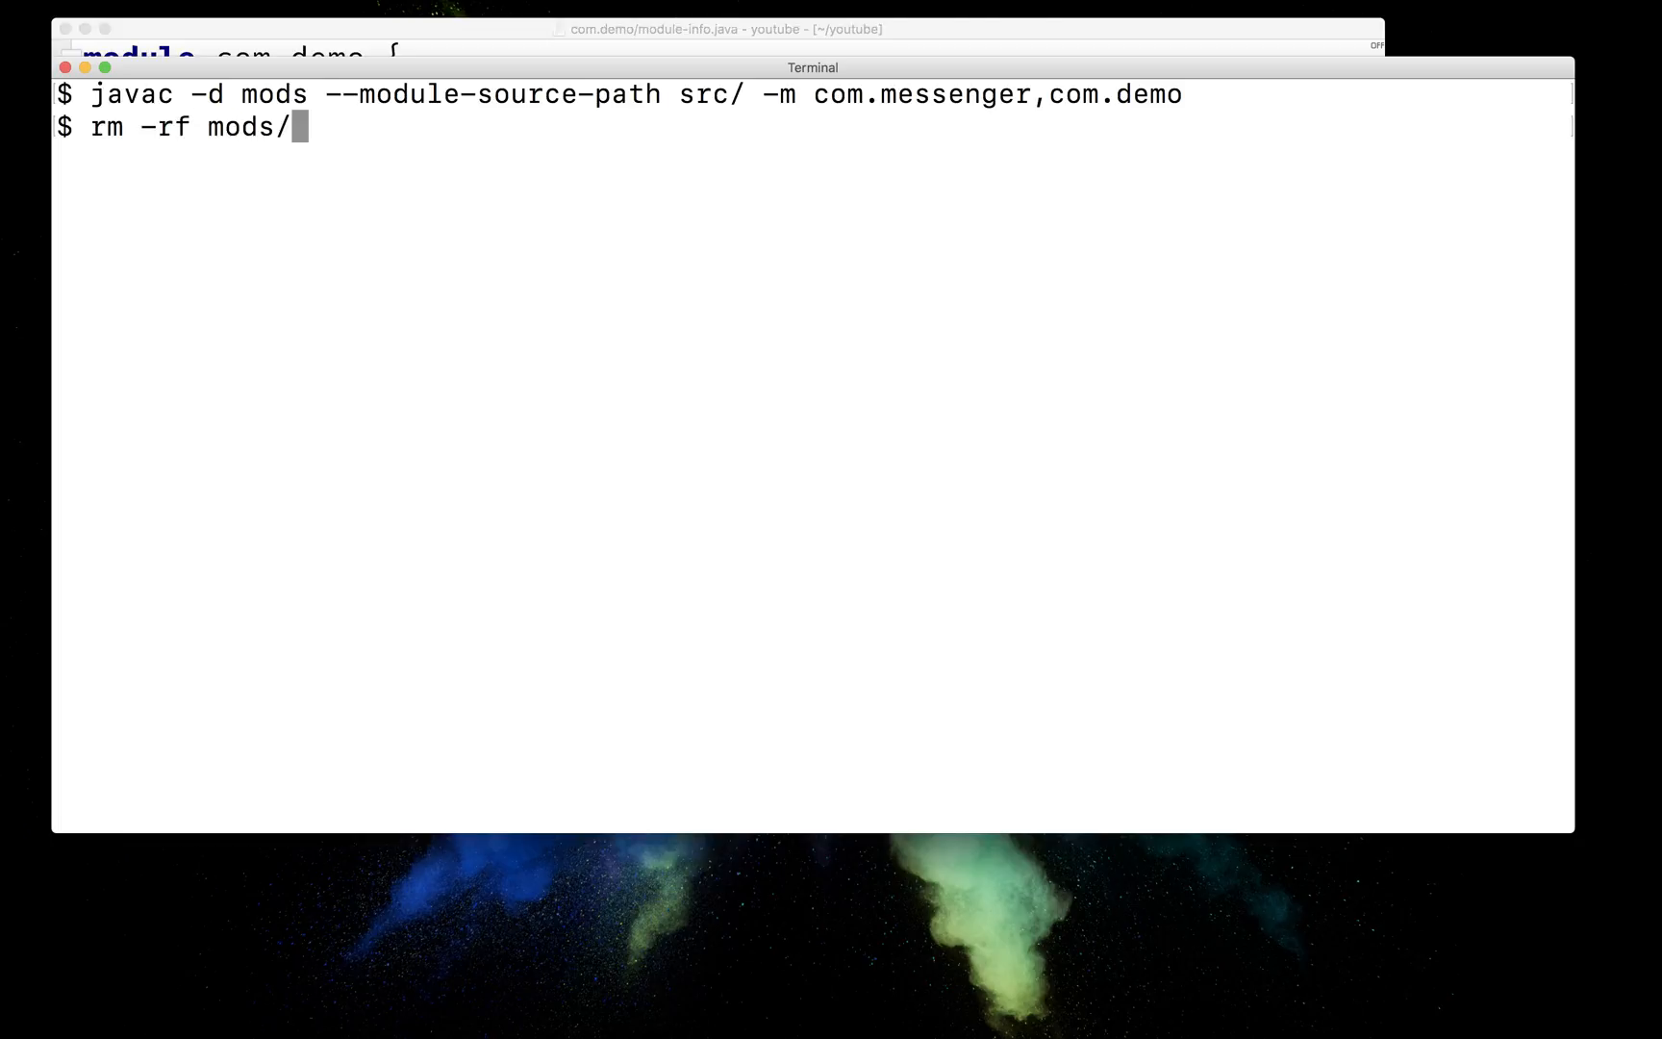
pyautogui.press('enter')
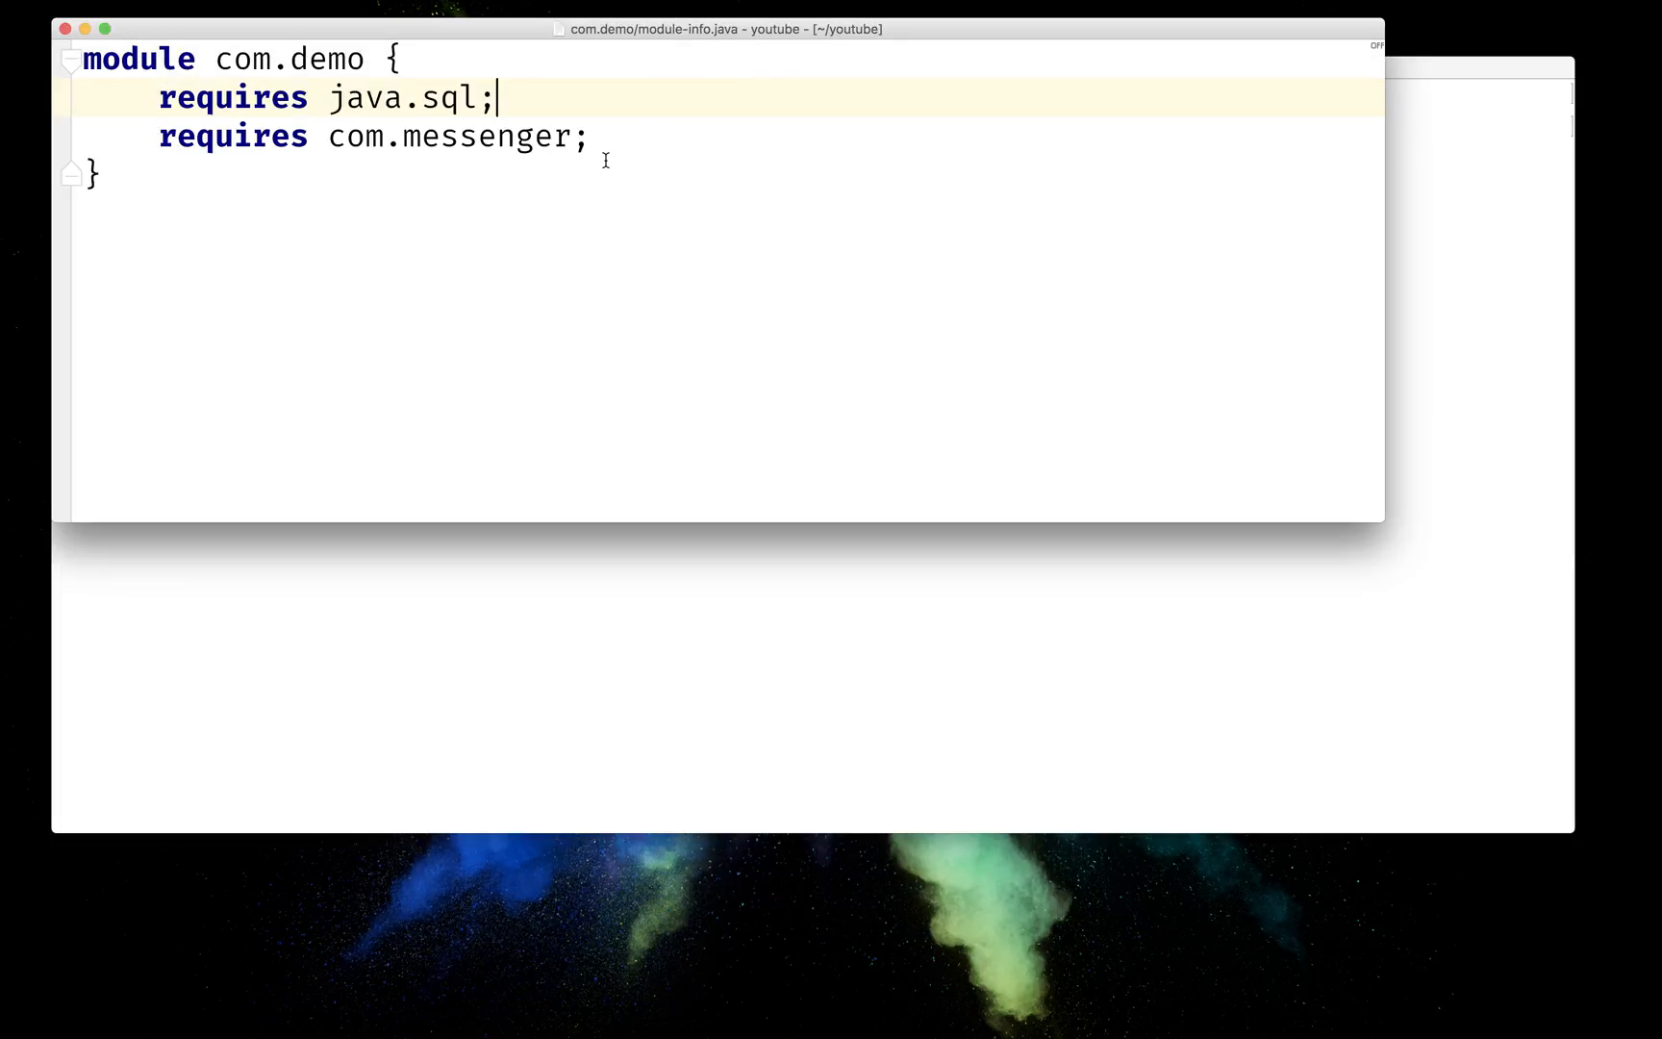
# - Change com.messenger's module-info to 'requires transitive java.sql'
pyautogui.doubleClick(445, 136)
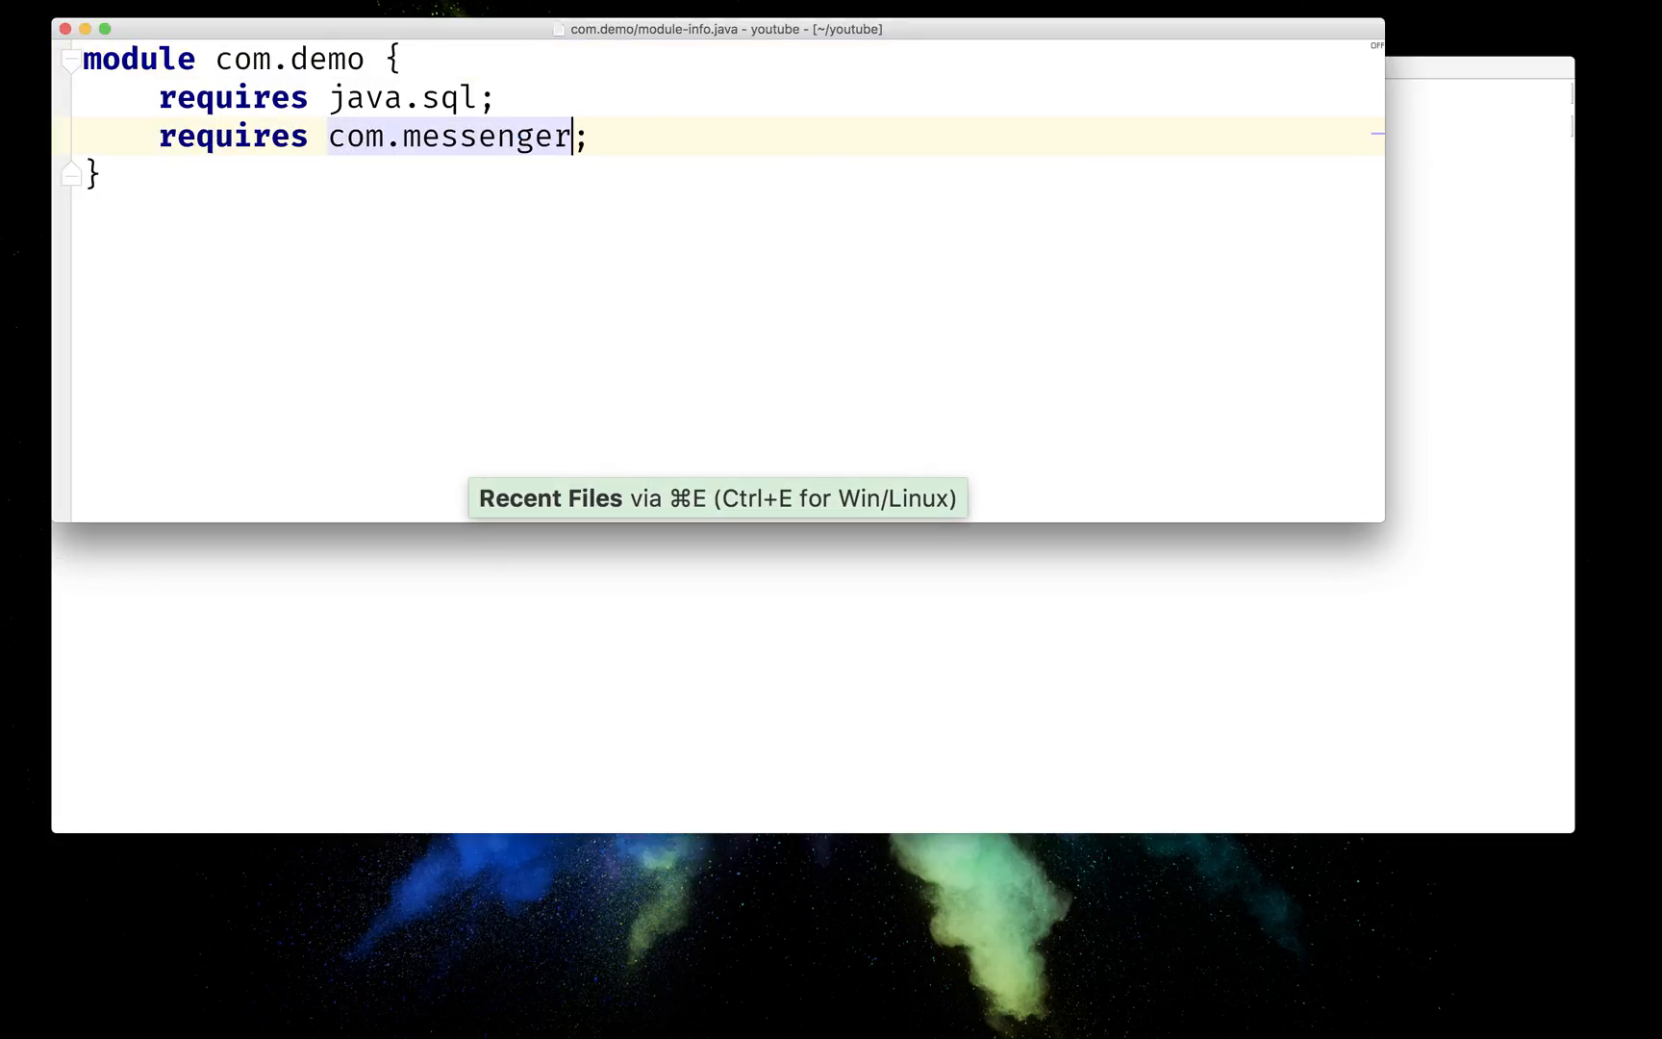
pyautogui.press('cmd+backspace')
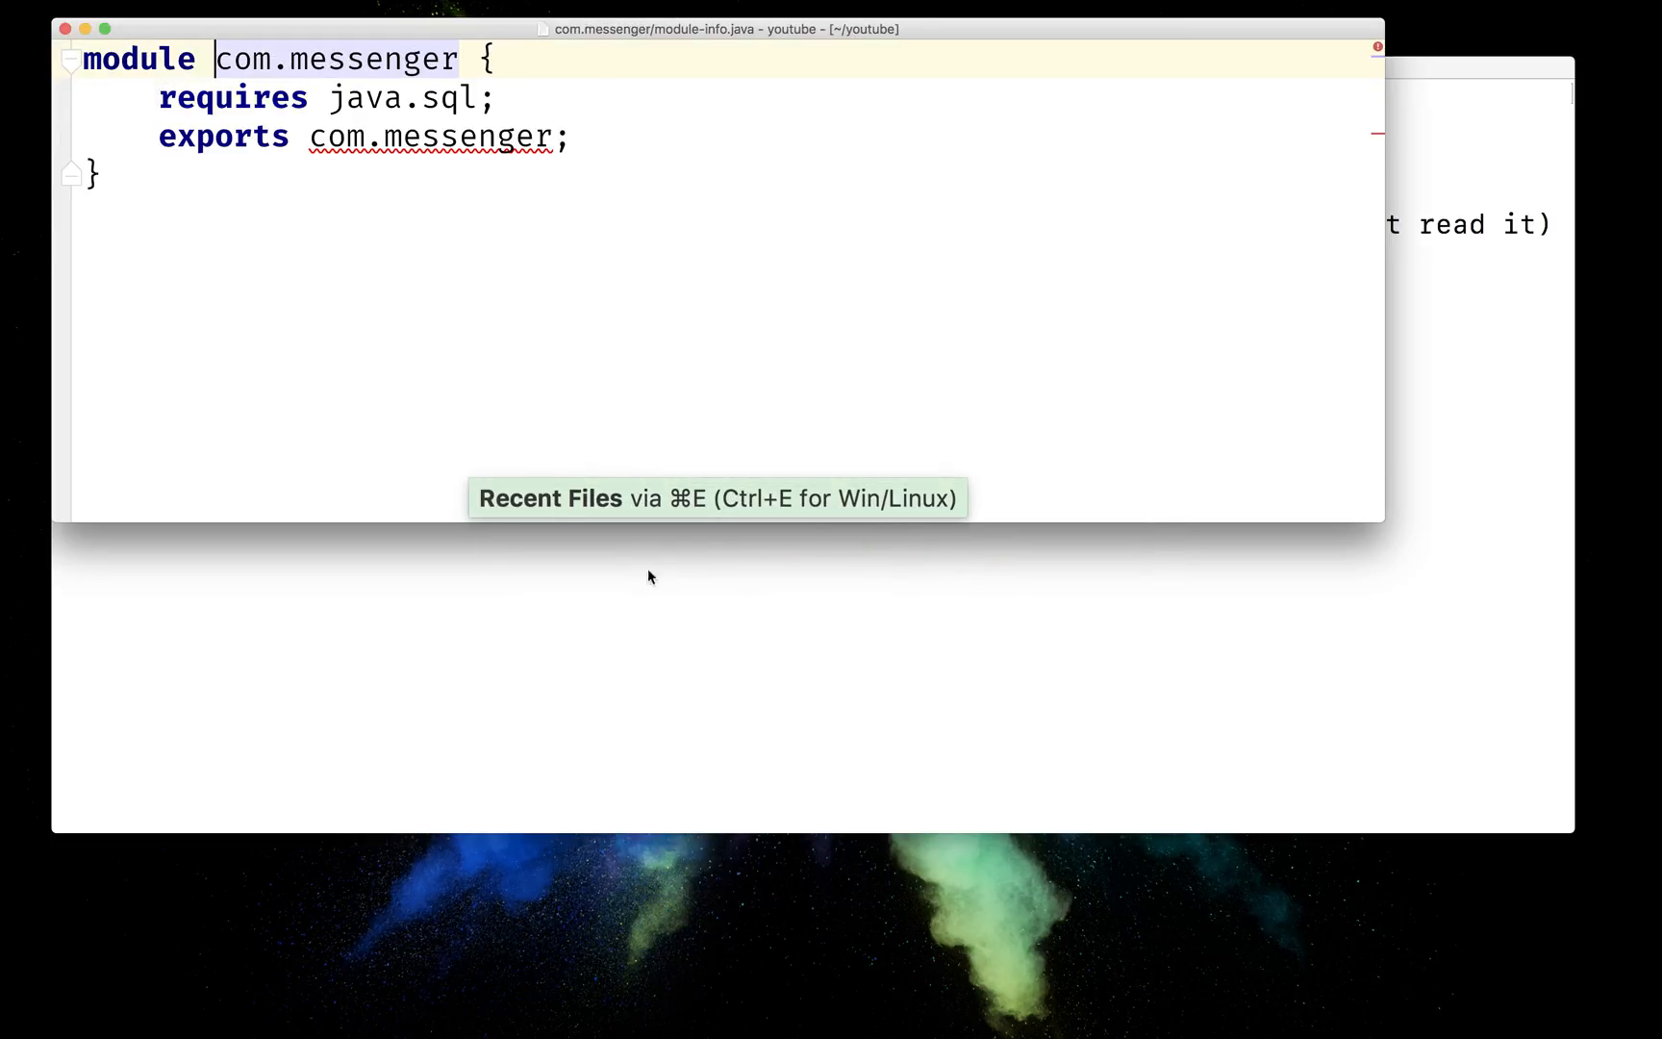
pyautogui.write('t')
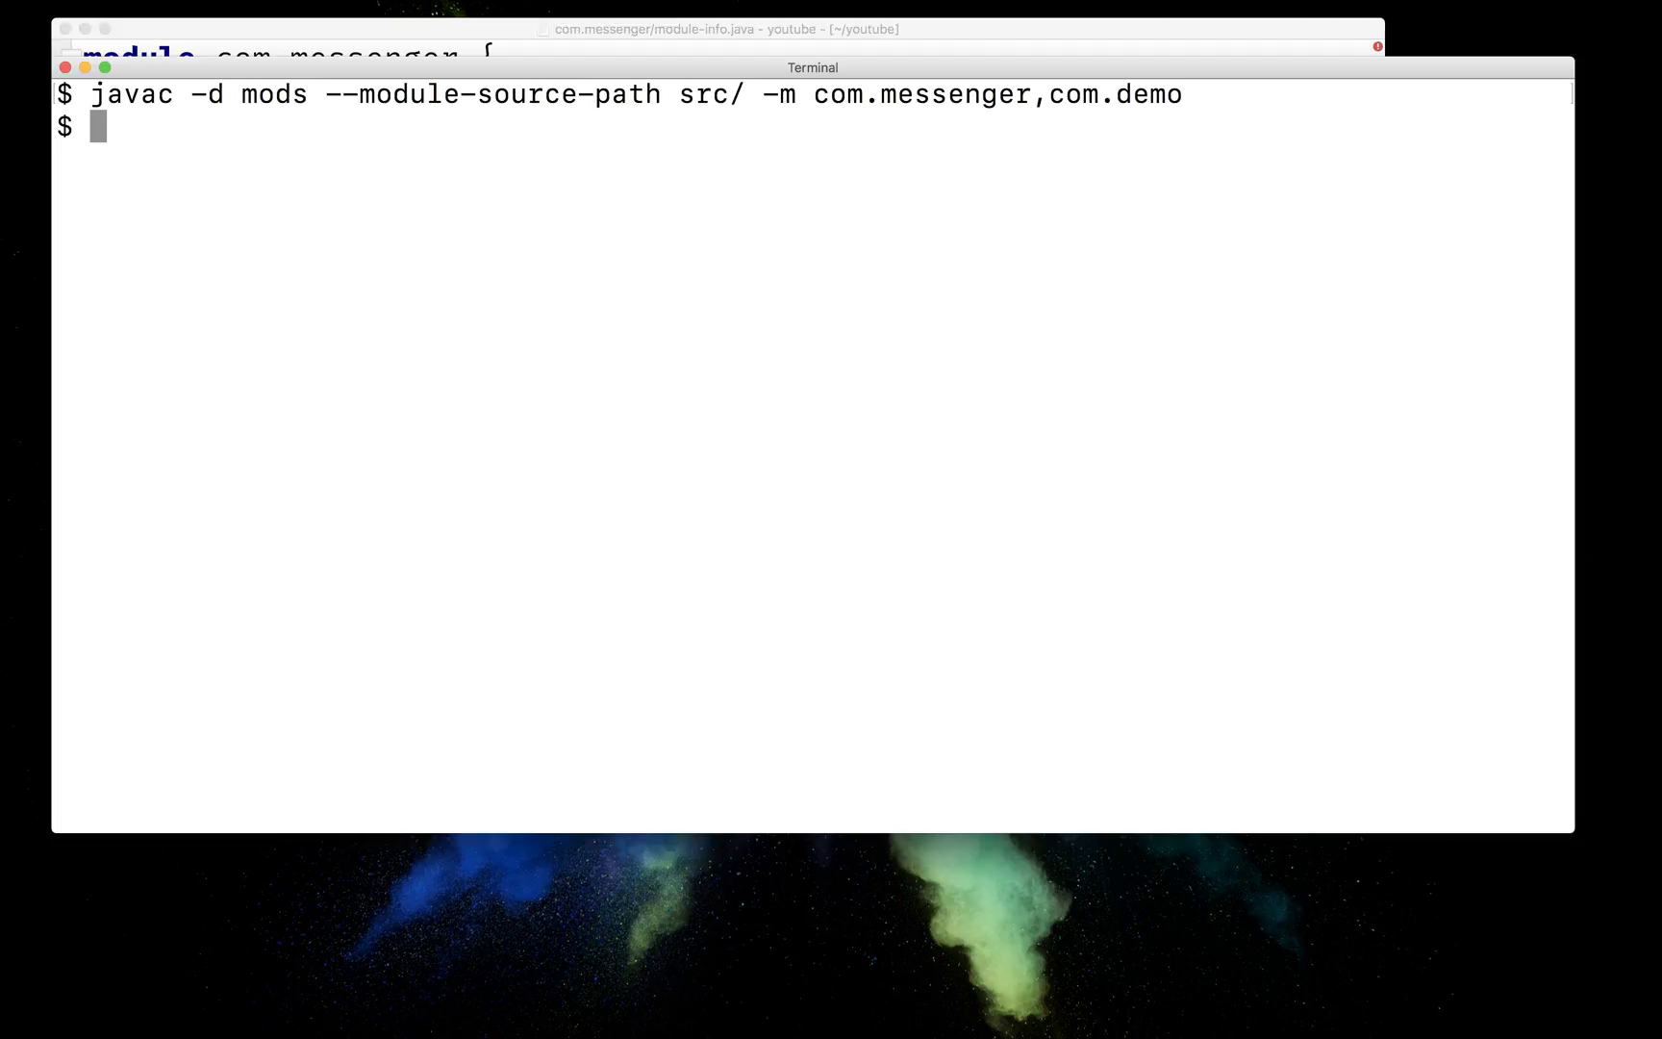
# - List mlib/ and run 'jar -c -f mlib/messenger.jar -C mods/com.messenger/ .'
pyautogui.write('jar -c -f mlib/me')
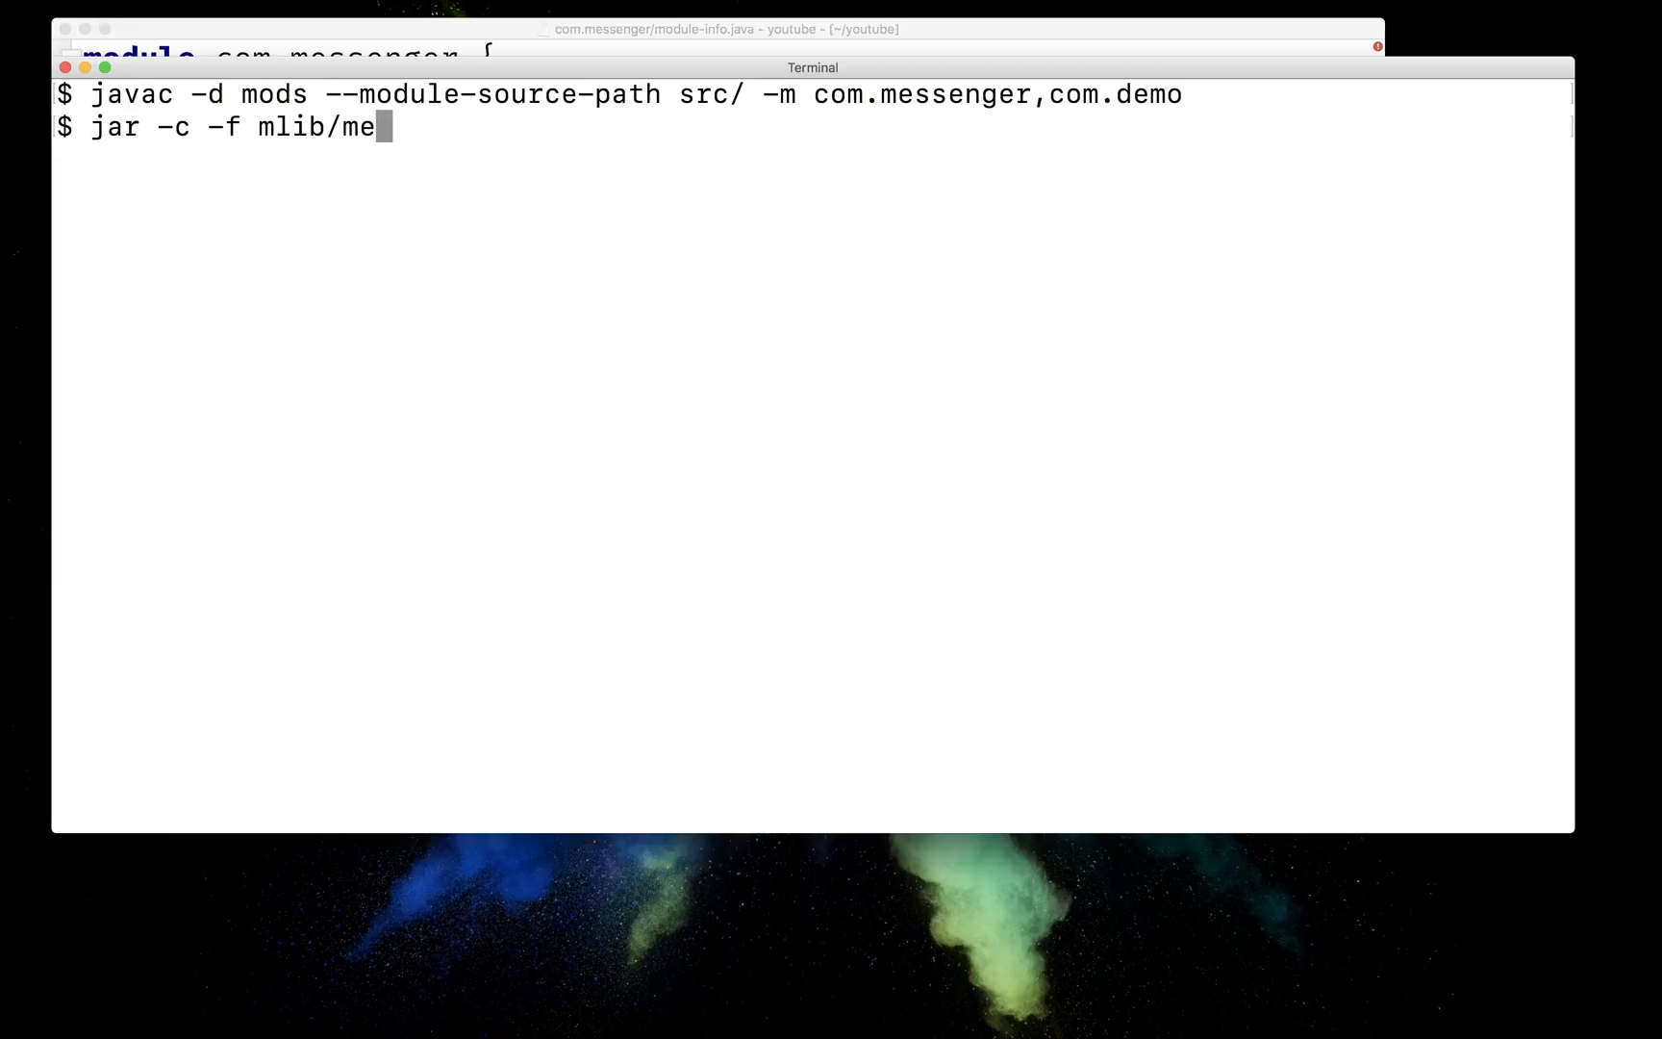
pyautogui.write('senger')
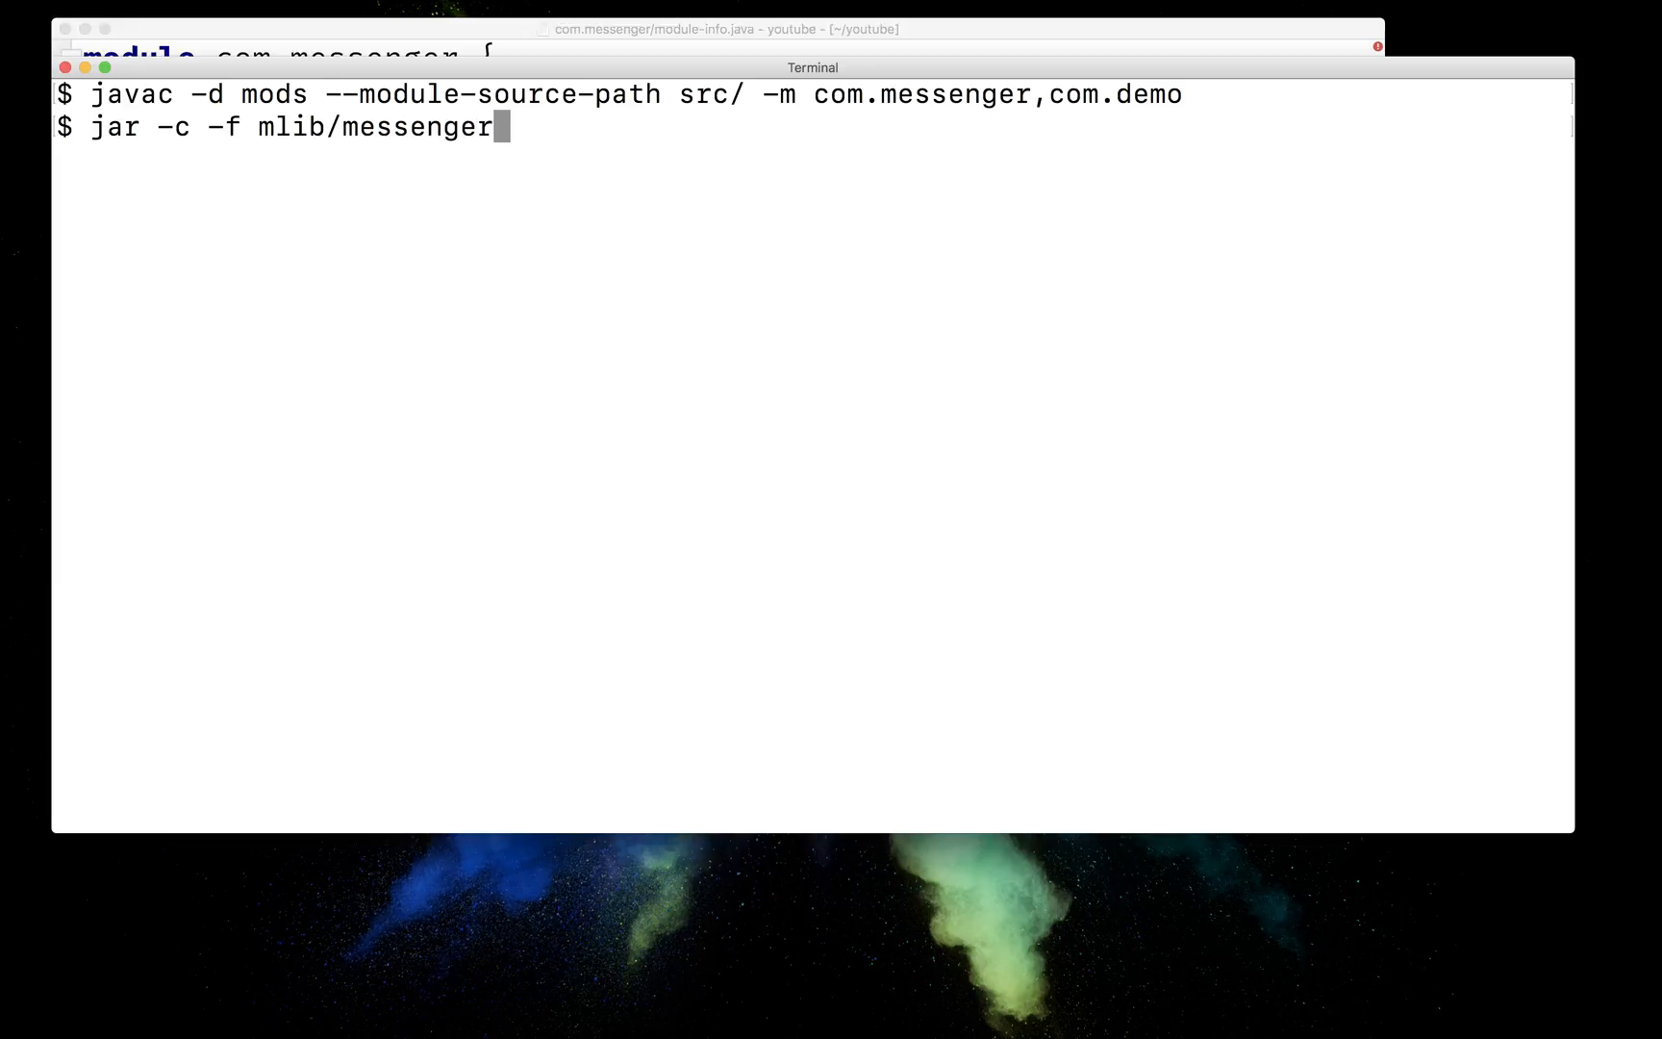
pyautogui.write('ls mlib/')
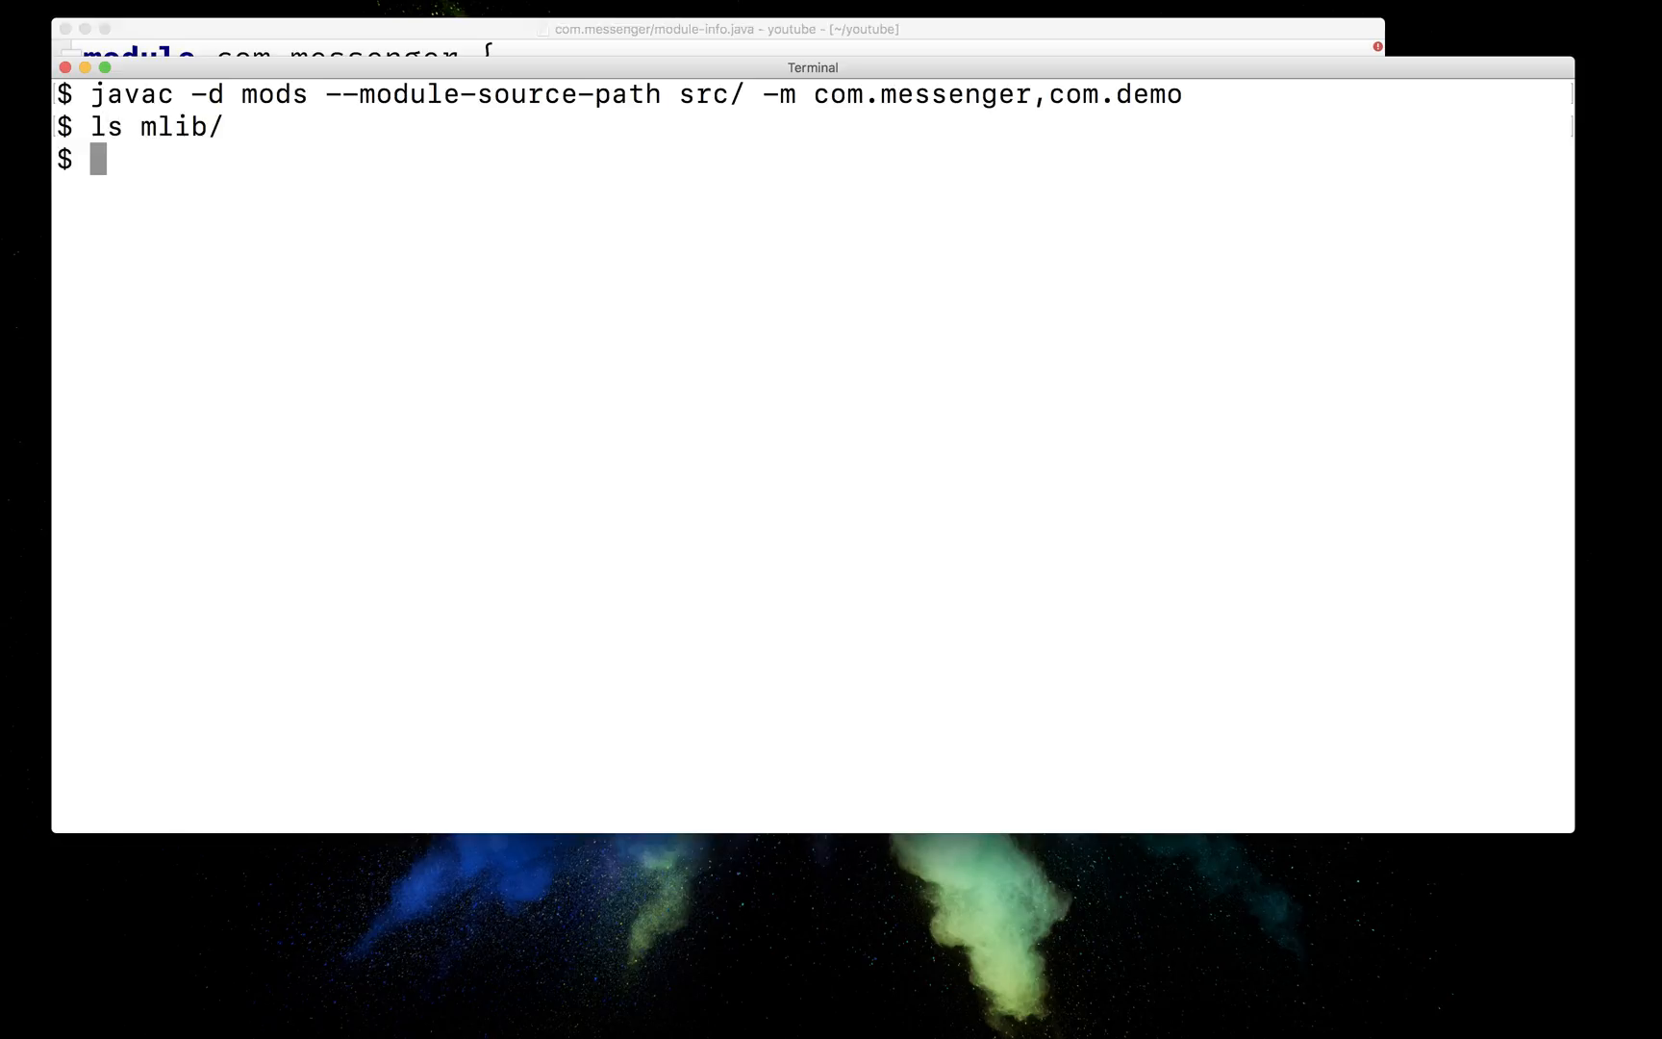
pyautogui.write('jar -c -f mlib/messenger.')
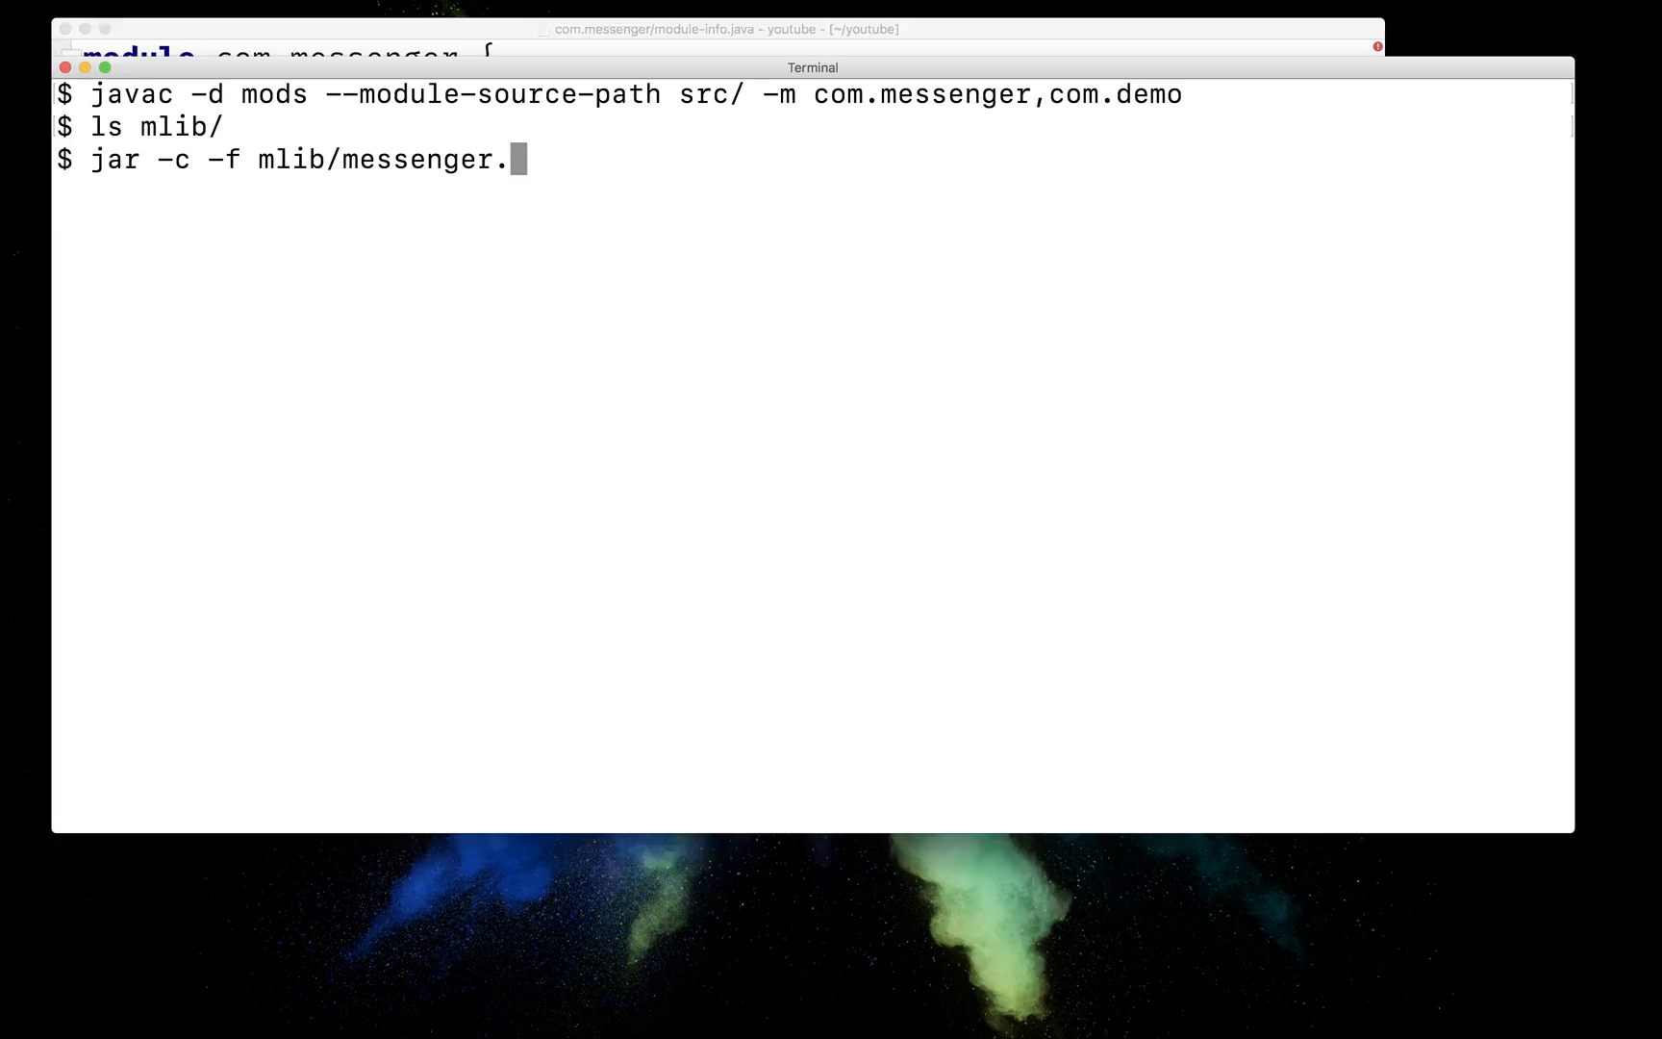
pyautogui.write('jar -C')
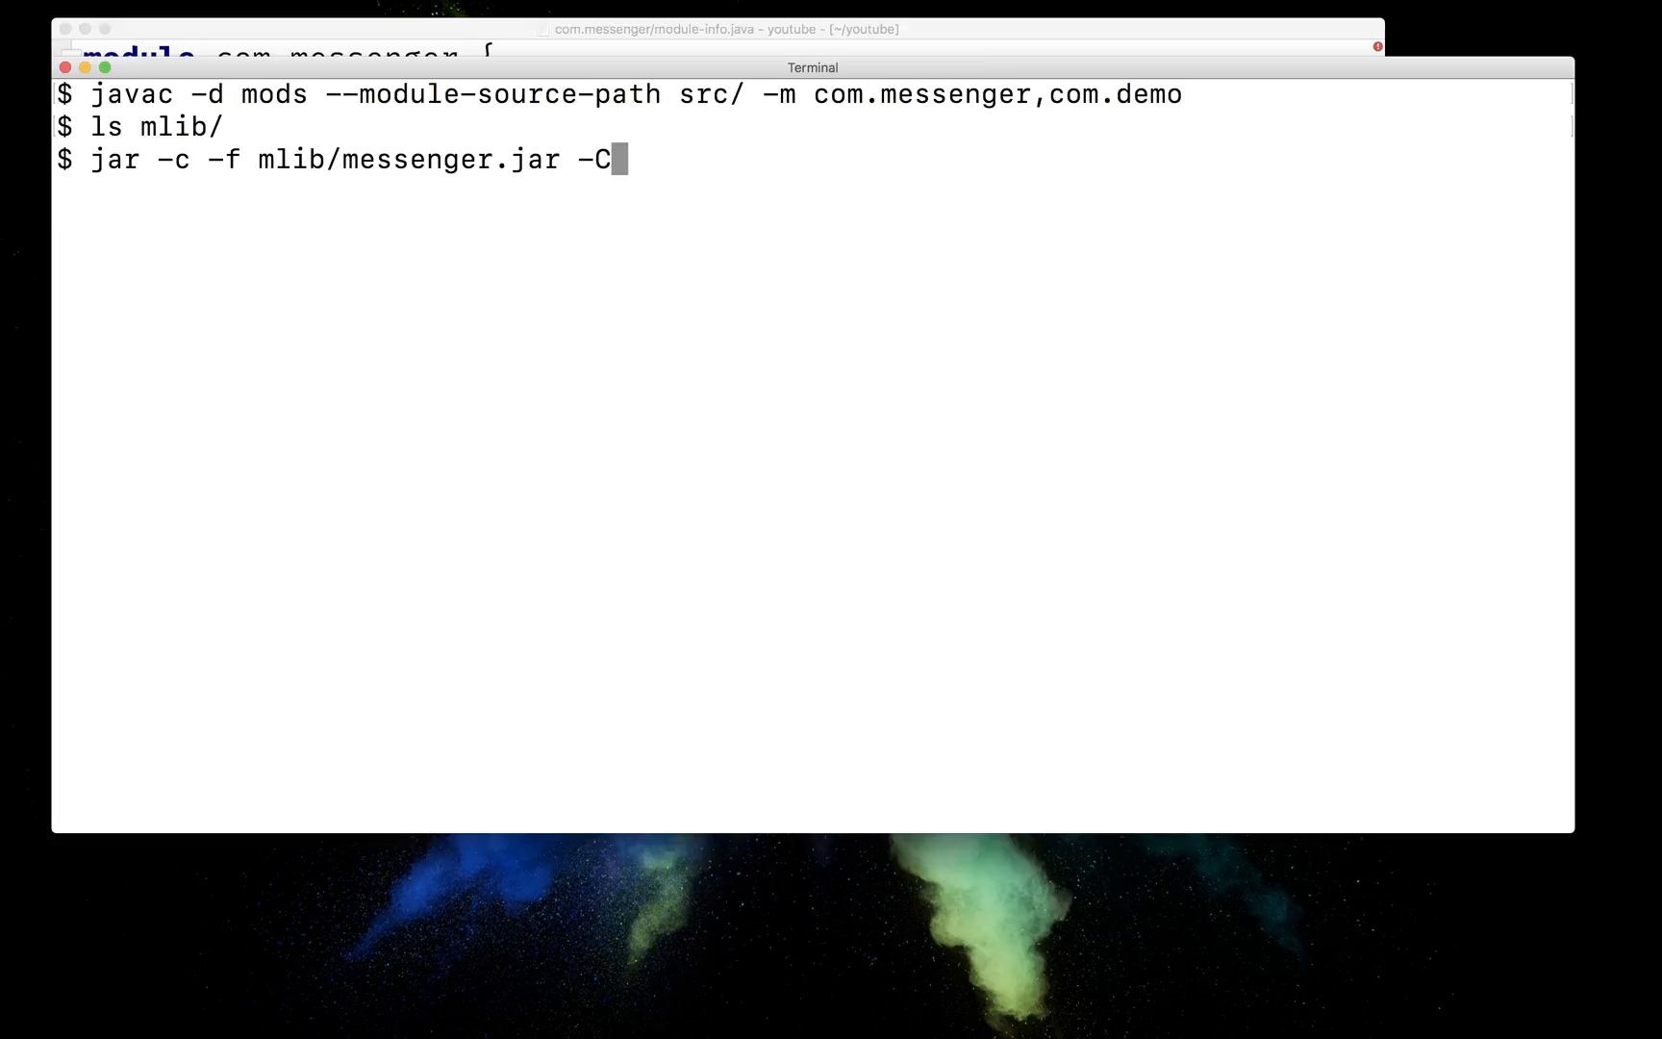
pyautogui.write('mods/')
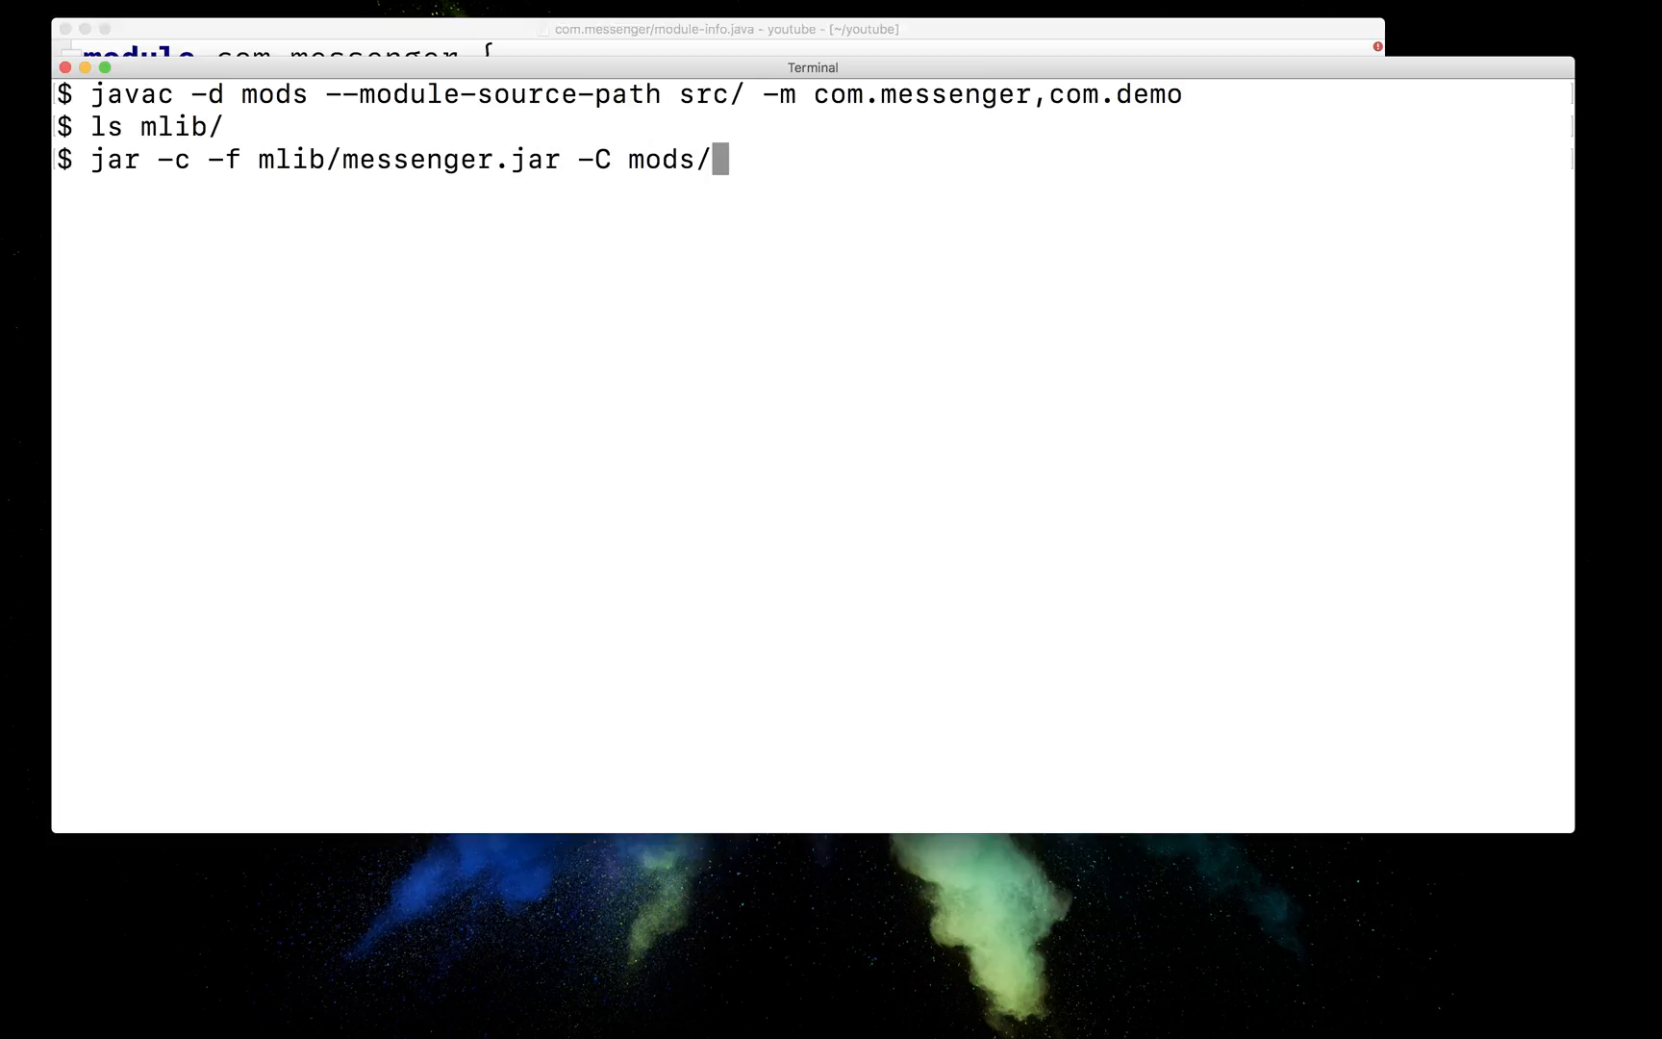
pyautogui.write('com.messenger/ .')
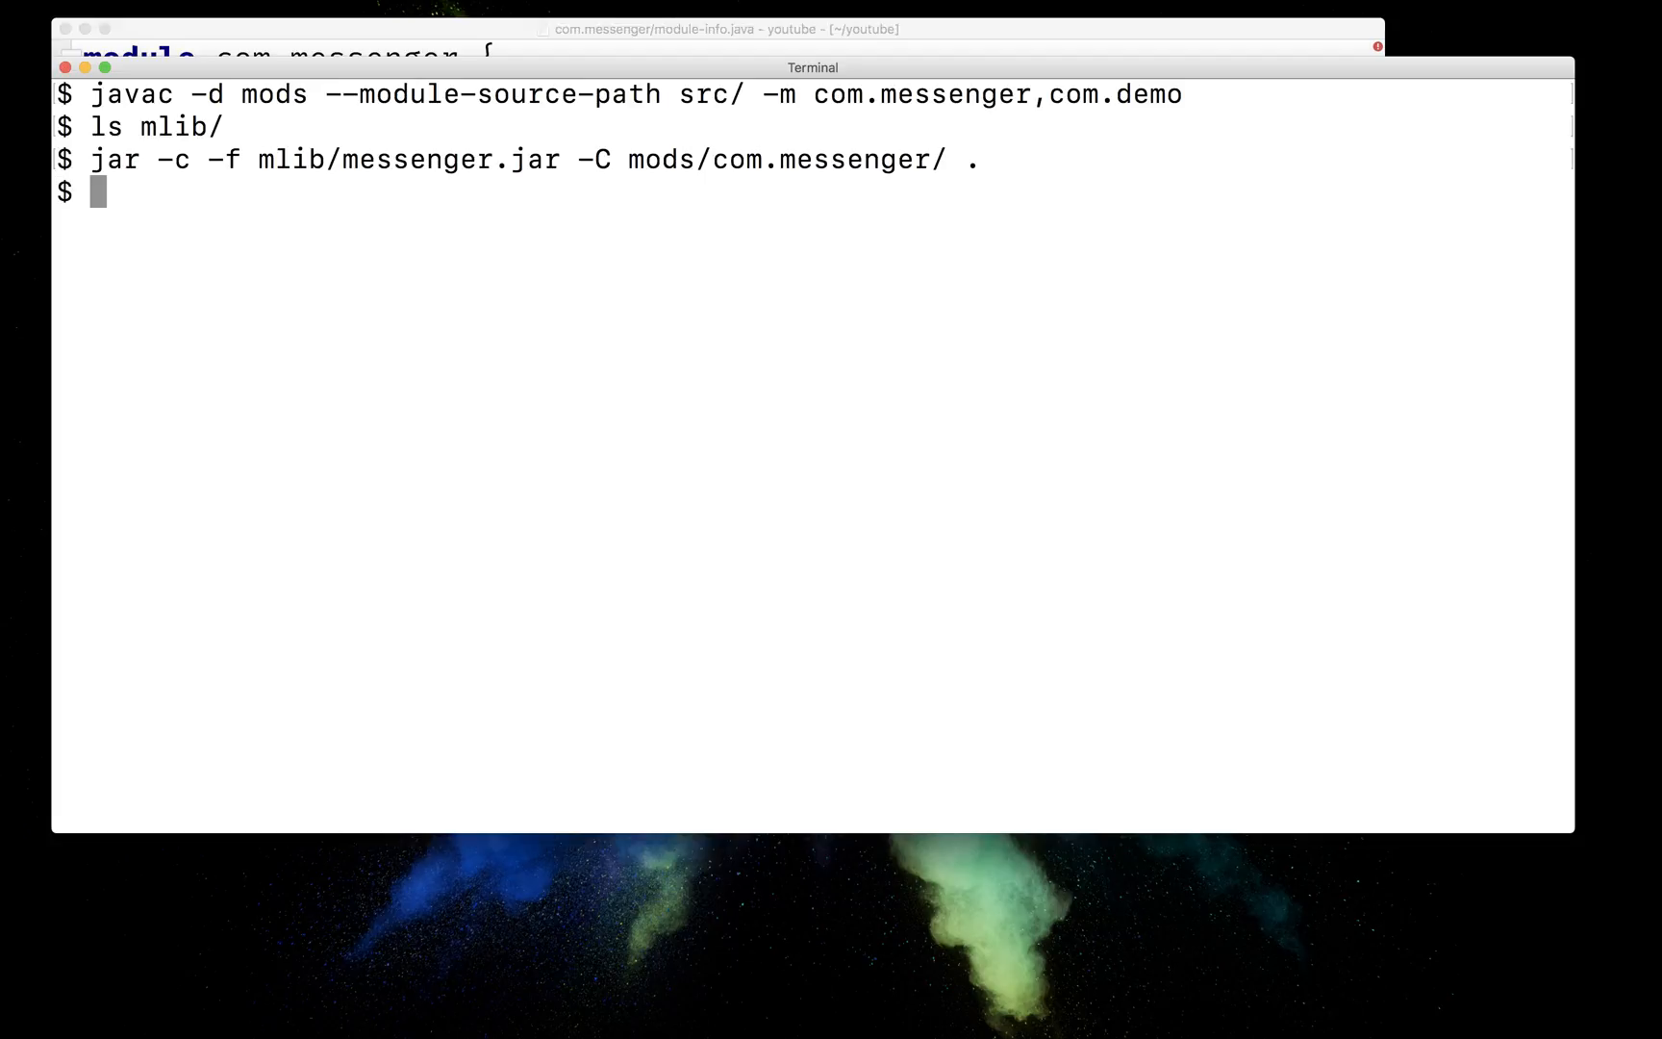
# - Package mods/com.demo/ into mlib/demo.jar with main class com.demo.Main
pyautogui.write('jar -c')
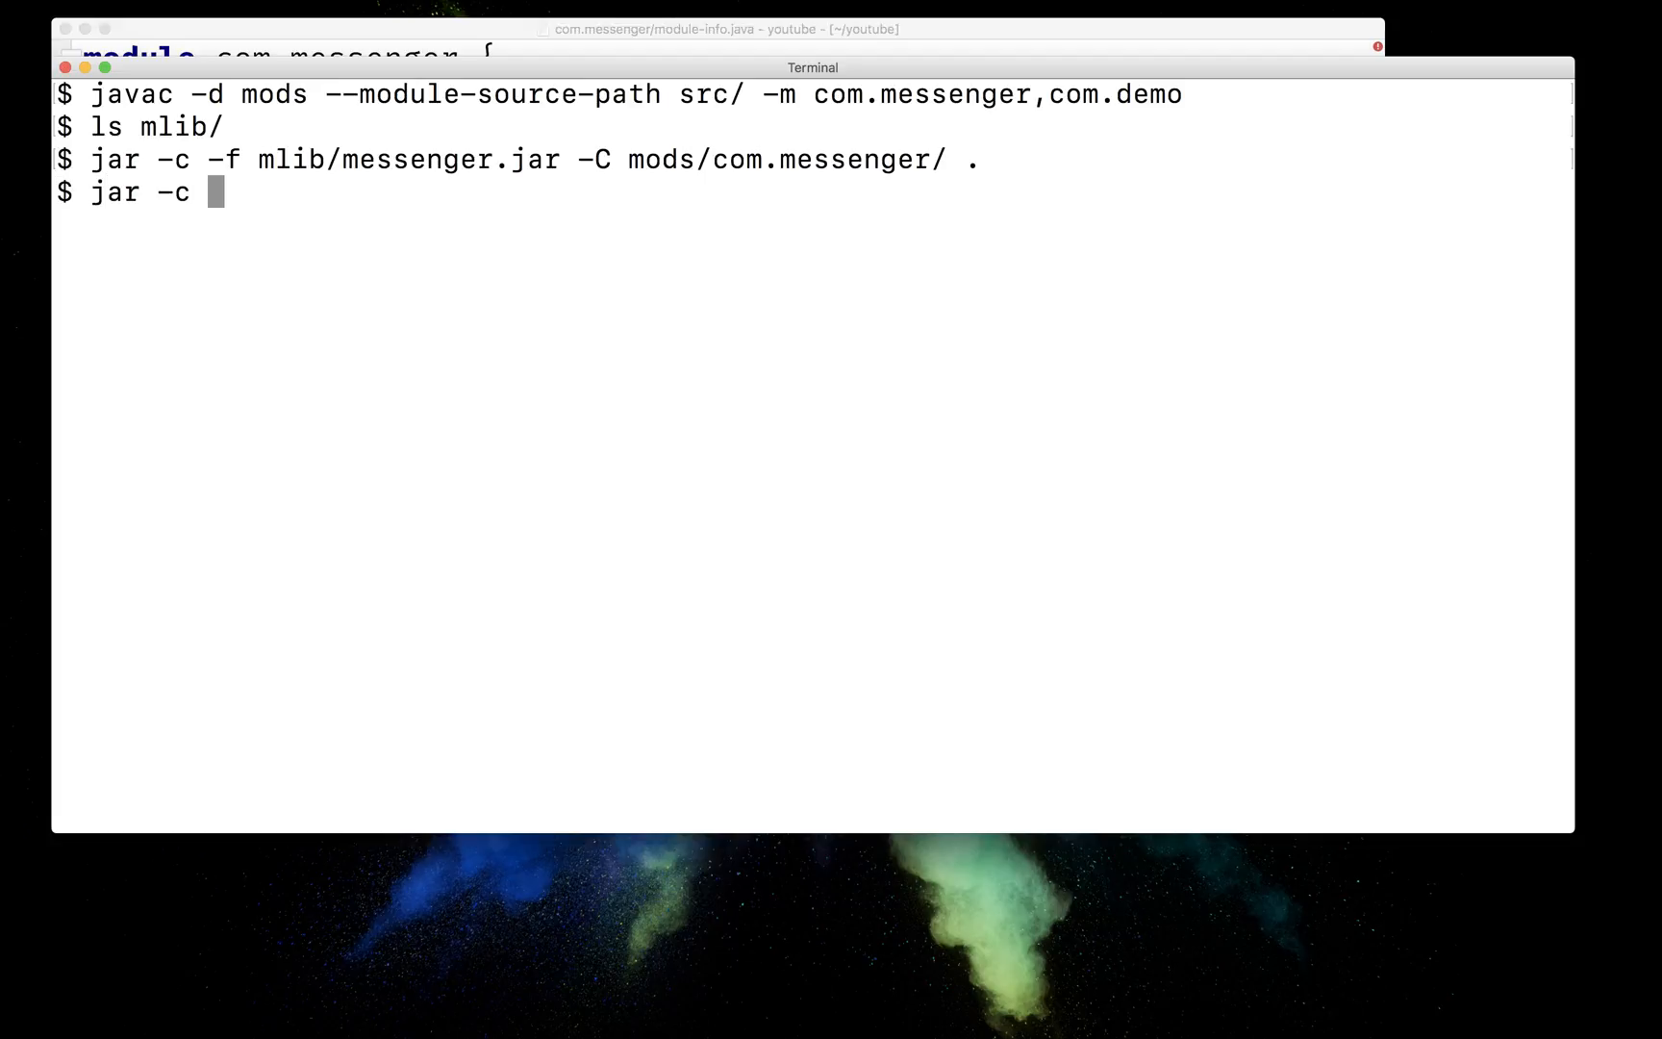
pyautogui.write('-f mlib/de')
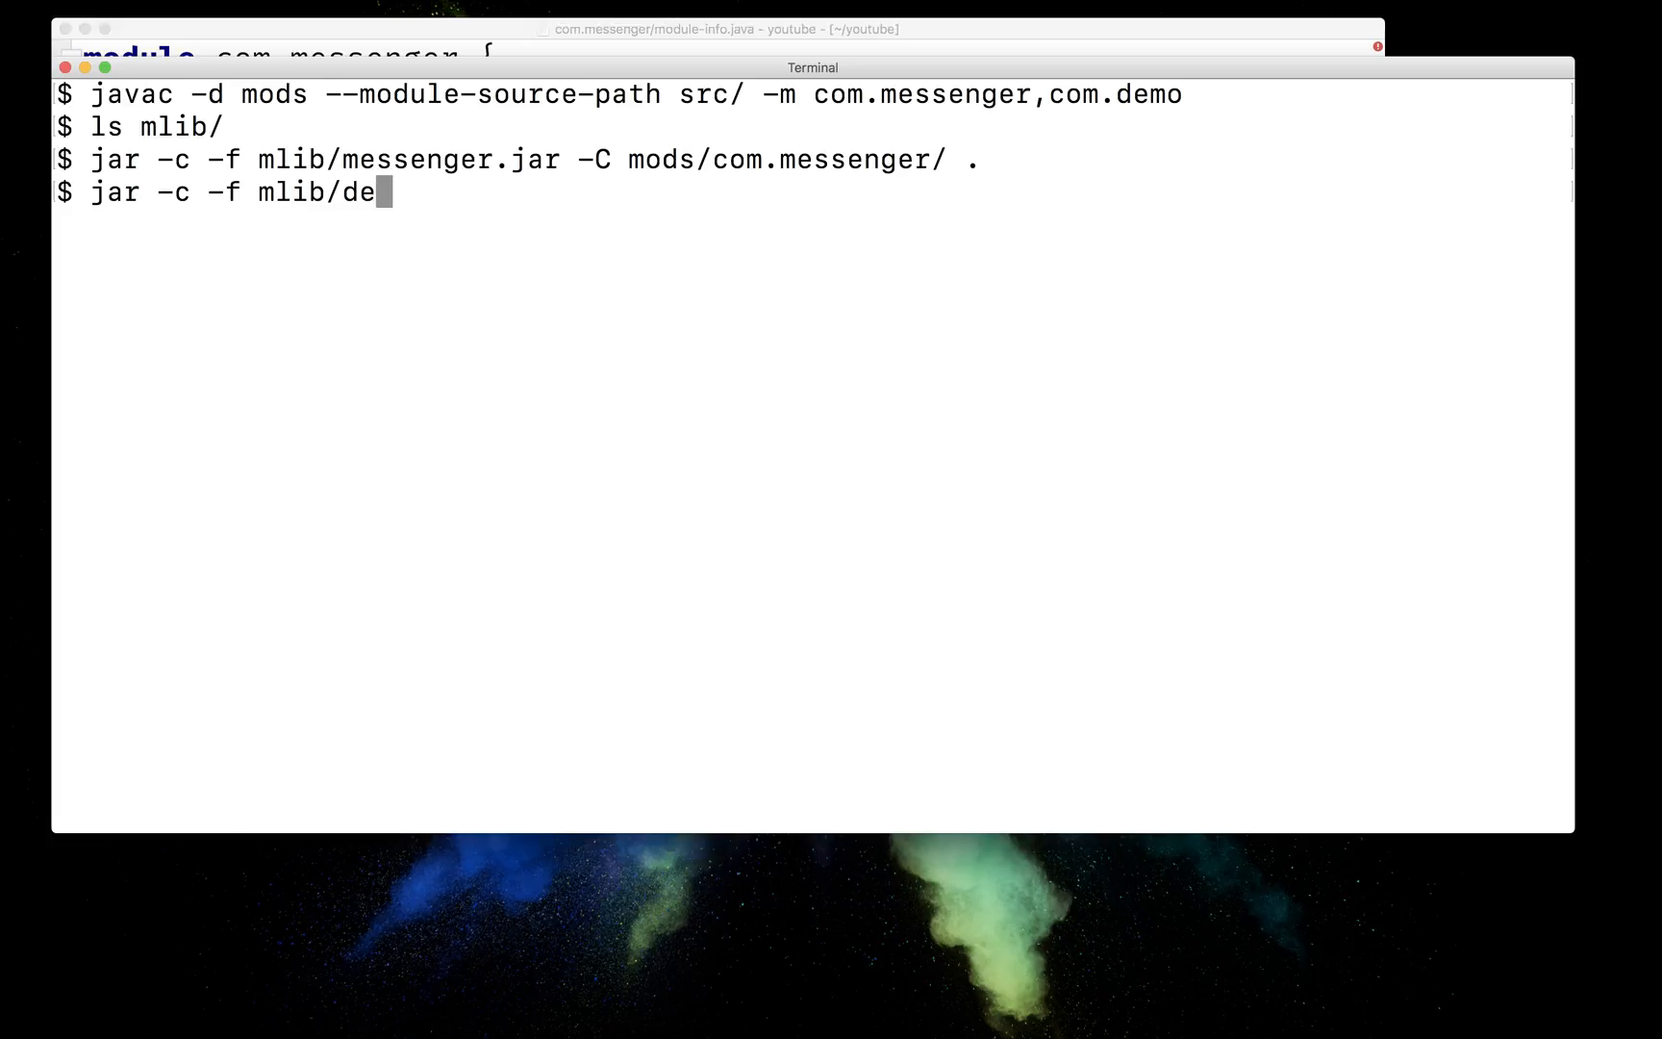
pyautogui.write('mo.jar -')
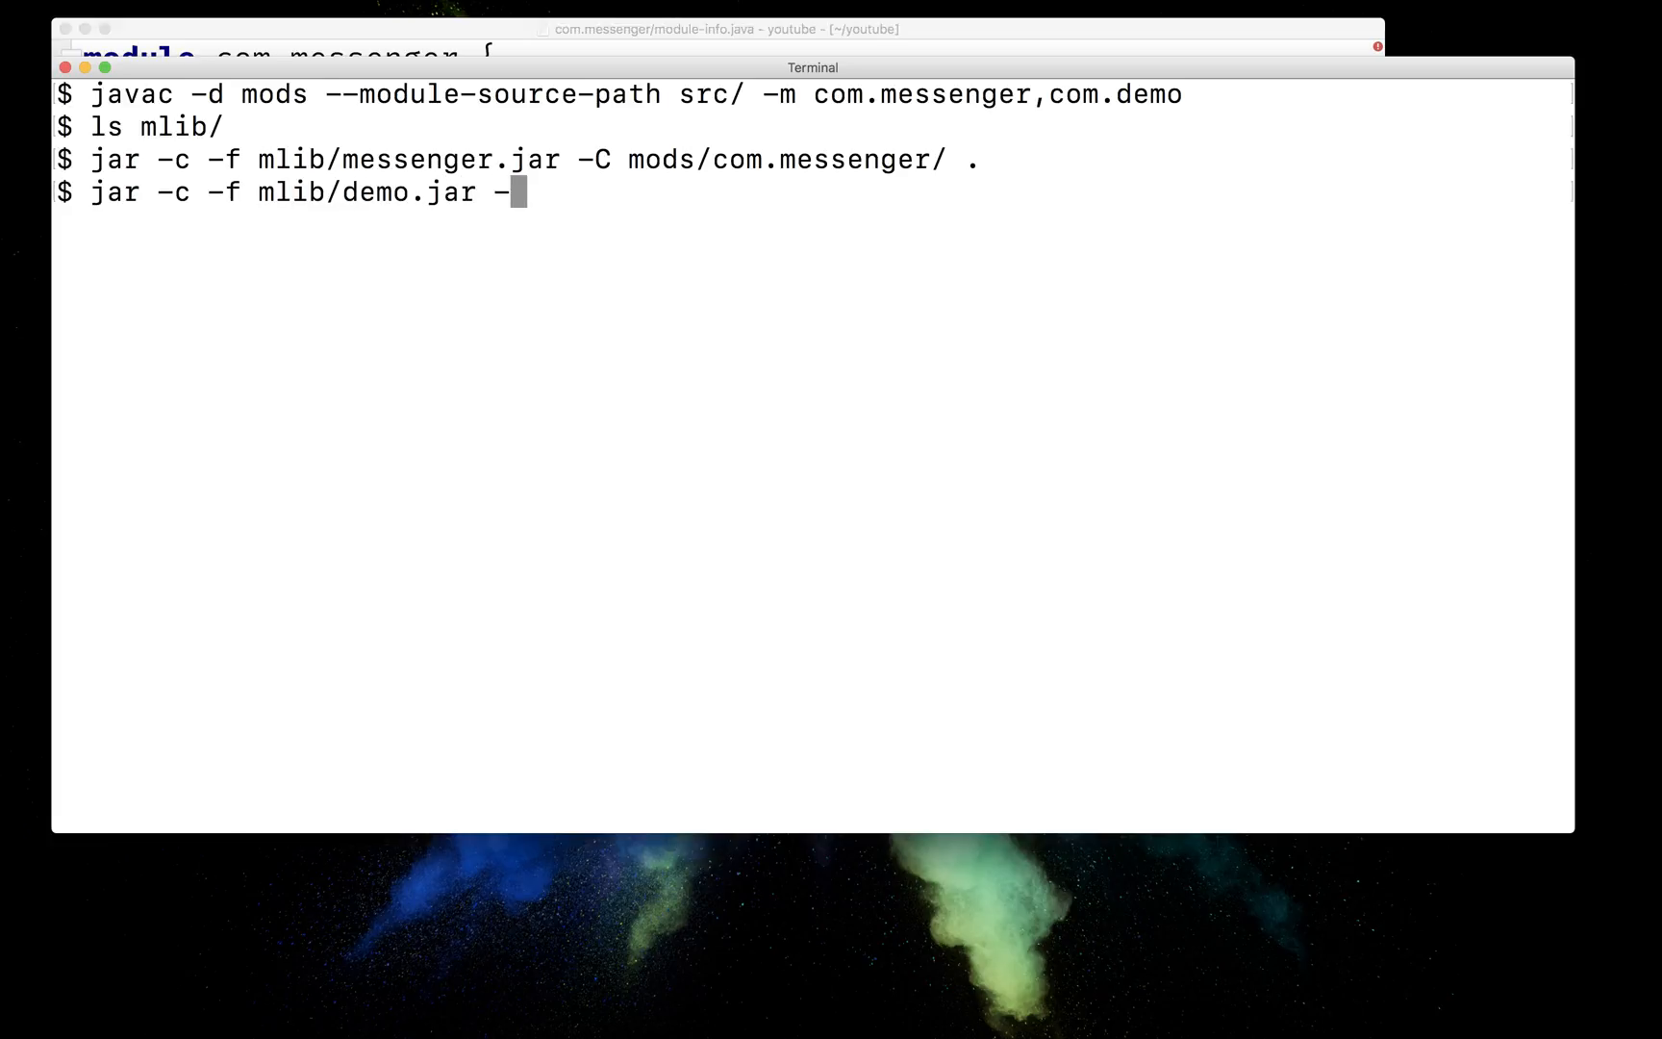
pyautogui.write('-main-cl')
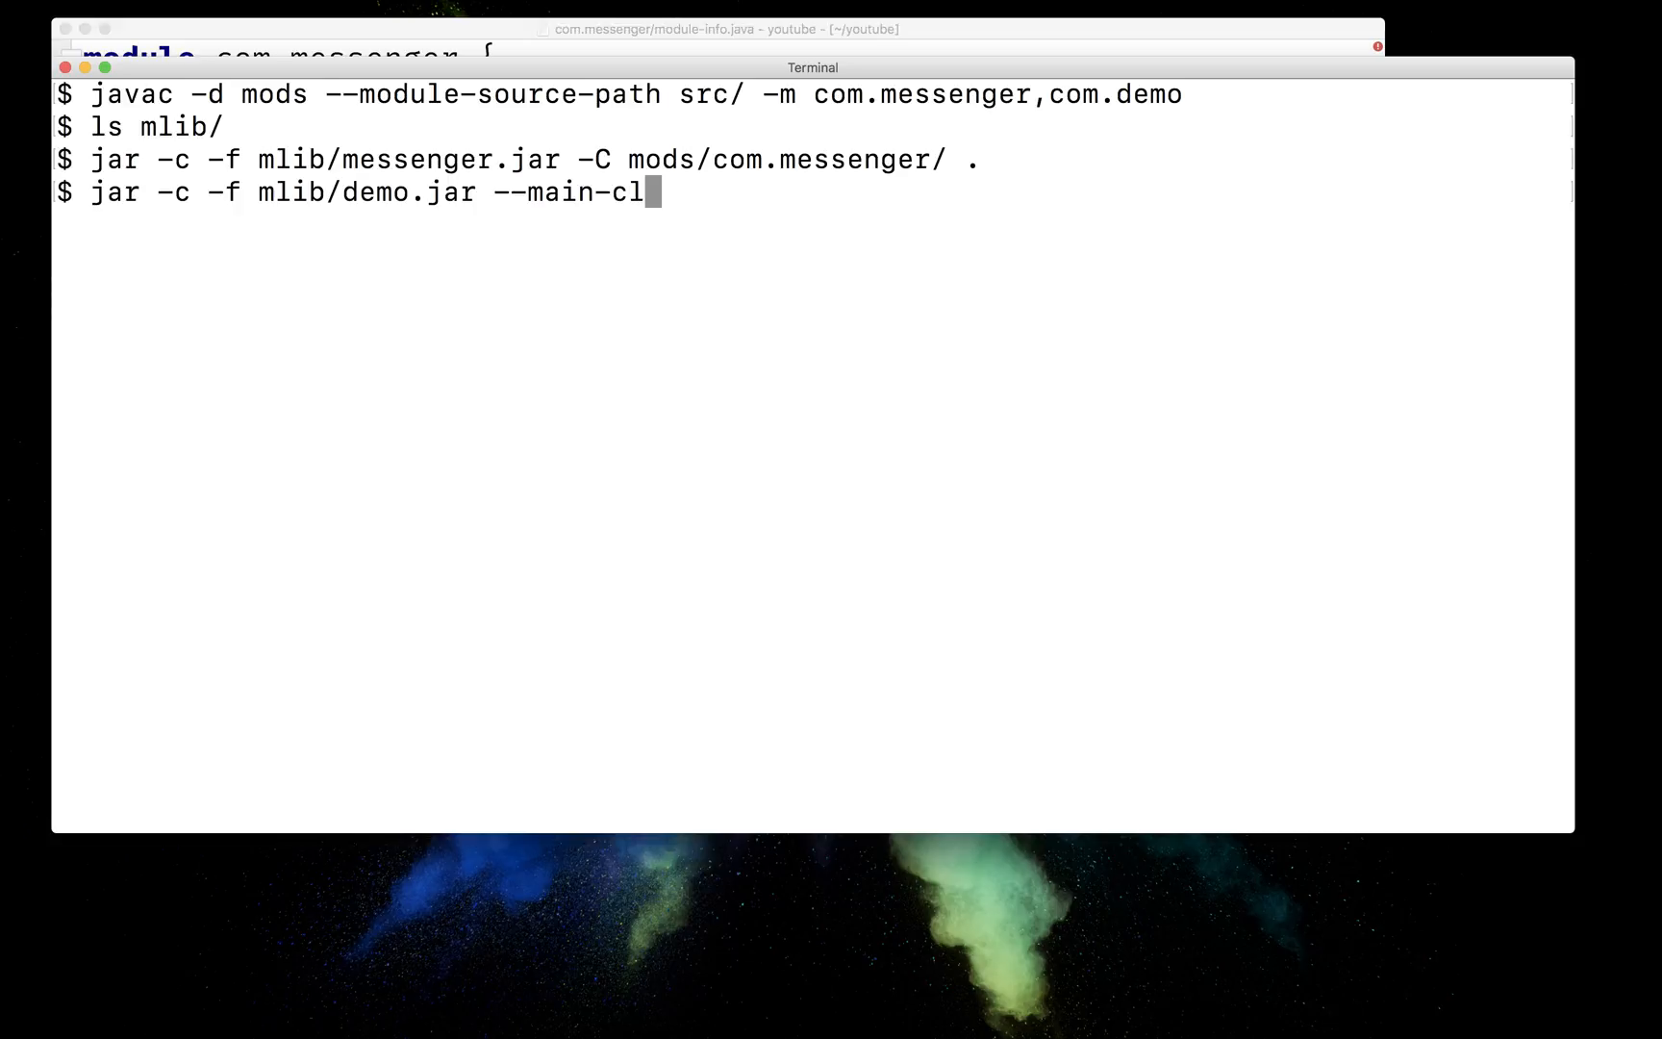
pyautogui.write('ass com.')
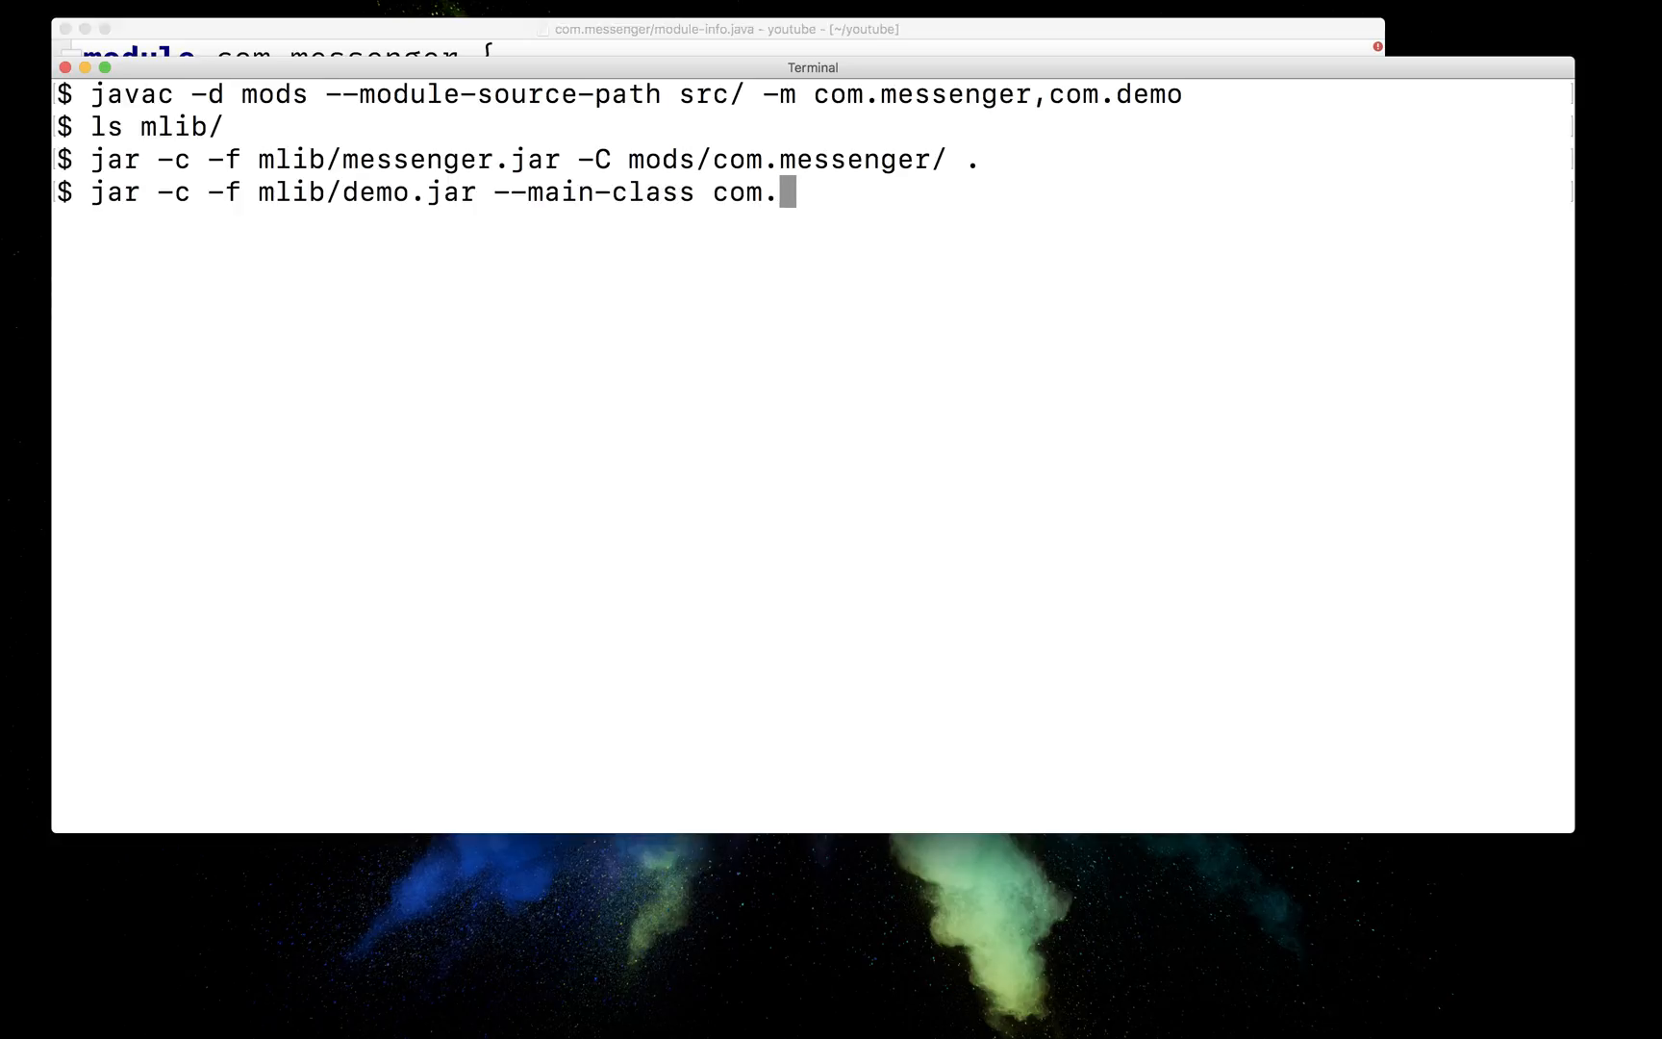
pyautogui.write('demo.Main -C m')
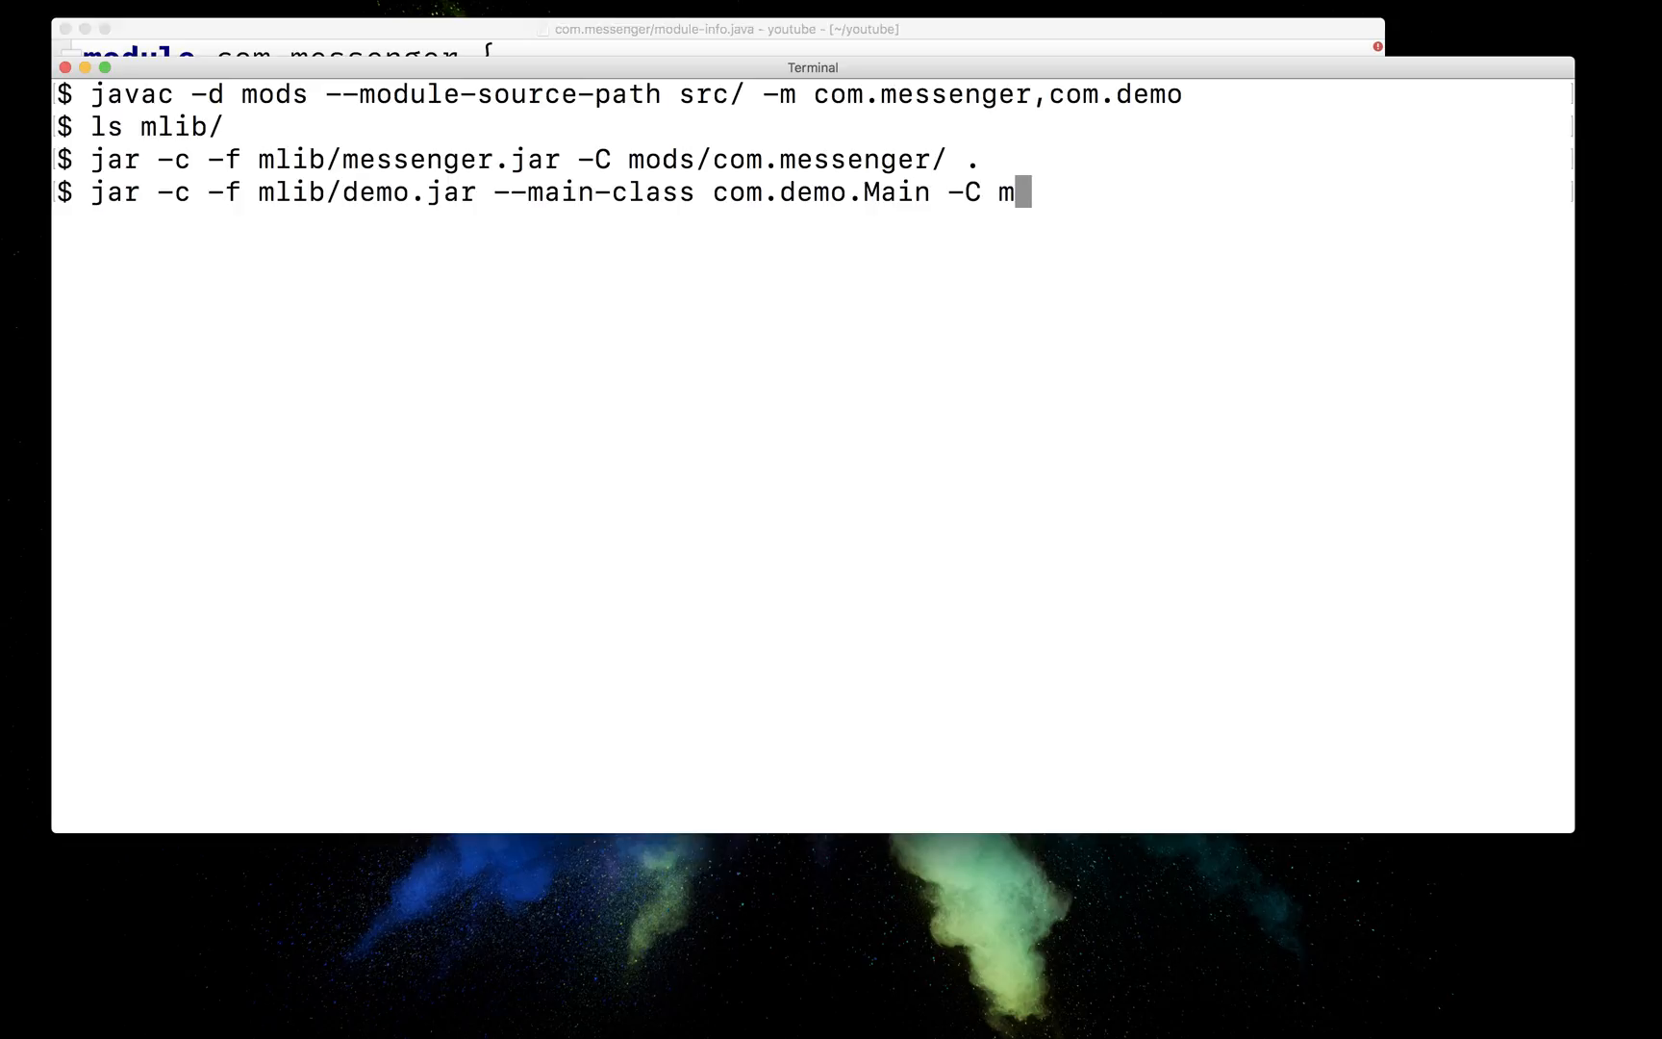
pyautogui.write('ods/com.demo/ .')
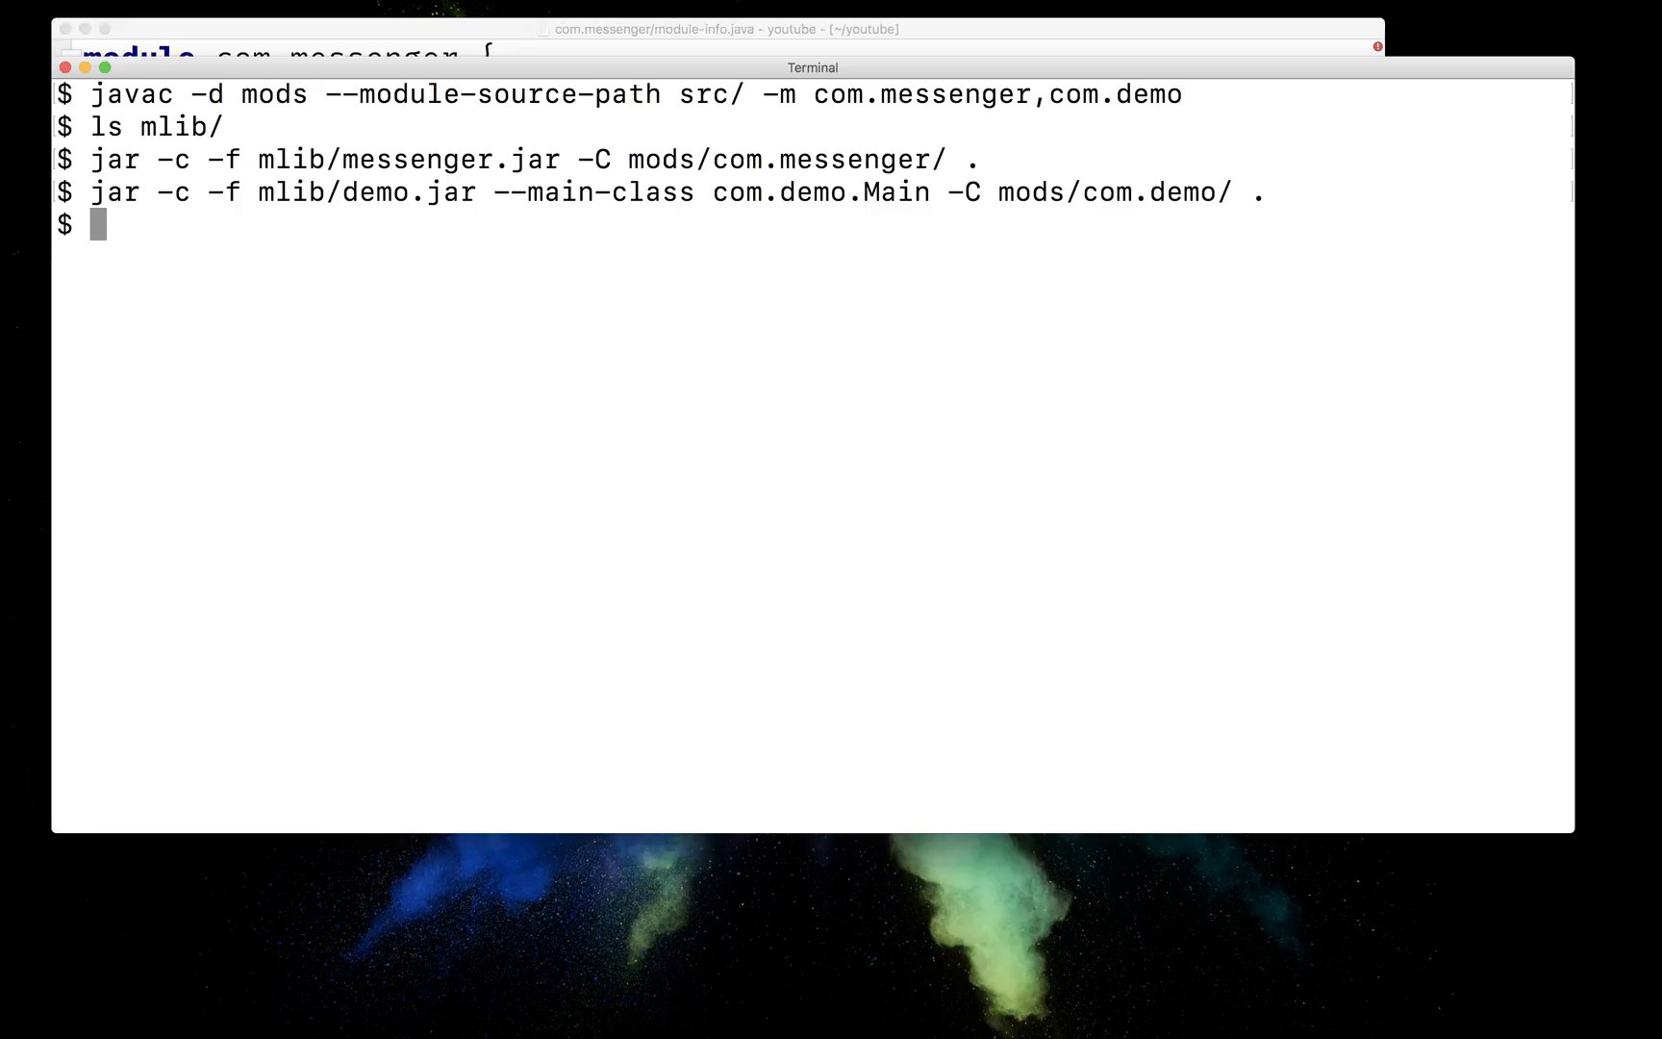
# - Type 'java -p mlib/ -m com.demo' to run the demo module
pyautogui.write('java -p')
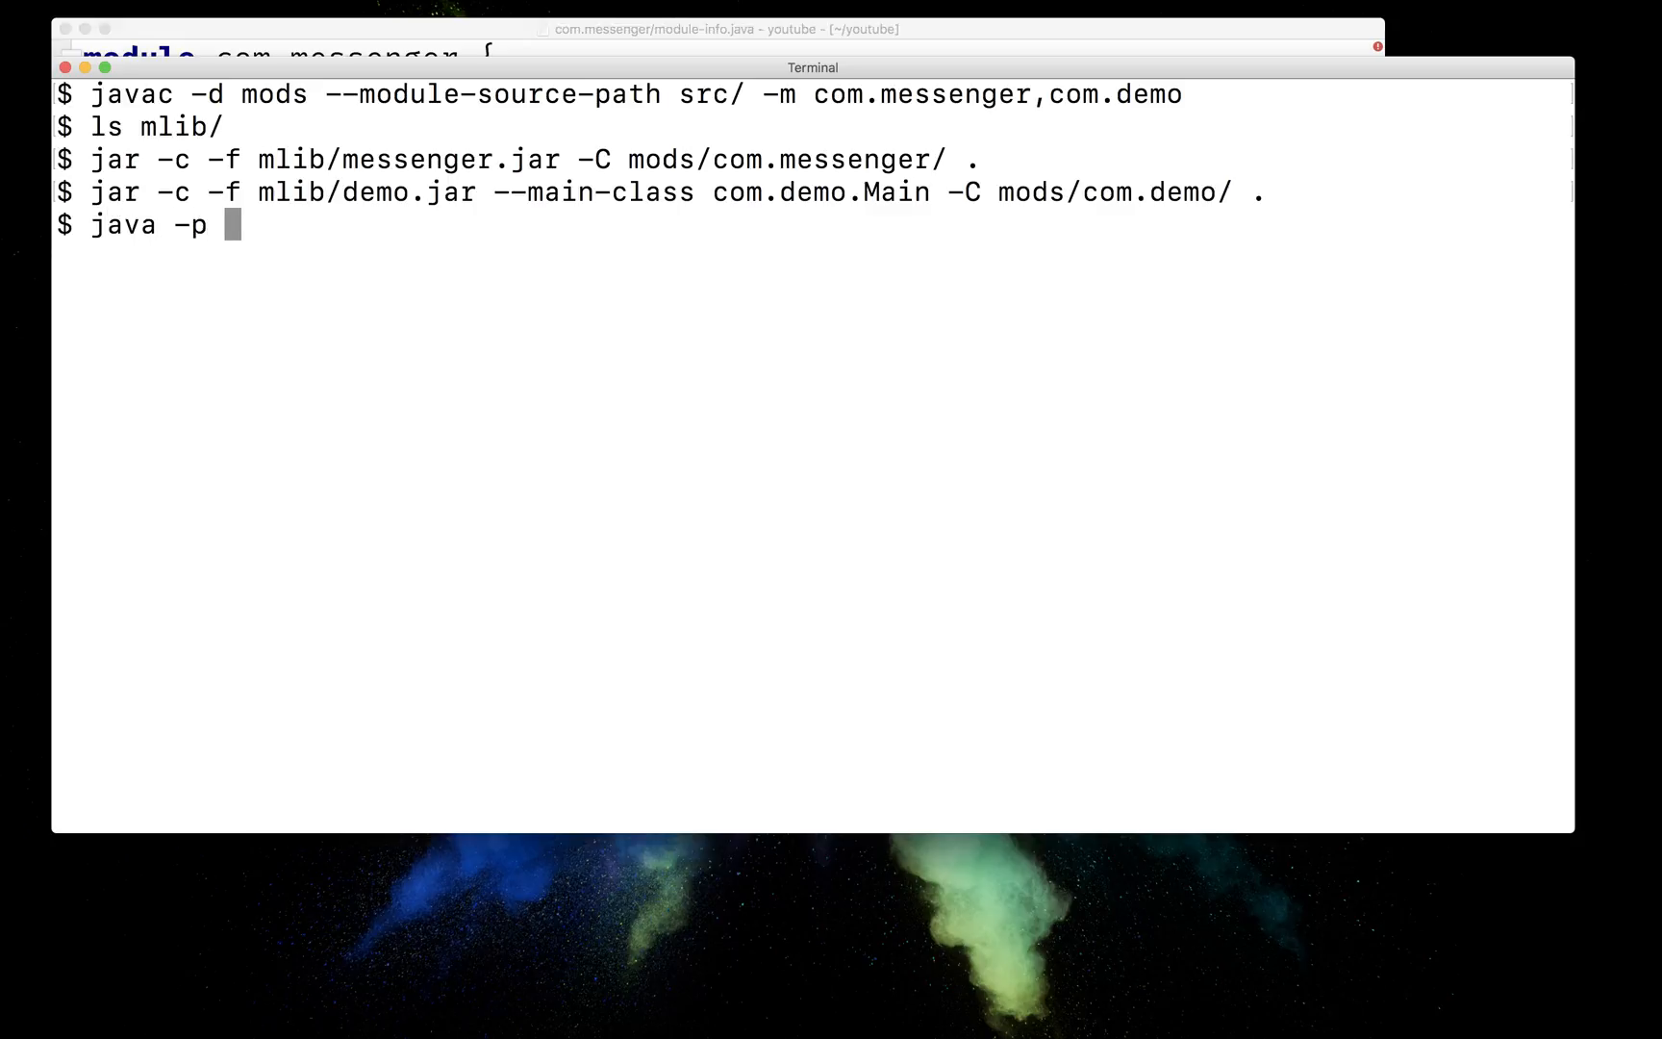
pyautogui.write('mlib/')
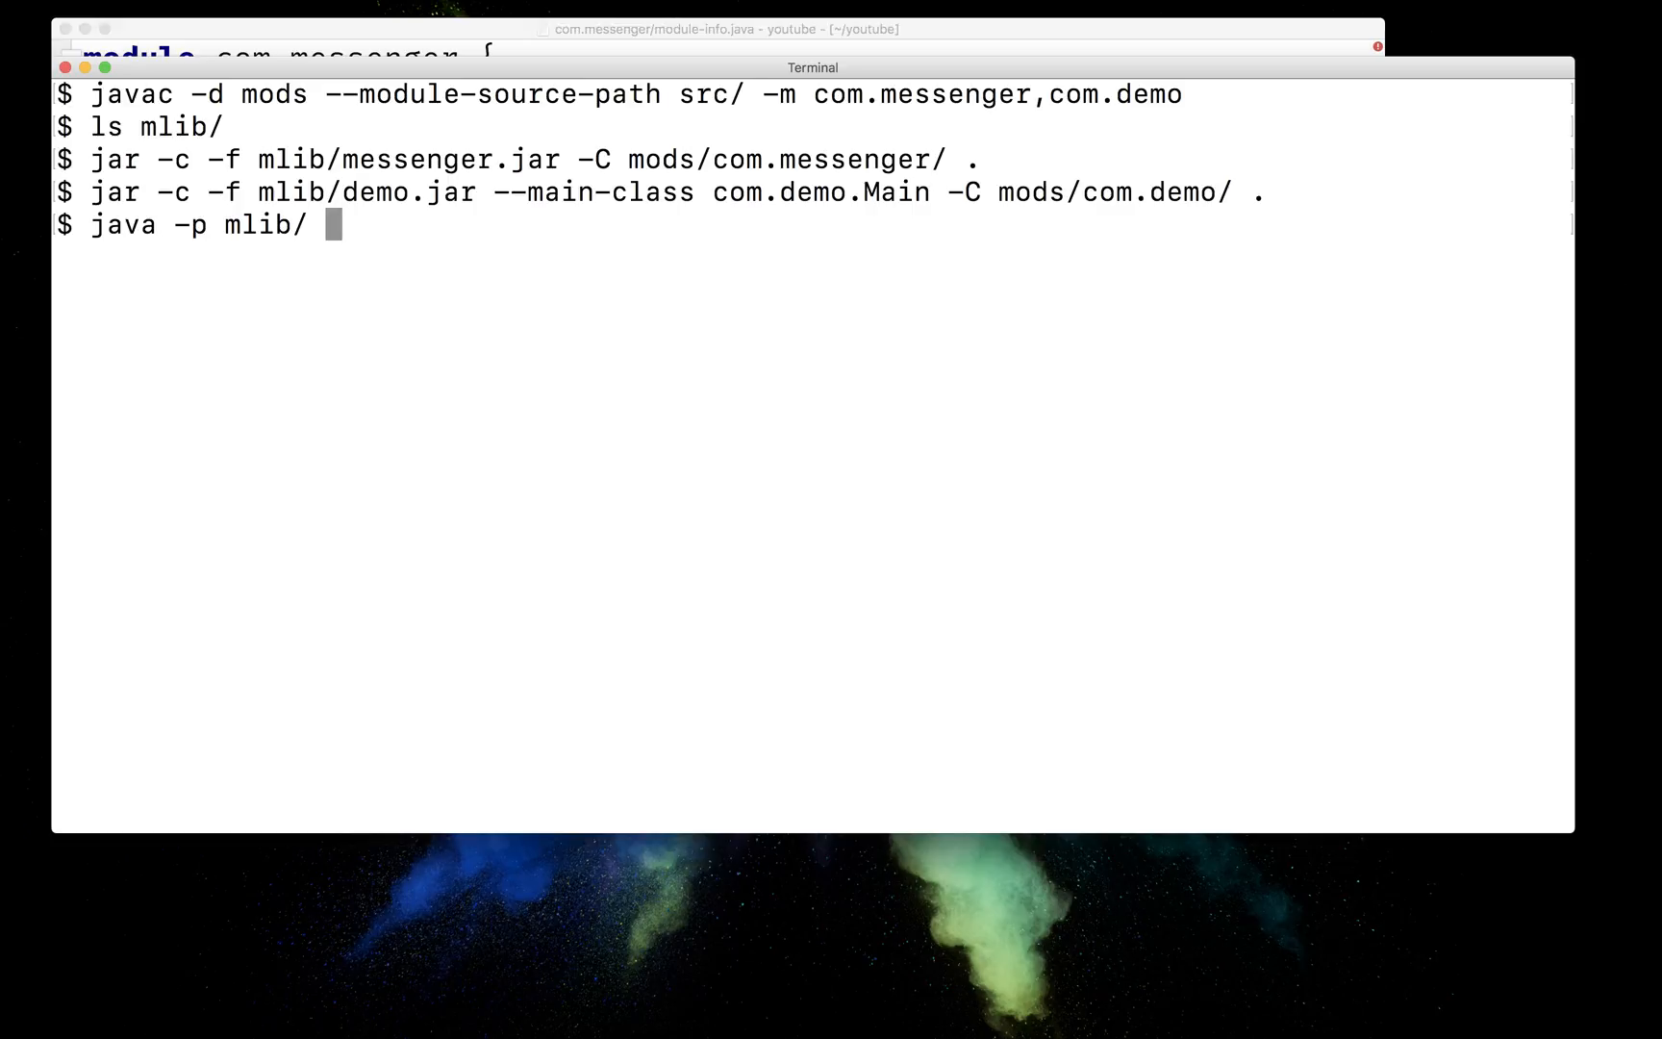
pyautogui.write('-m com.d')
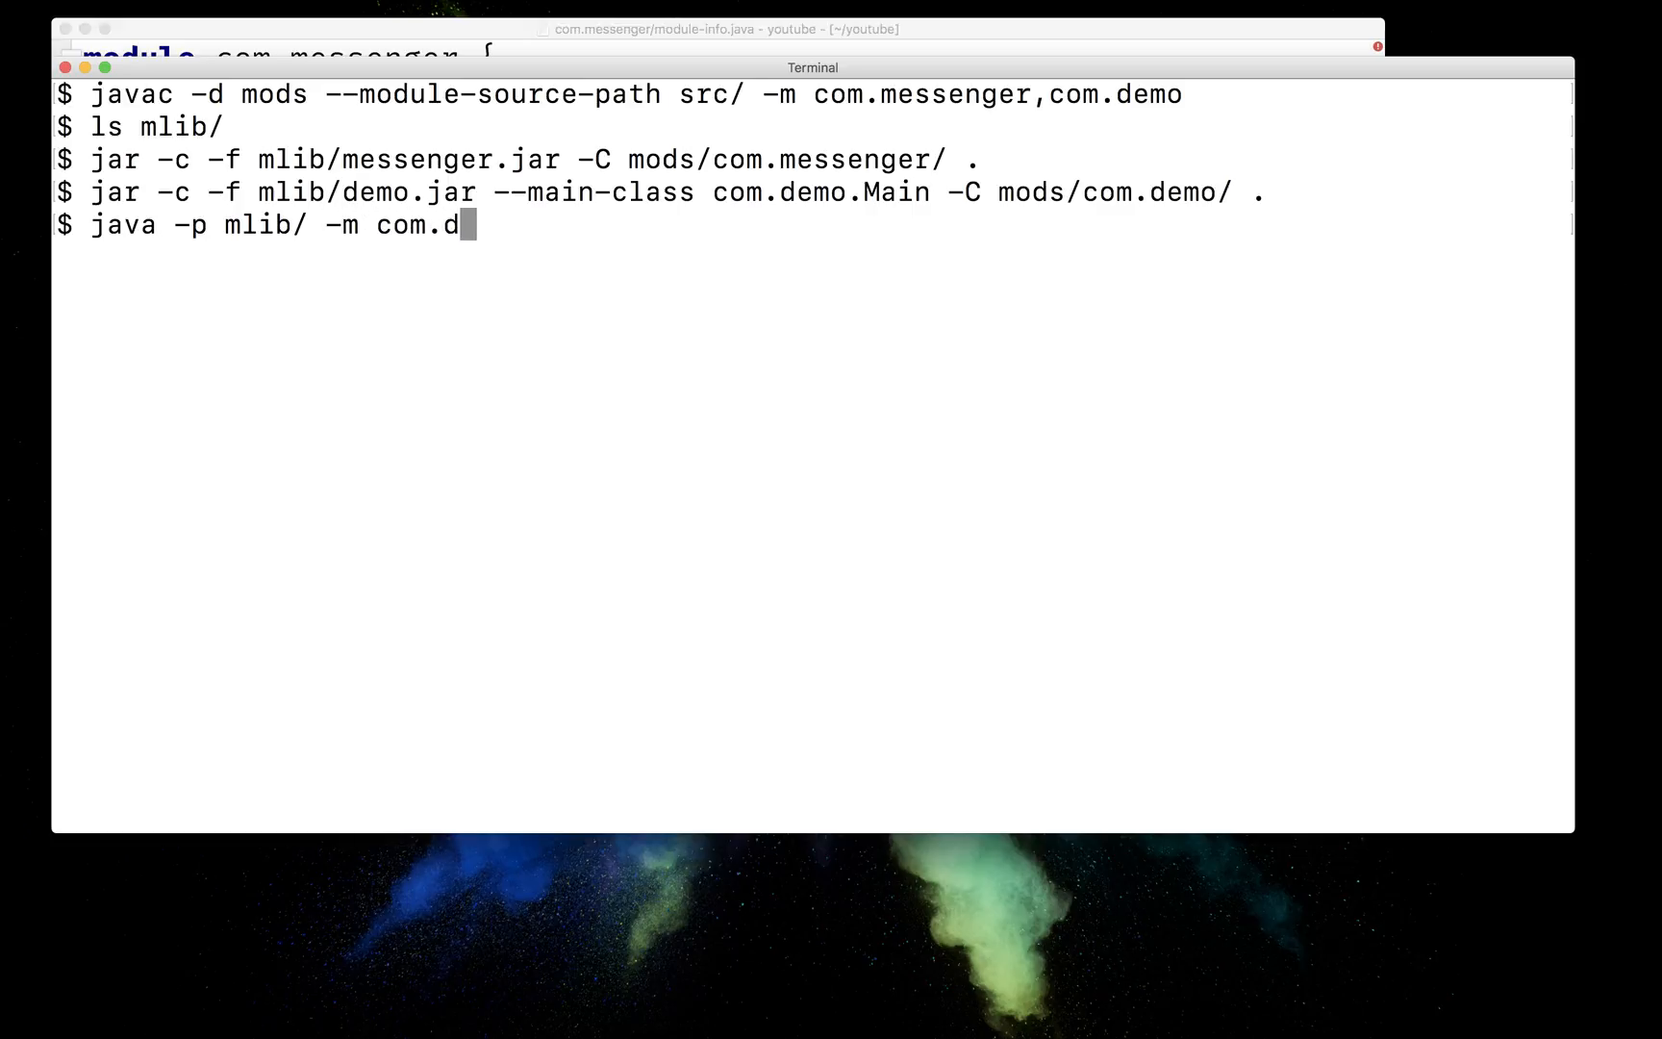